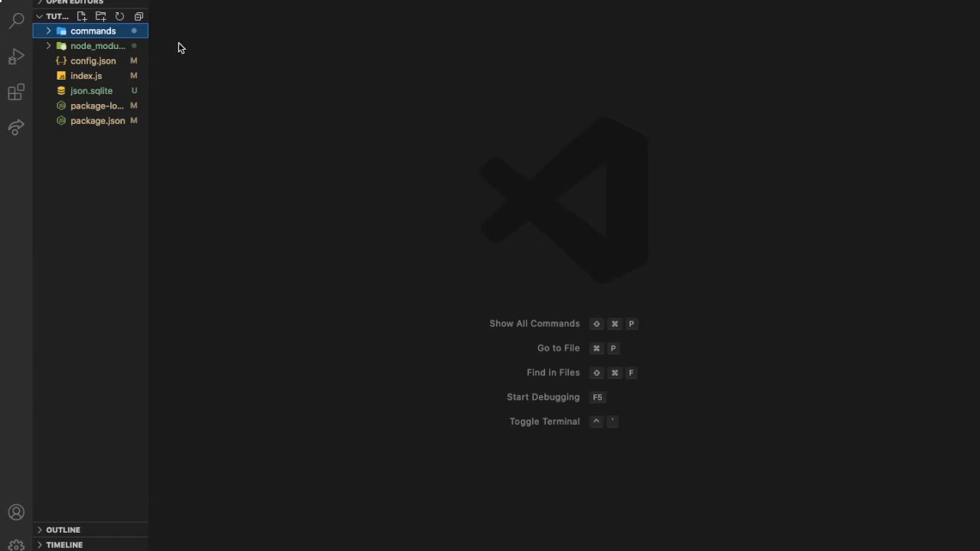
# Step: Expand commands and create a new file (unban.js) inside the Admin folder
pyautogui.click(92, 30)
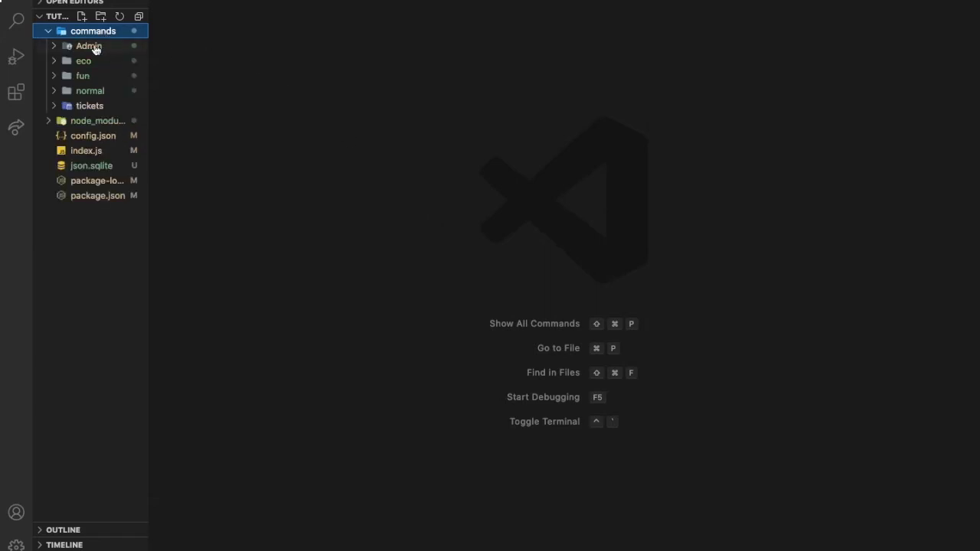
pyautogui.rightClick(87, 45)
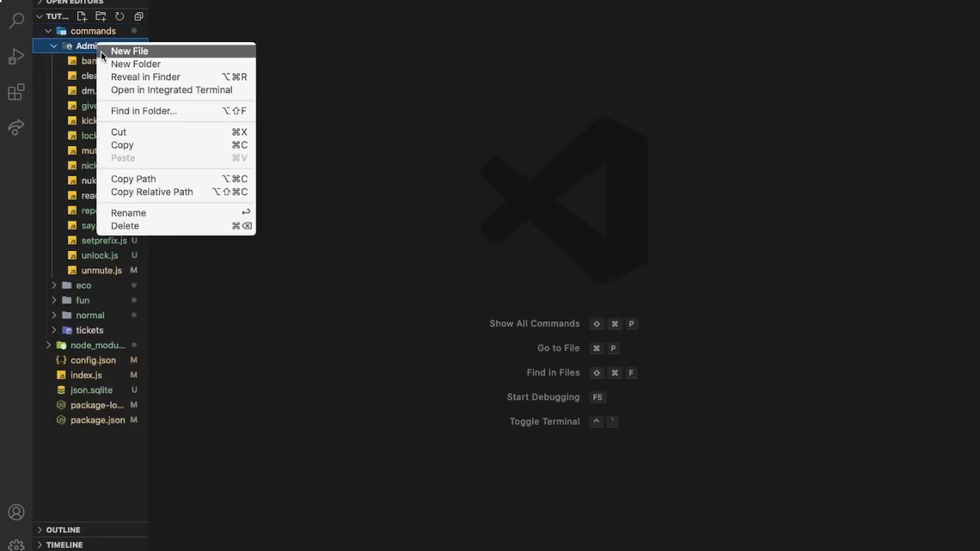
pyautogui.click(129, 50)
pyautogui.write('const discord =')
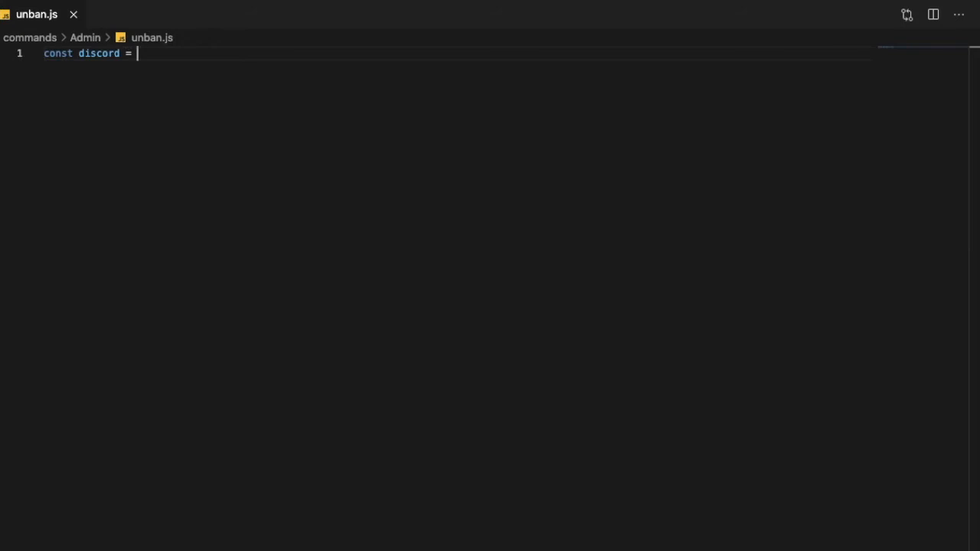
# Step: Require discord.js and export an async run function taking Client, message, args, prefix
pyautogui.write('require("dsico")')
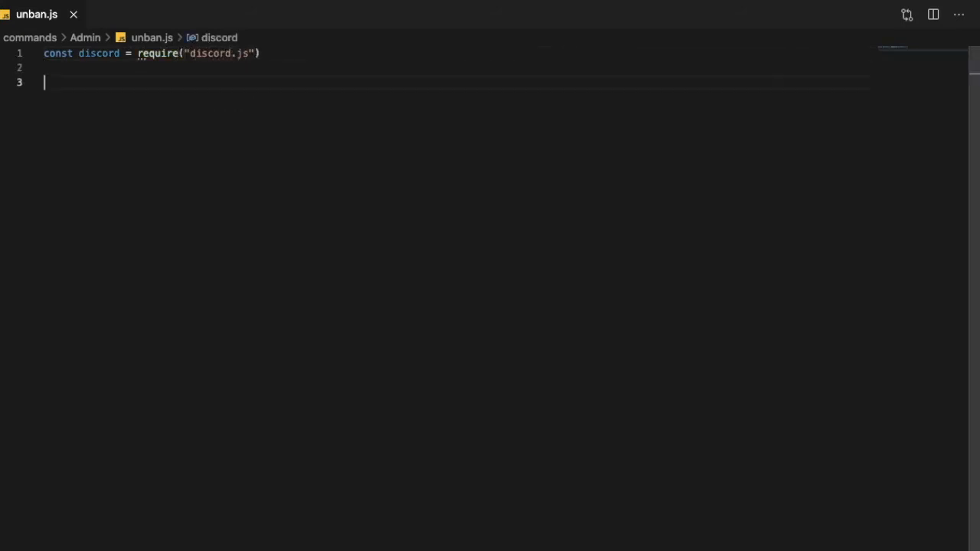
pyautogui.write('module')
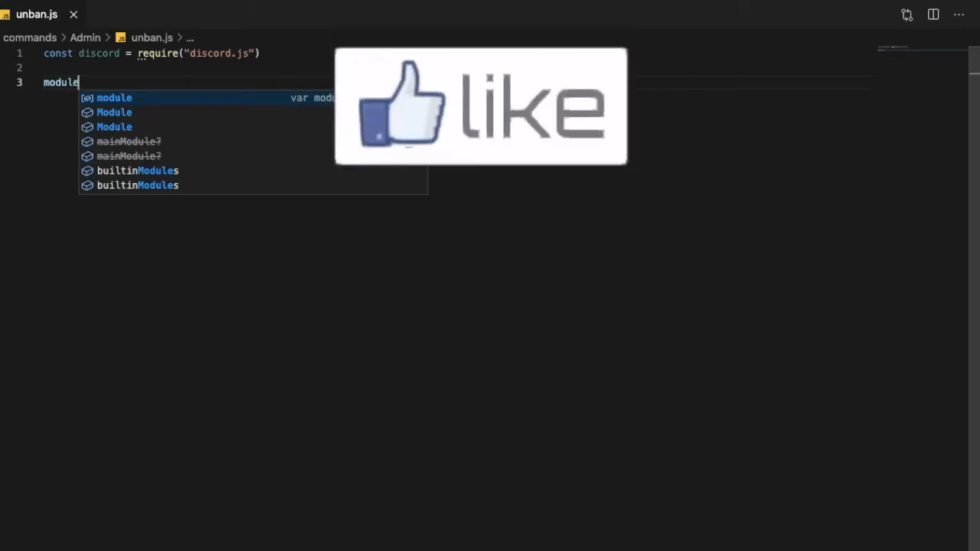
pyautogui.write('.exports.run =')
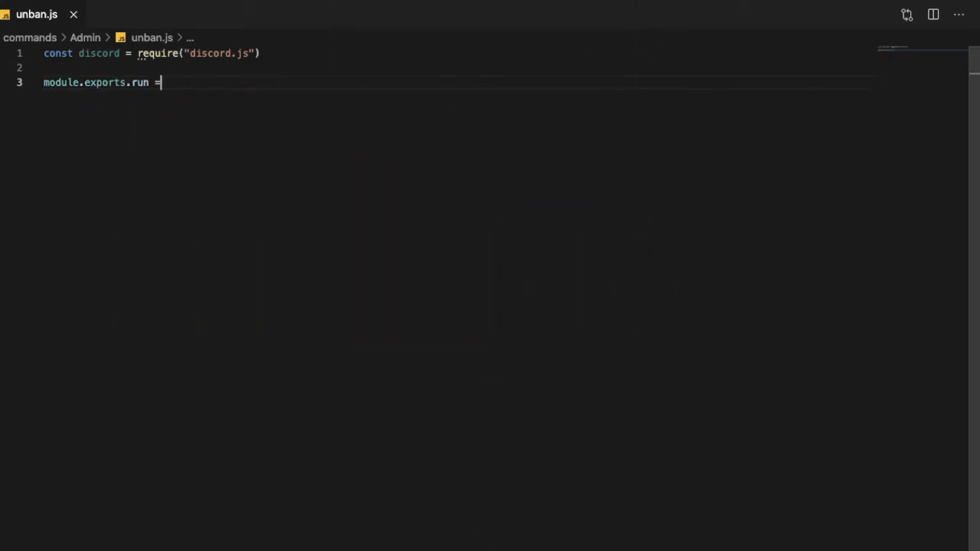
pyautogui.write('async ()')
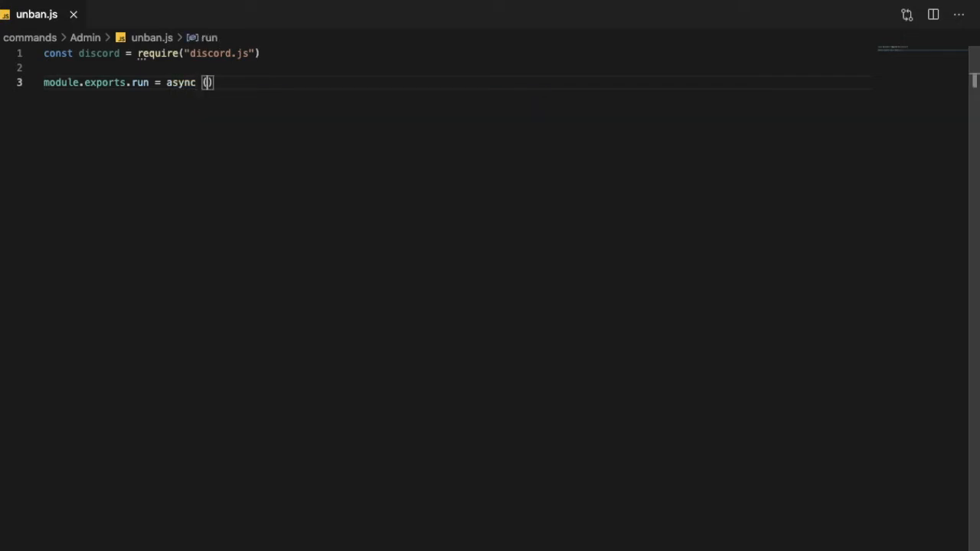
pyautogui.write('Client, message')
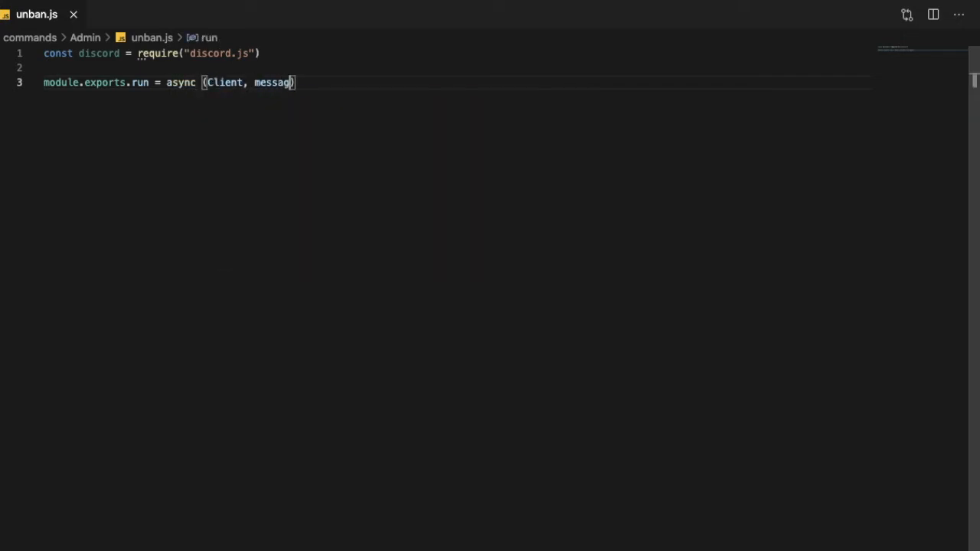
pyautogui.write(', a')
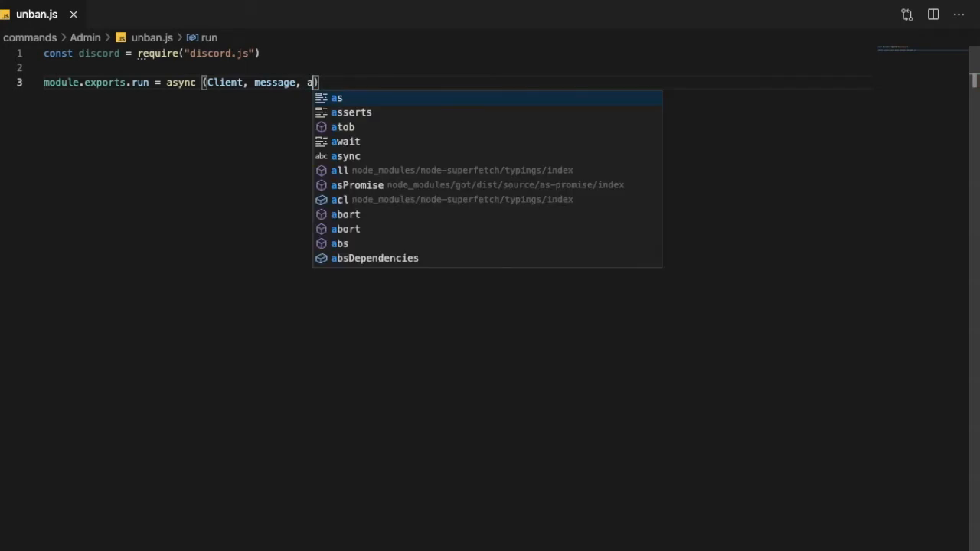
pyautogui.write('rgs,')
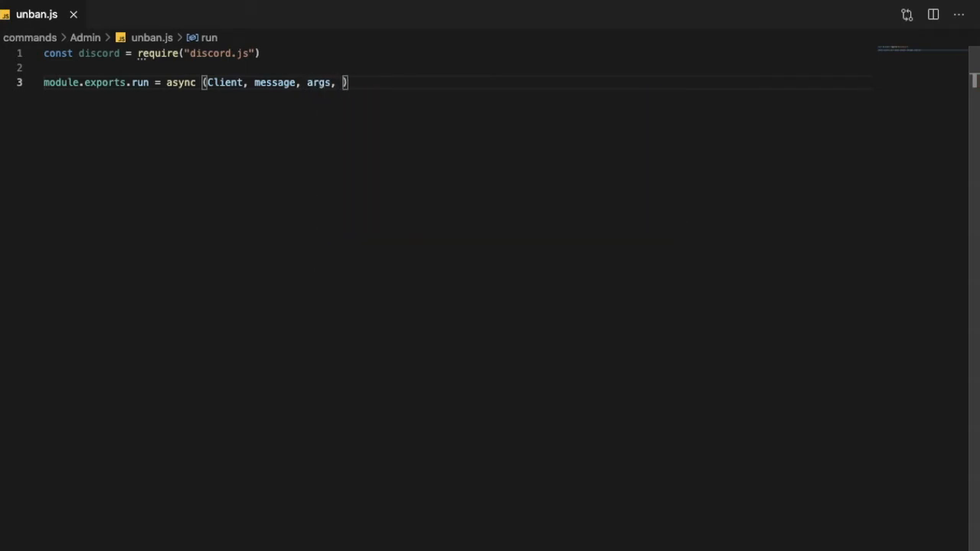
pyautogui.write('prefix')
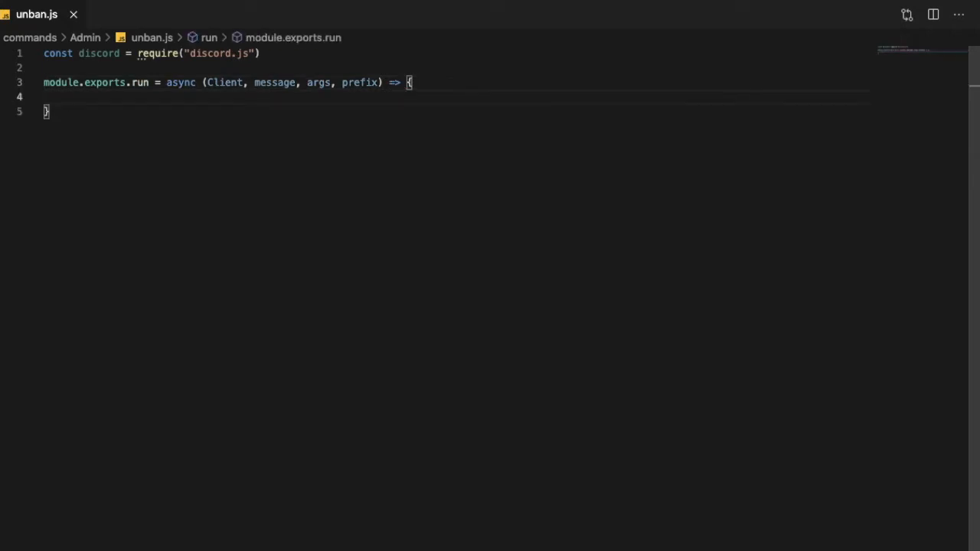
pyautogui.write('module.exports')
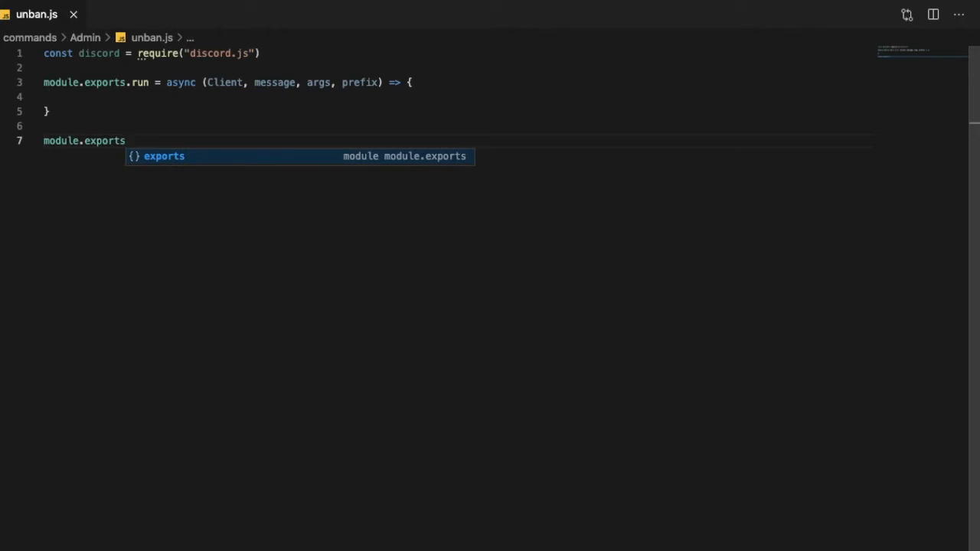
# Step: Add module.exports.help with name 'unban' and aliases: []
pyautogui.write('.help = {')
pyautogui.write('name:')
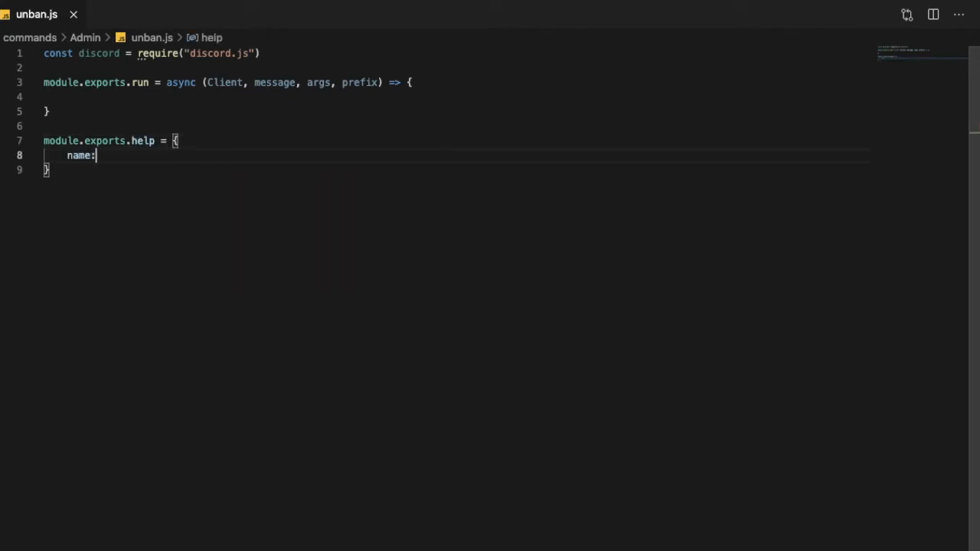
pyautogui.write("'unban'")
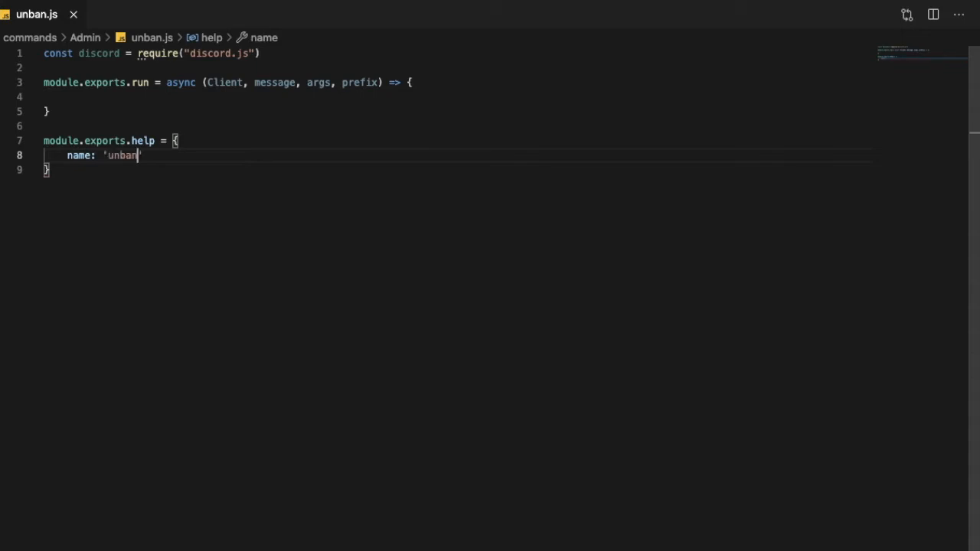
pyautogui.press('Enter')
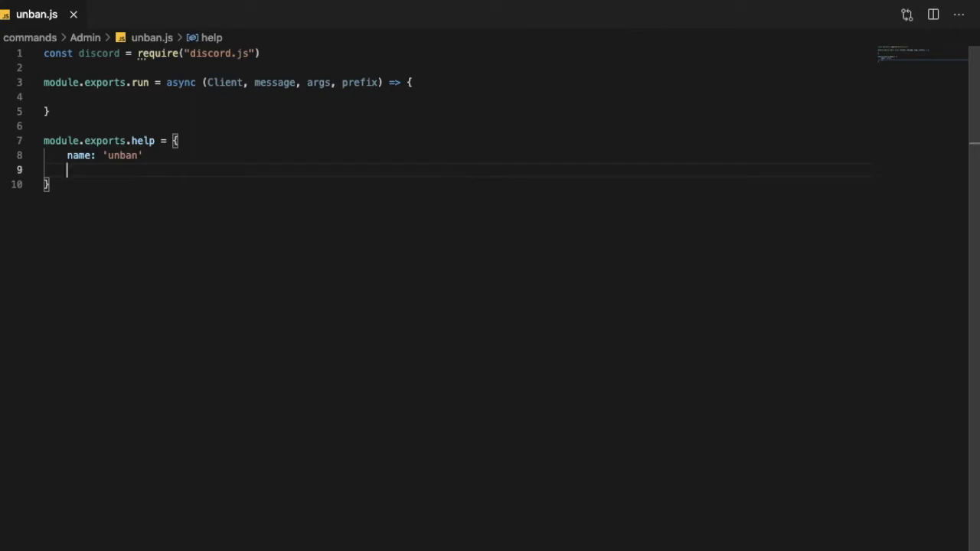
pyautogui.write('aliases')
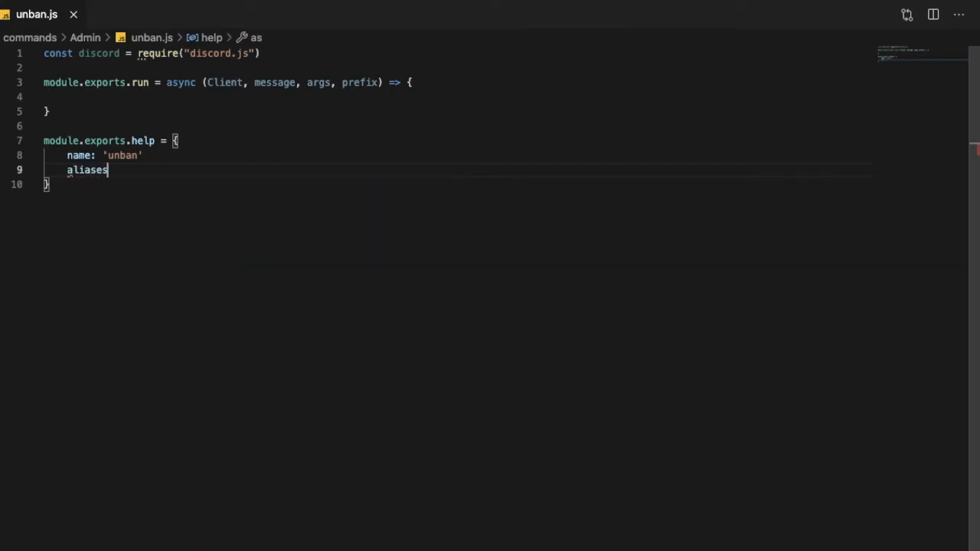
pyautogui.write(': []')
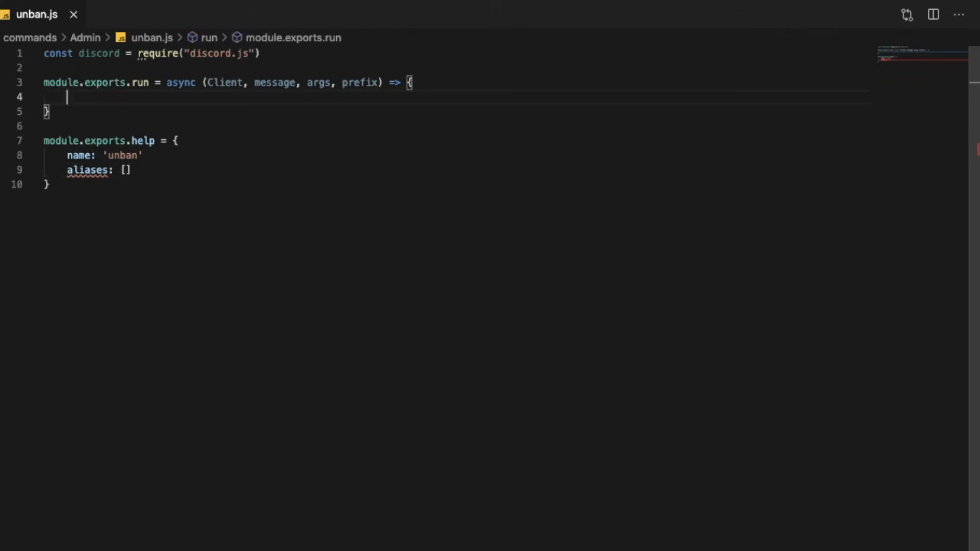
# Step: Add if(!message.content.startsWith(prefix)) return at the top of run
pyautogui.write('if(')
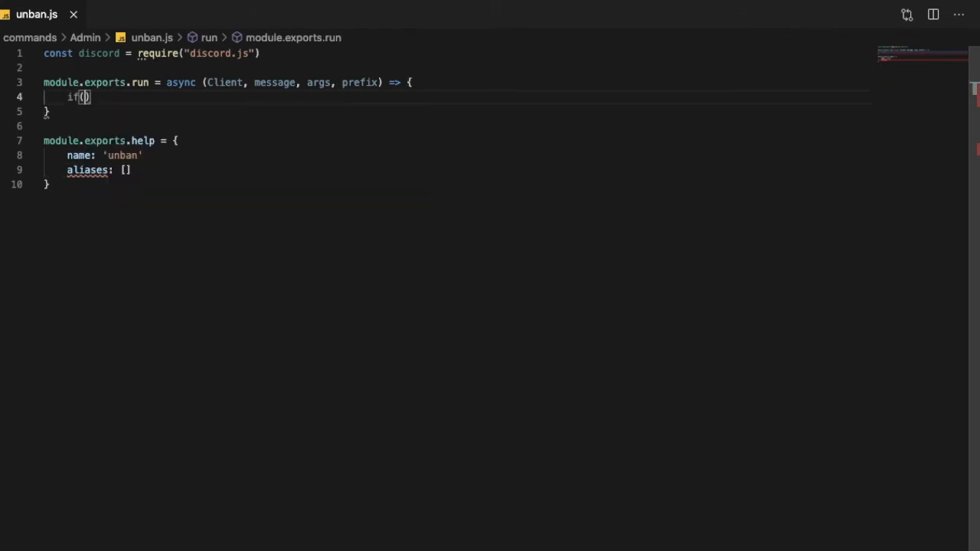
pyautogui.write('!message.')
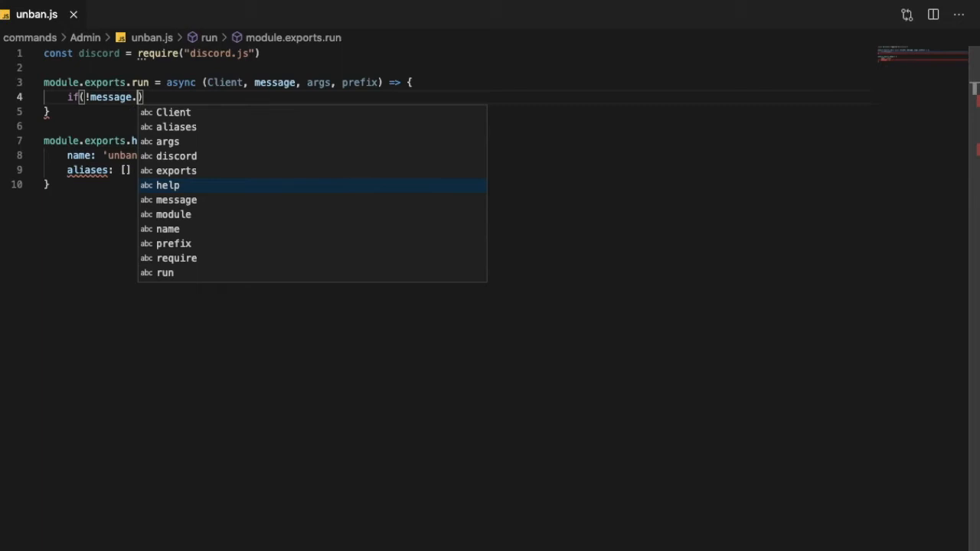
pyautogui.write('content.')
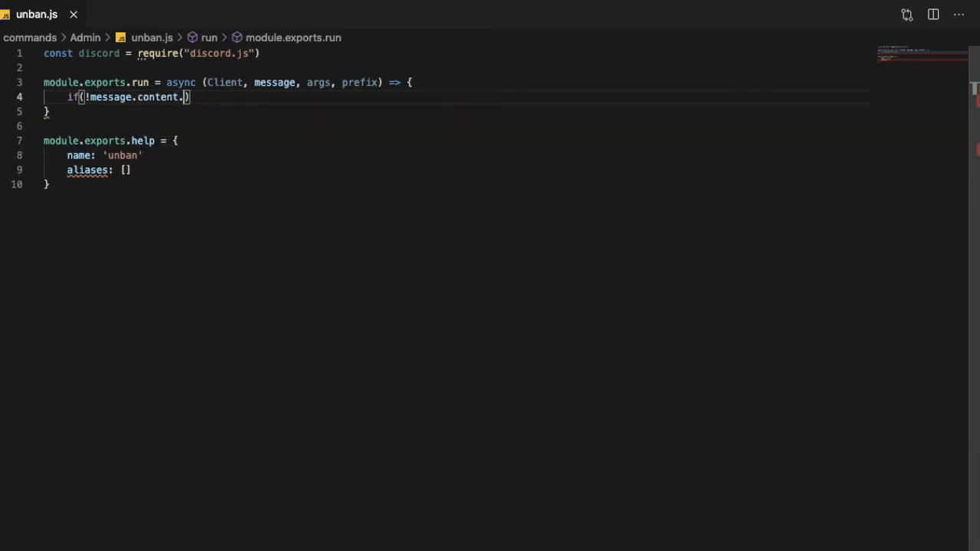
pyautogui.write('s')
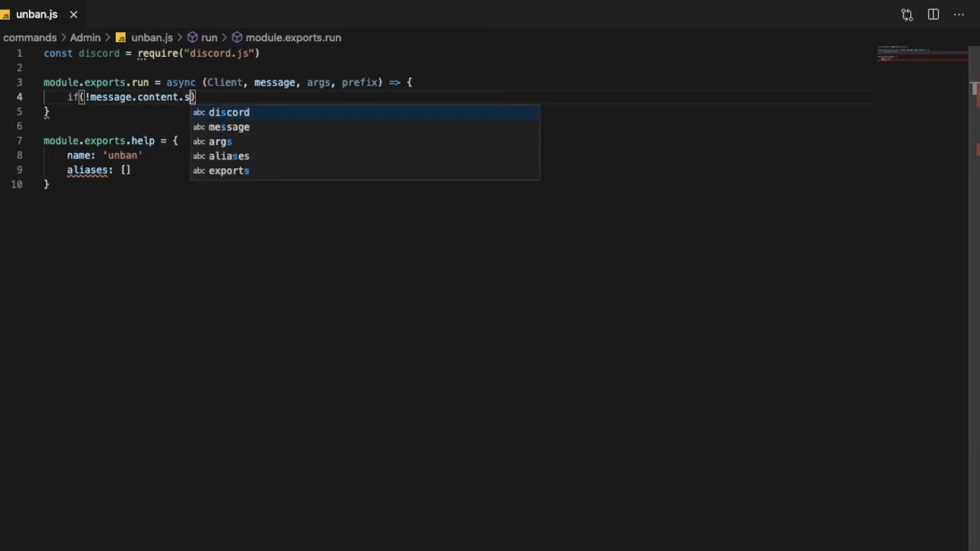
pyautogui.write('tartsWith(')
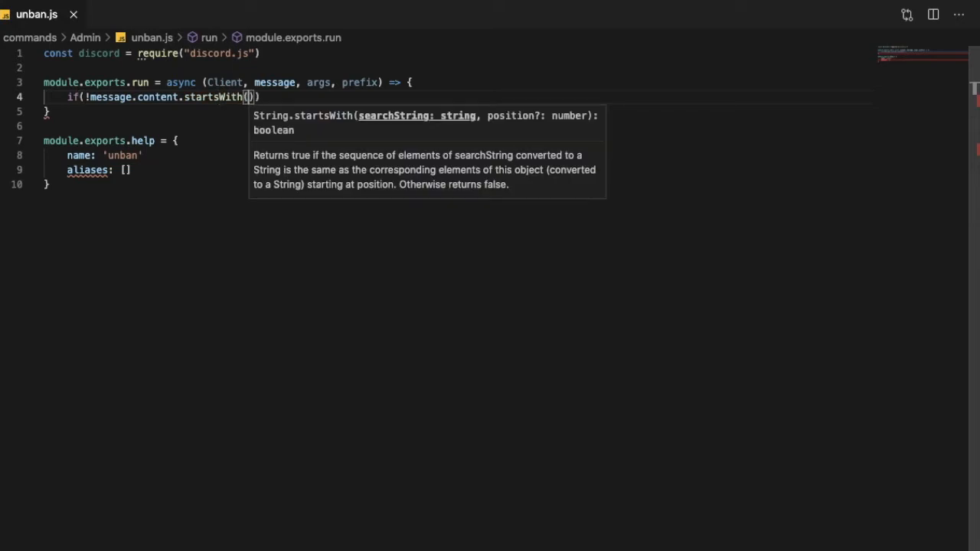
pyautogui.write('pre')
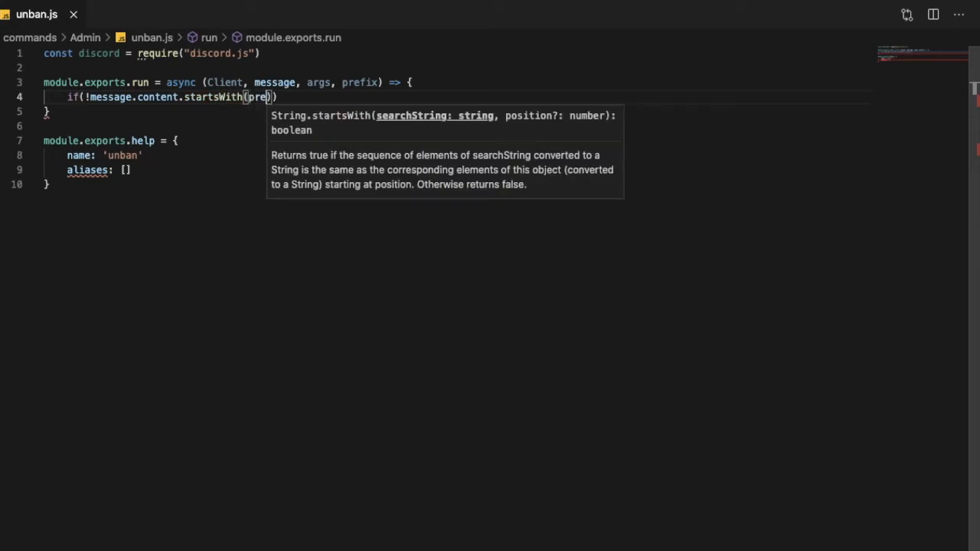
pyautogui.press('Backspace')
pyautogui.write('fix')
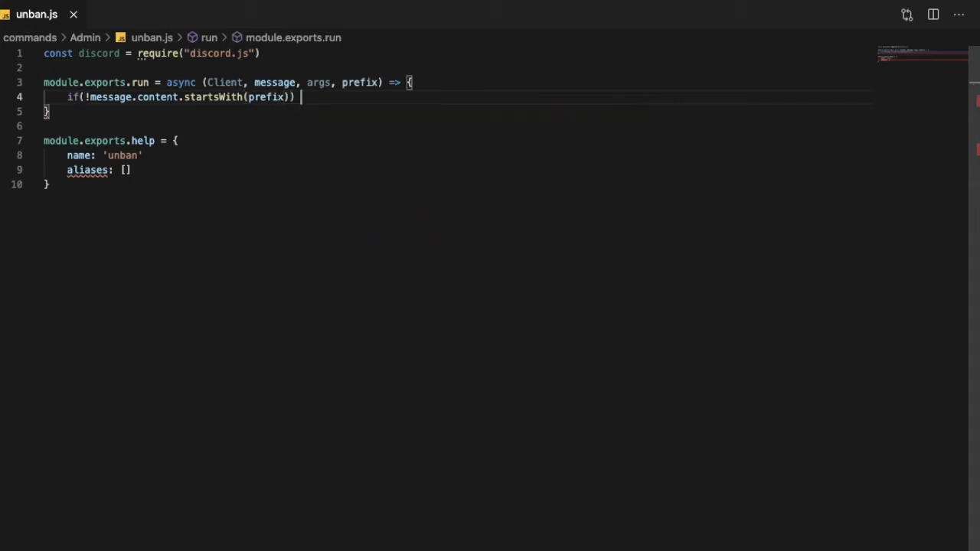
pyautogui.write('return')
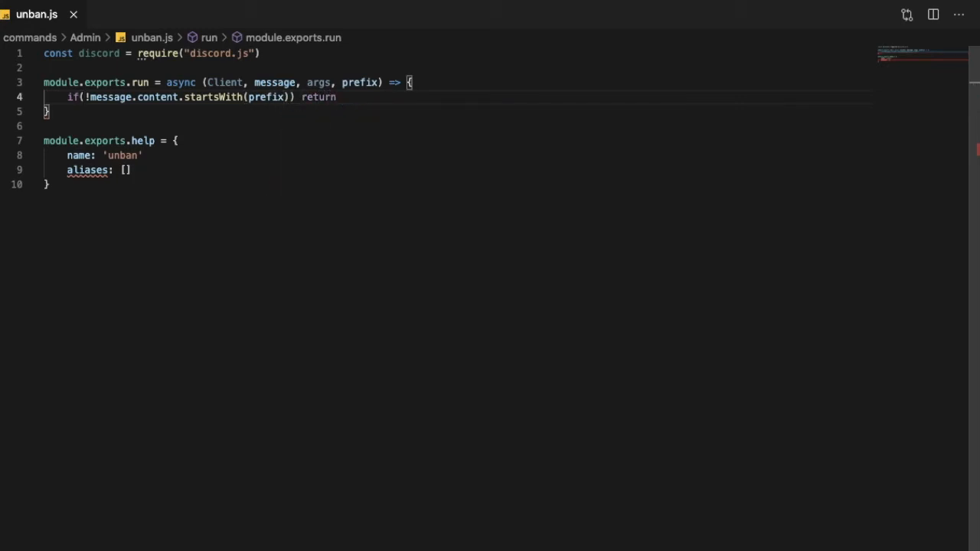
pyautogui.write('if(')
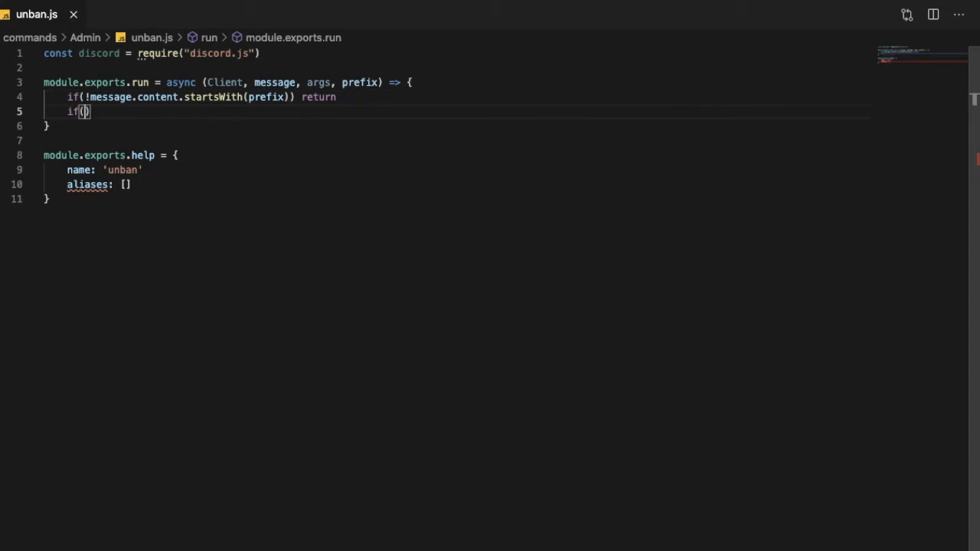
# Step: Start a check for the author lacking BAN_MEMBERS permission
pyautogui.write('!message.')
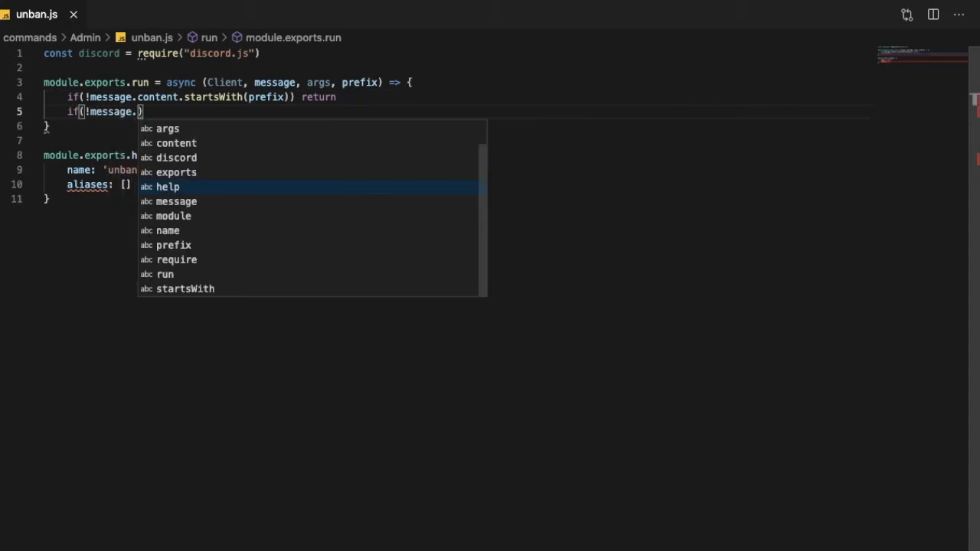
pyautogui.write('member')
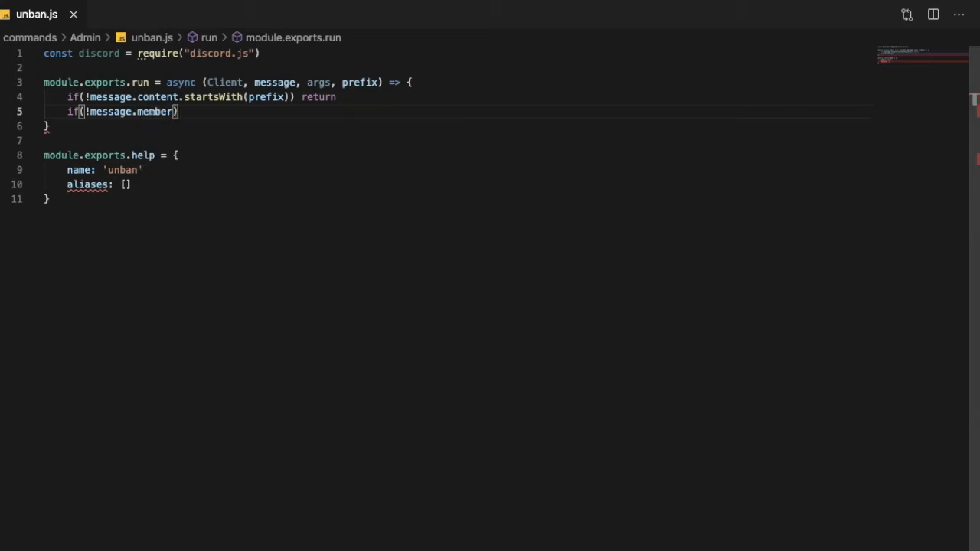
pyautogui.write('.has')
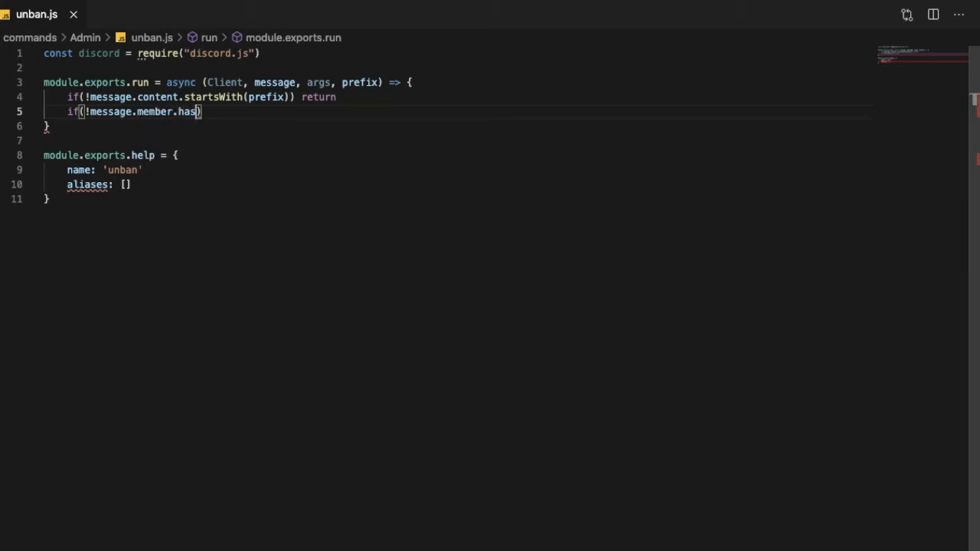
pyautogui.write('Permissi')
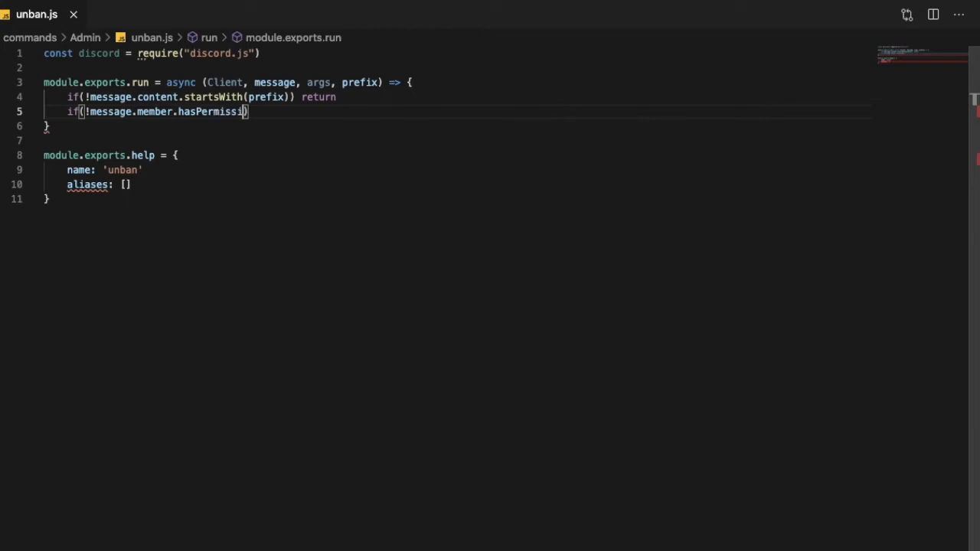
pyautogui.write('on(')
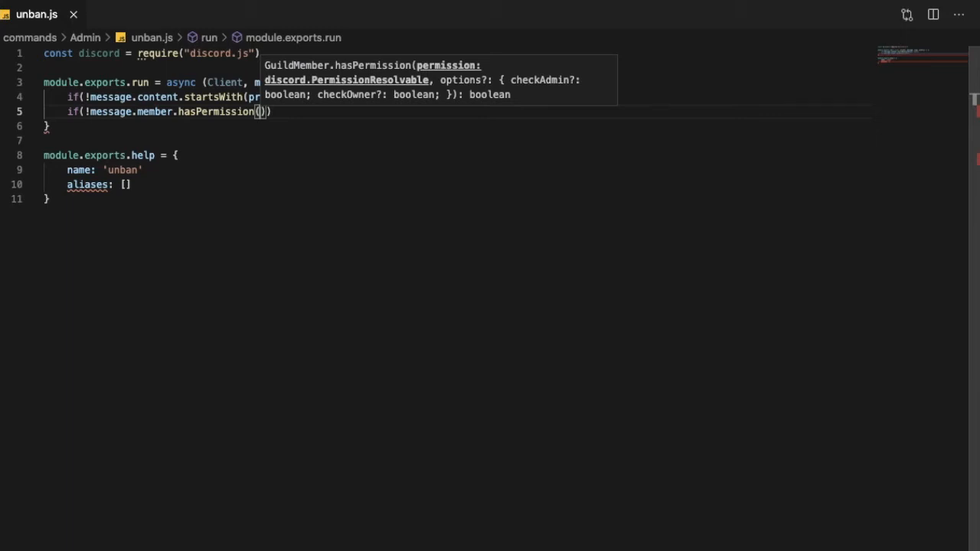
pyautogui.write('"BAN_MEMBERS')
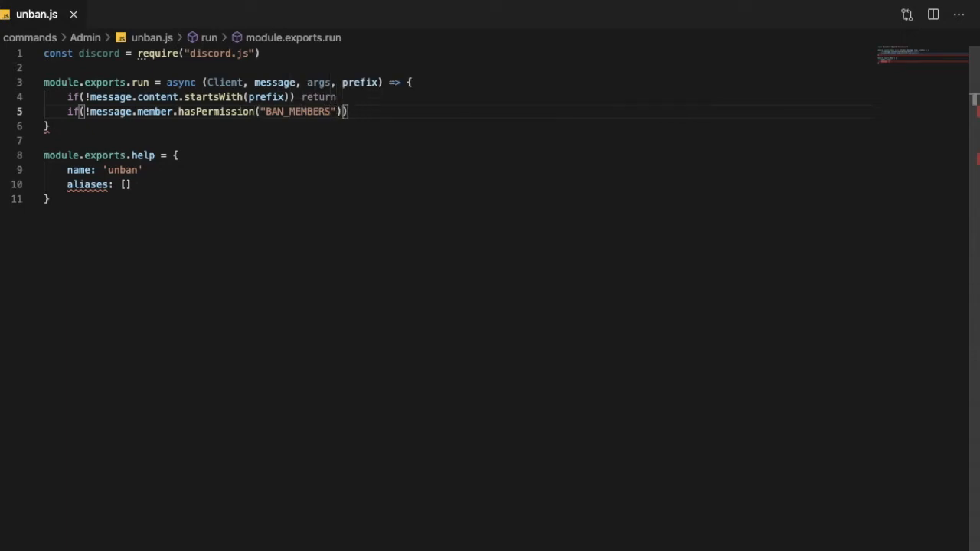
# Step: Make that check return a reply 'you don'y have perm to do this cmd'
pyautogui.write('ret')
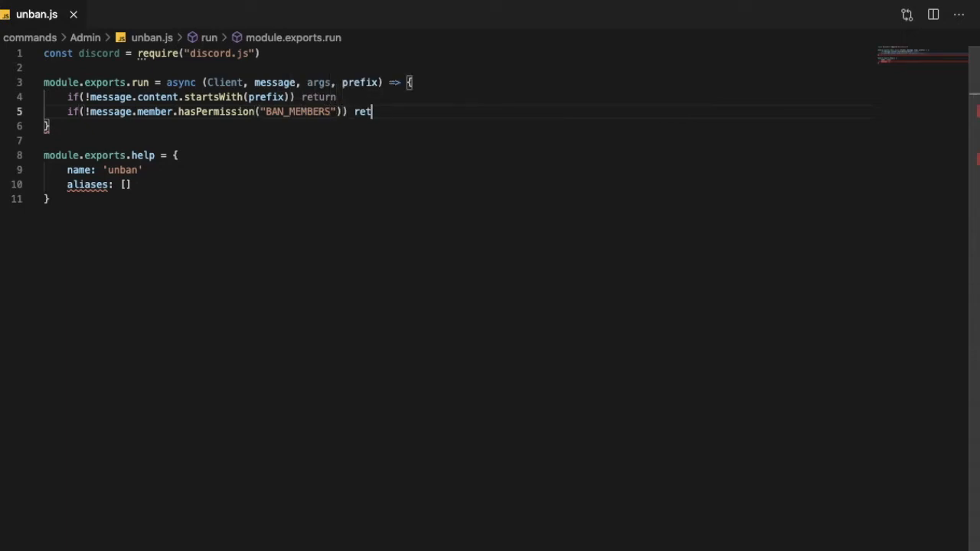
pyautogui.write('urn mee')
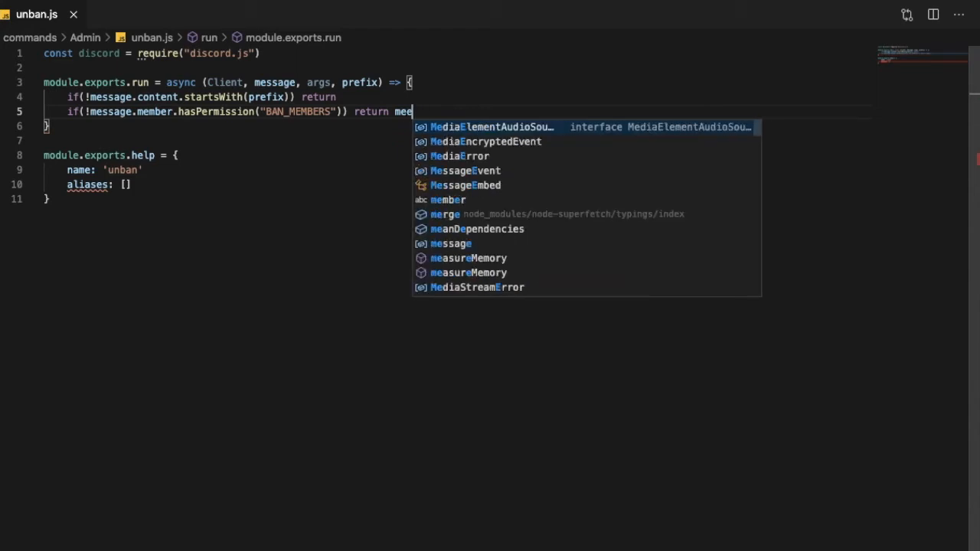
pyautogui.write('sg')
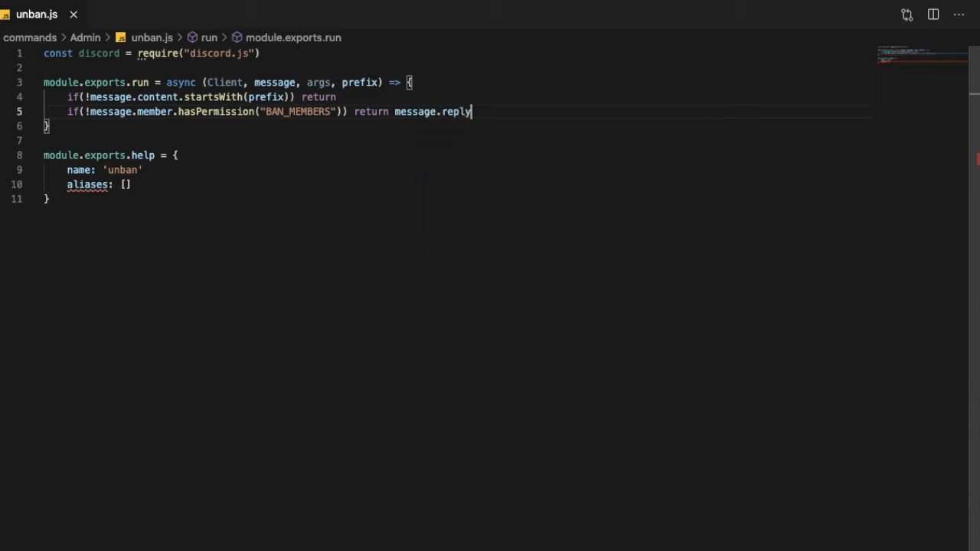
pyautogui.write('()')
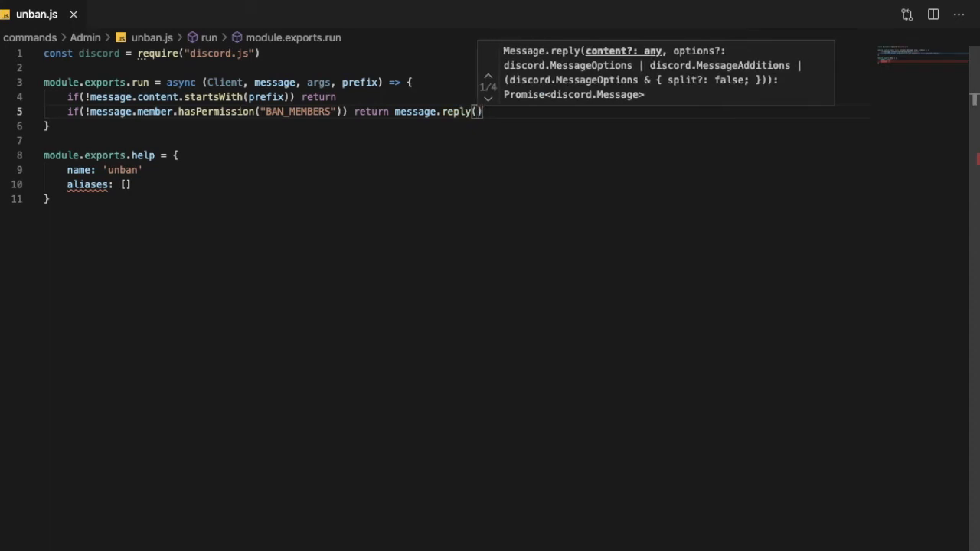
pyautogui.write('`D')
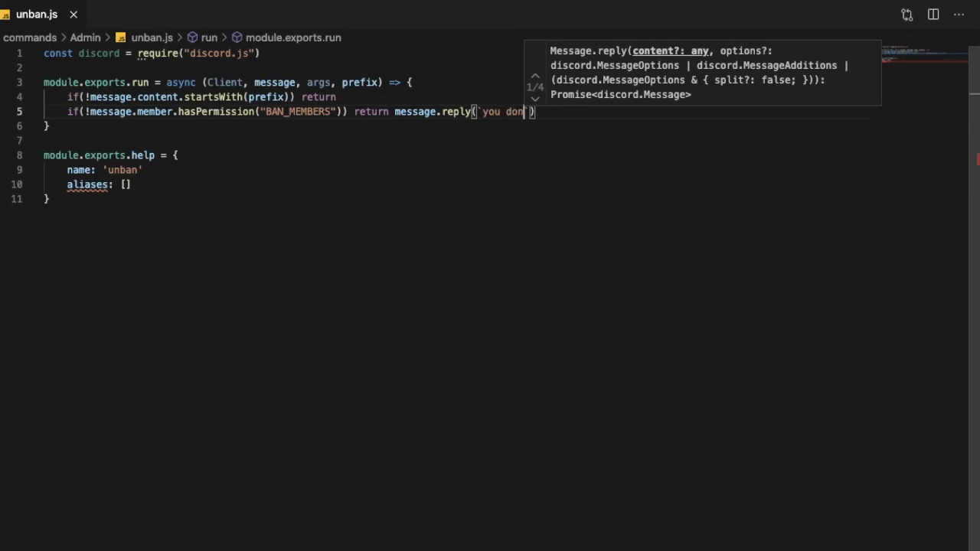
pyautogui.write("'y have perm")
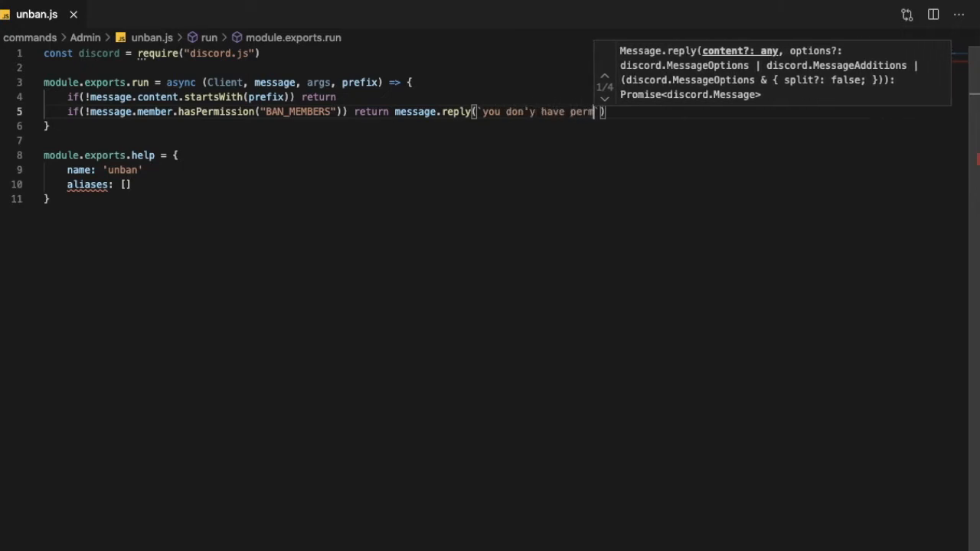
pyautogui.write('" to do htis c"')
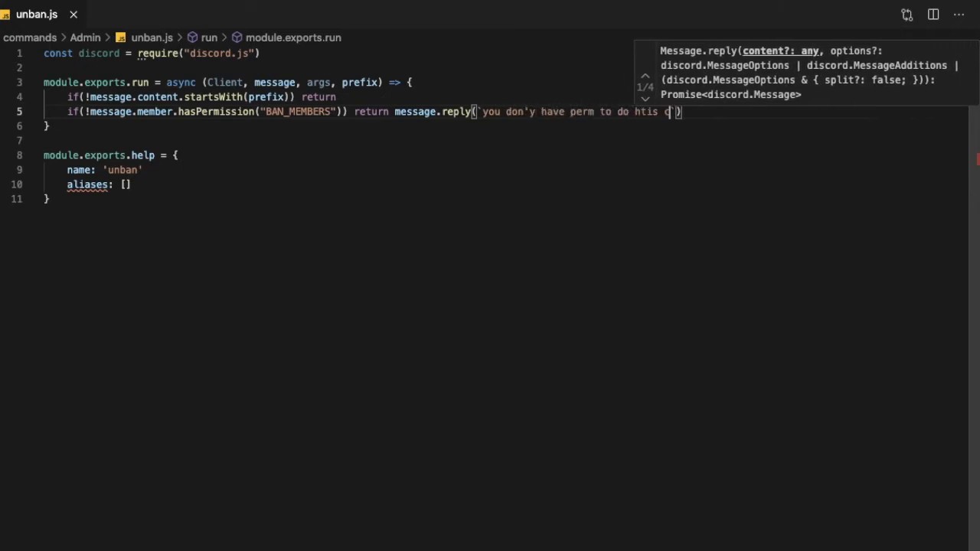
pyautogui.press('Backspace')
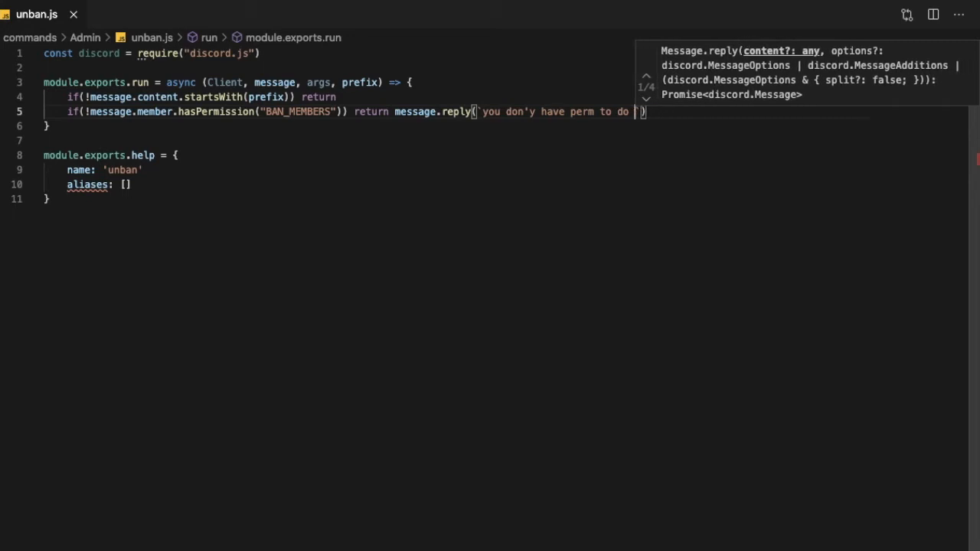
pyautogui.write('this cmd')
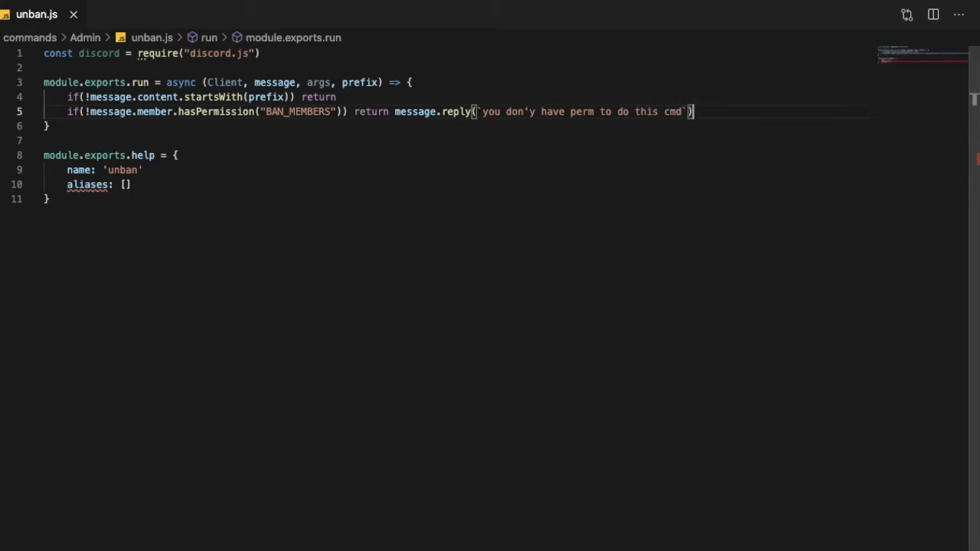
# Step: Add a bot BAN_MEMBERS check replying 'i don't have perm to do this!'
pyautogui.write('if()')
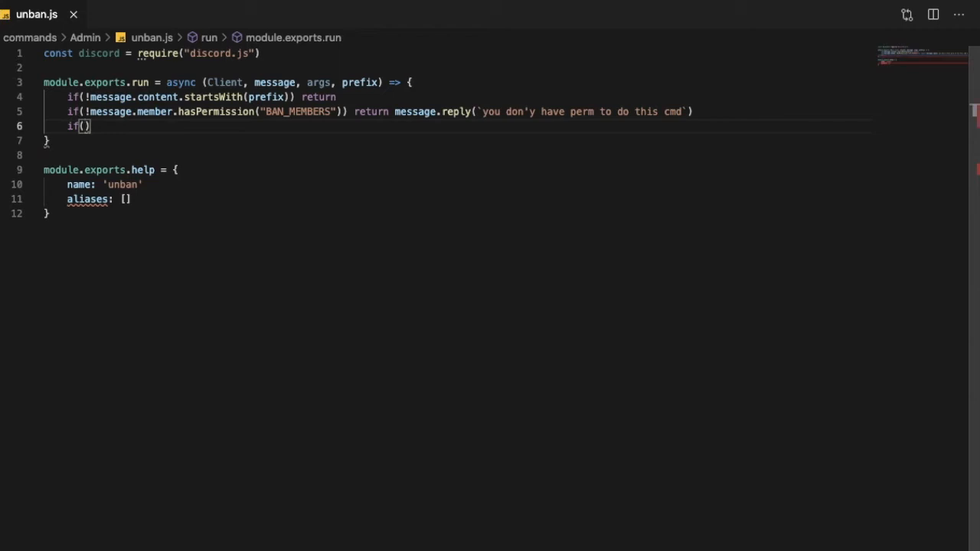
pyautogui.write('!message')
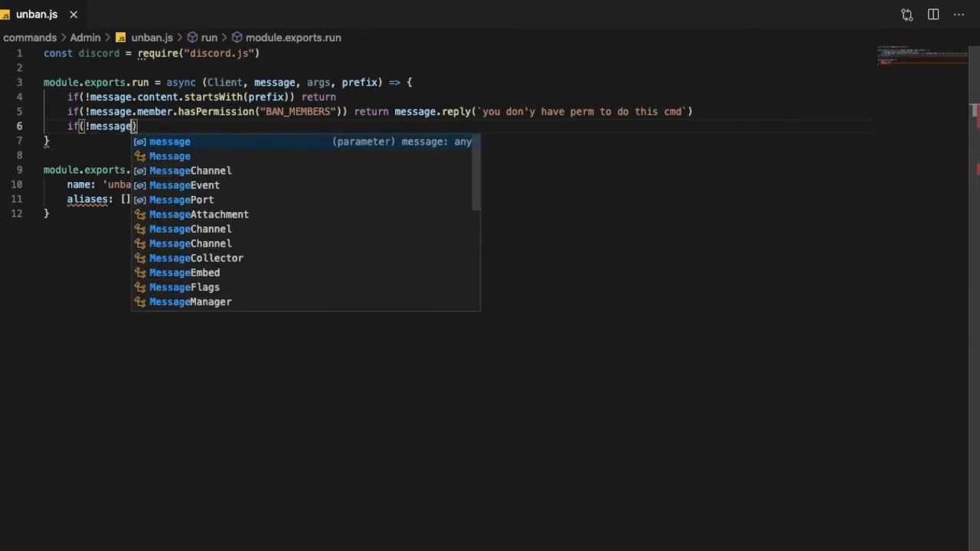
pyautogui.write('.member')
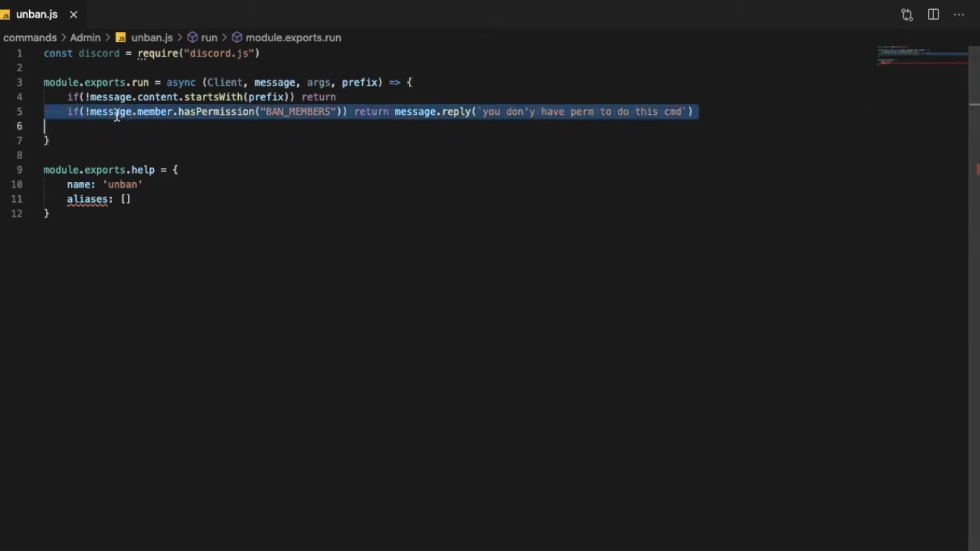
pyautogui.click(126, 128)
pyautogui.write('if(!message.member.guild.me.hasPermission("BAN_MEMBERS")) return message.reply(`i don\'t have perm to do this')
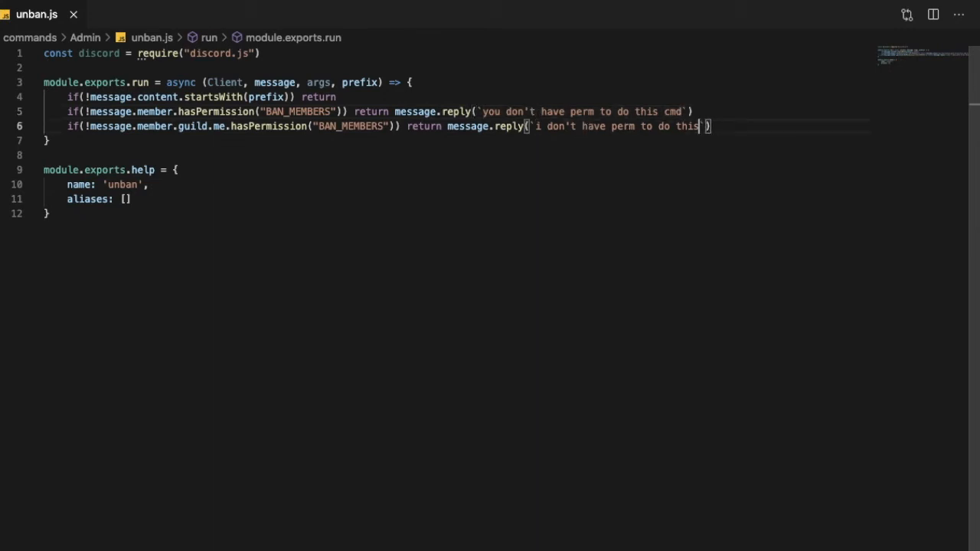
pyautogui.write('!')
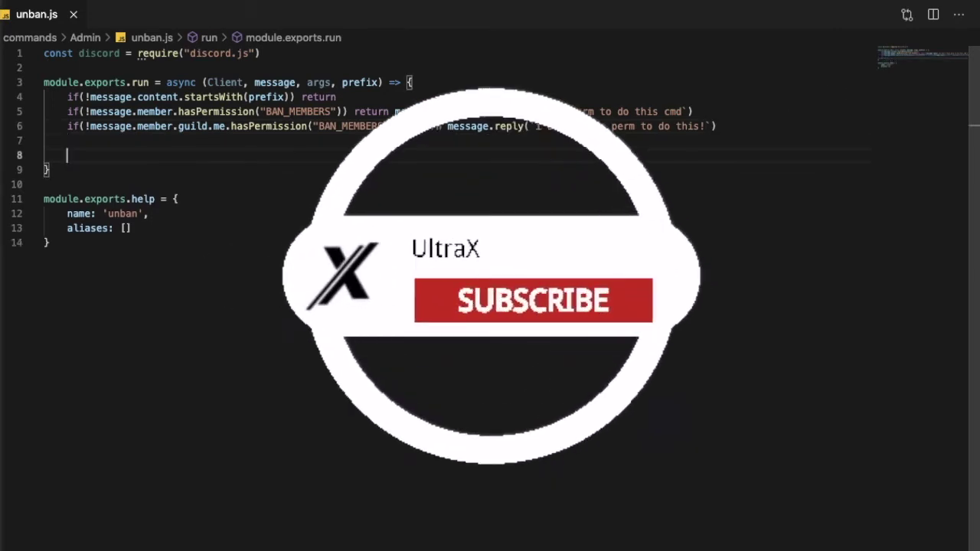
# Step: Define reason as args.slice(1).join(" ") and userId as args[0]
pyautogui.write('let reason')
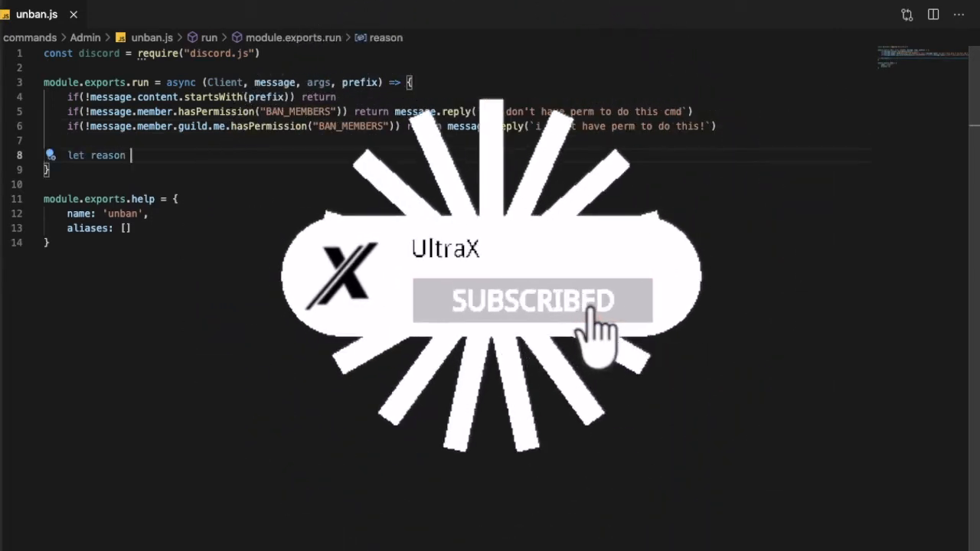
pyautogui.write('= args')
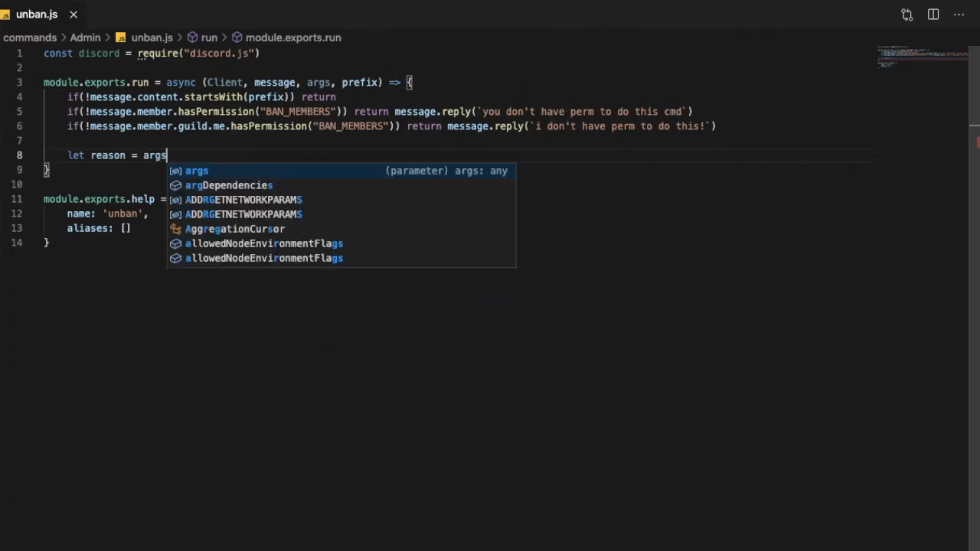
pyautogui.write('.slice(1).')
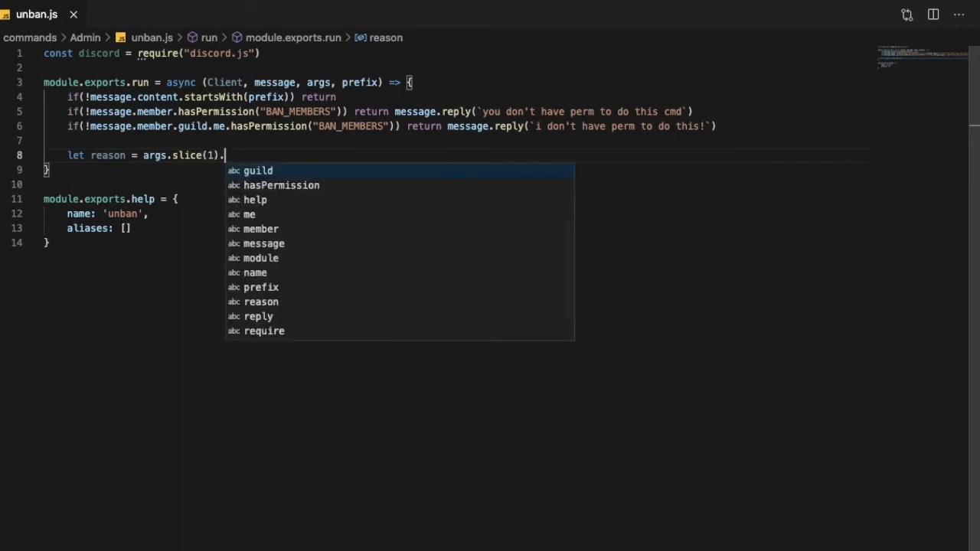
pyautogui.write('join()')
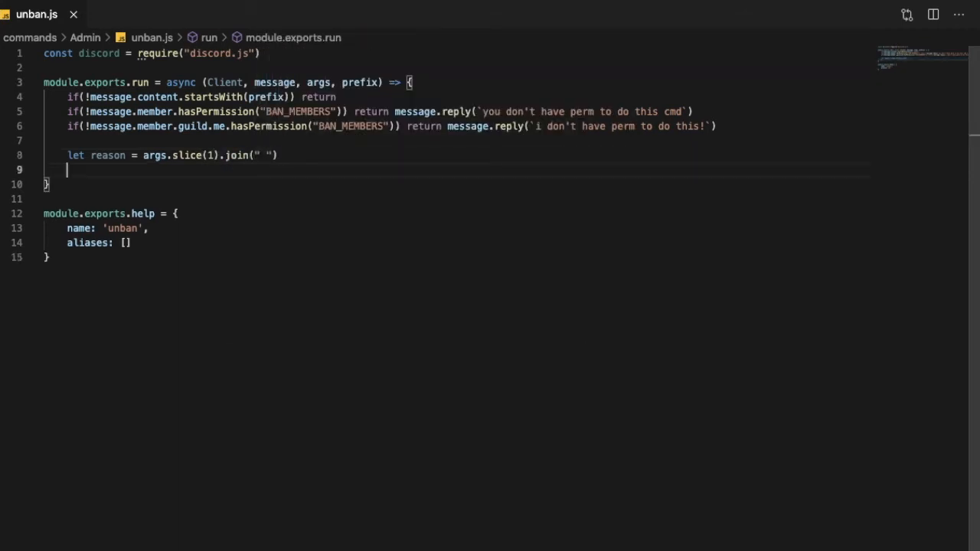
pyautogui.write('let')
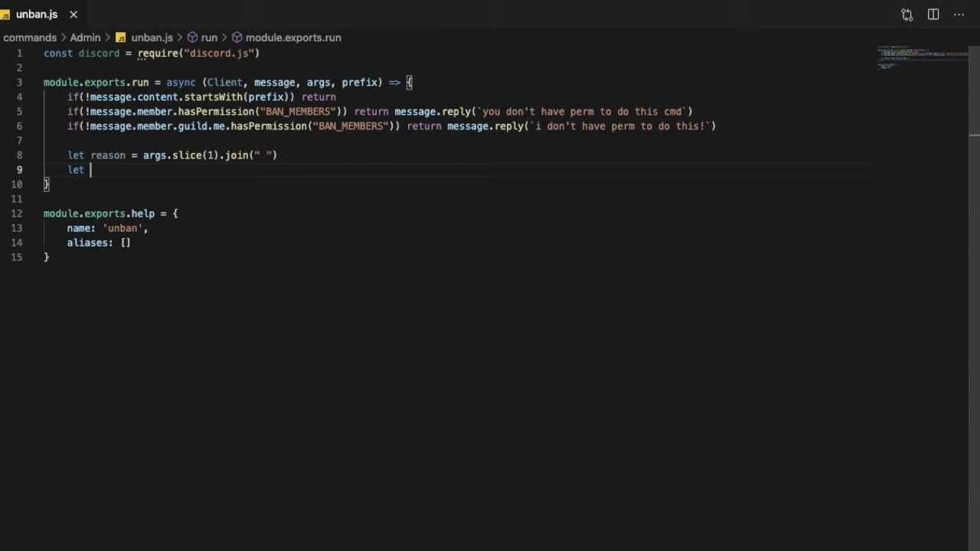
pyautogui.write('userID')
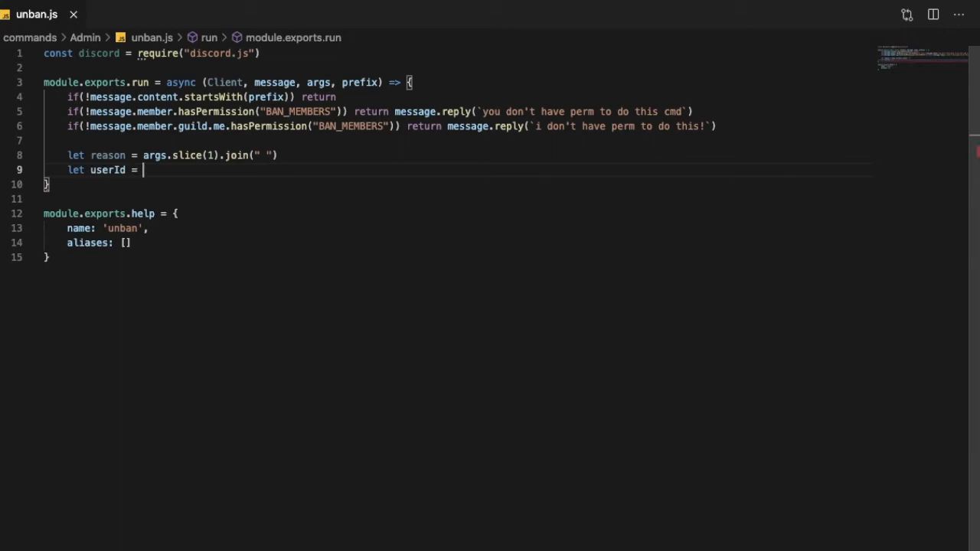
pyautogui.write('args[0]')
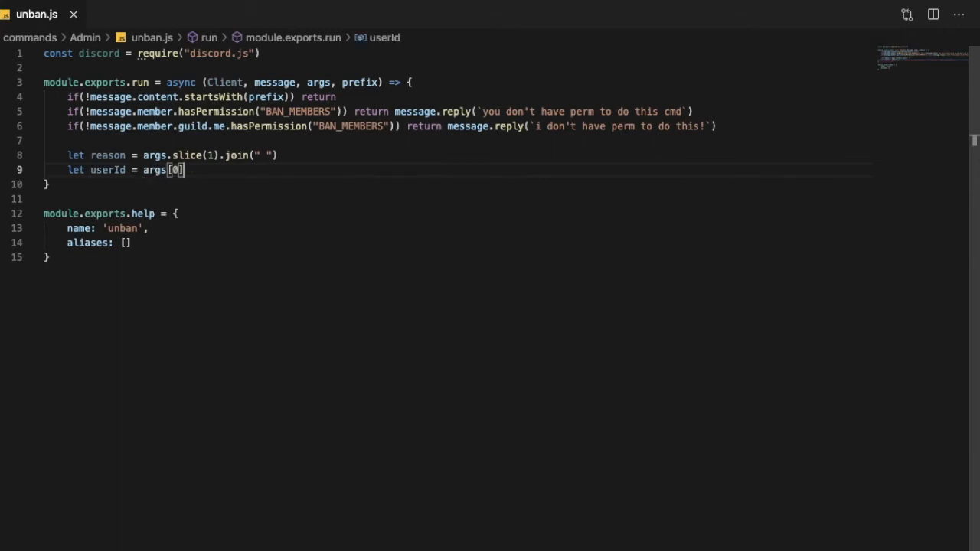
pyautogui.press('Enter')
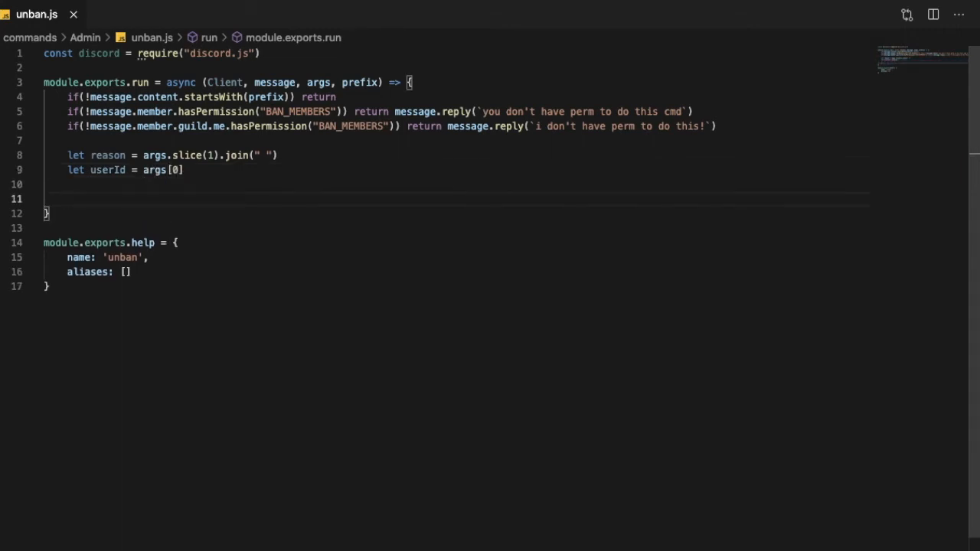
# Step: Set reason to 'No reason provided' when none is given
pyautogui.write('if(!reason)')
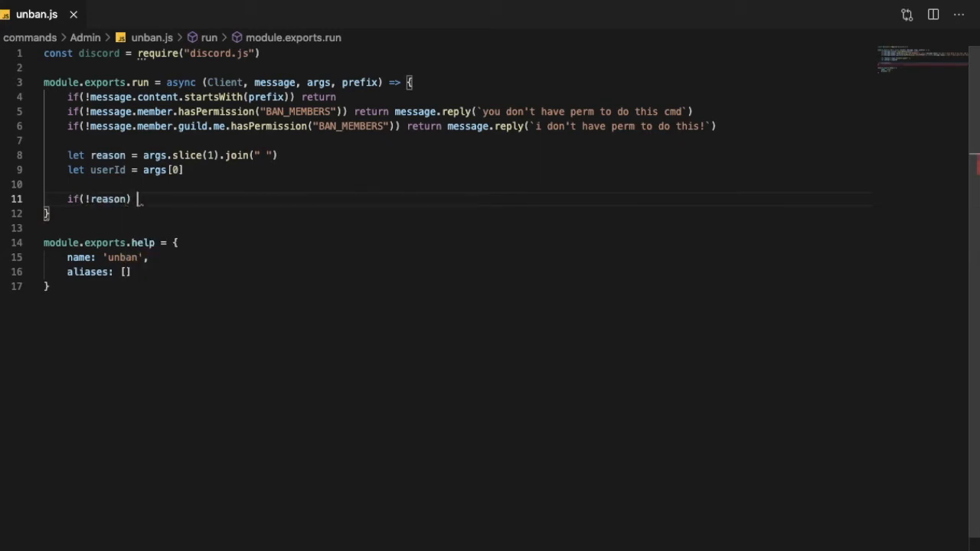
pyautogui.write('reason =')
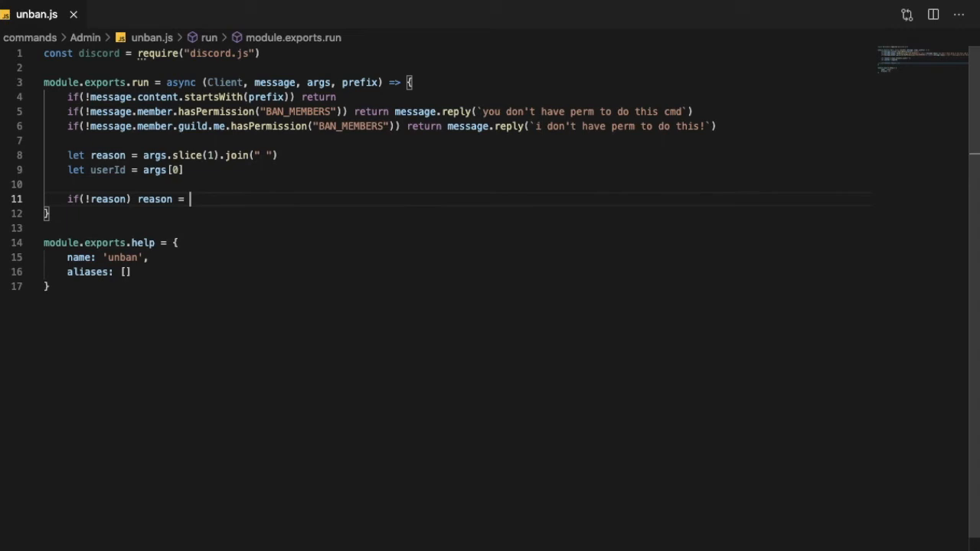
pyautogui.write("'No reason'")
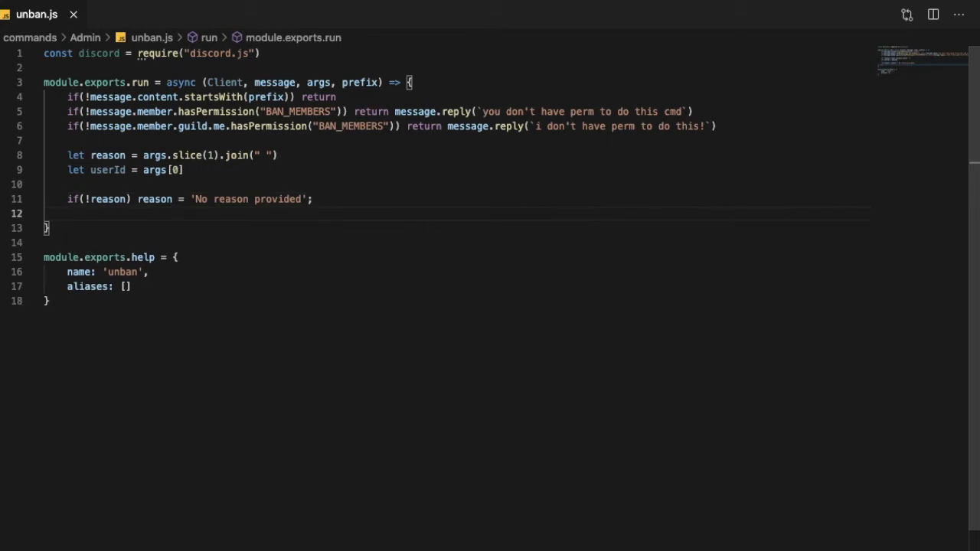
# Step: Return a channel message asking to provide an ID when userId is missing
pyautogui.write('if(')
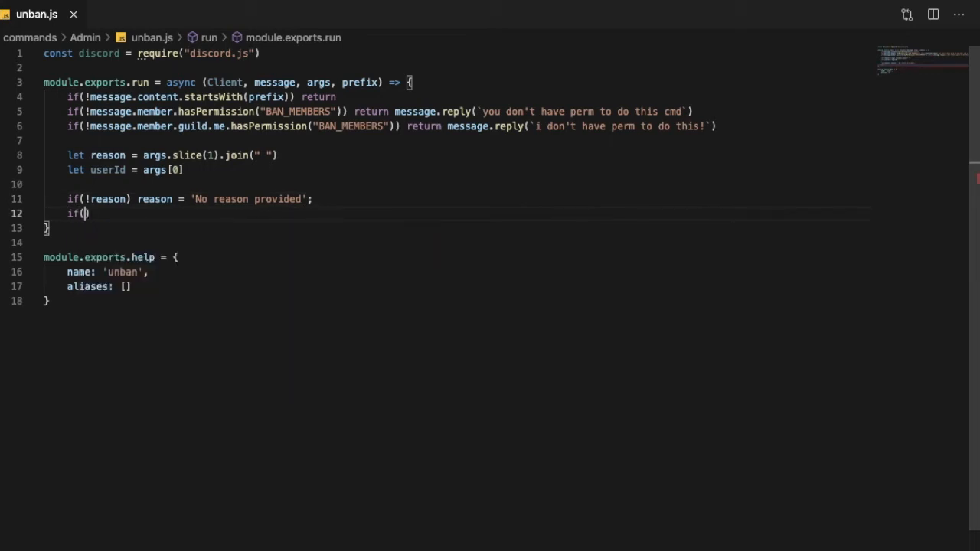
pyautogui.write('userId')
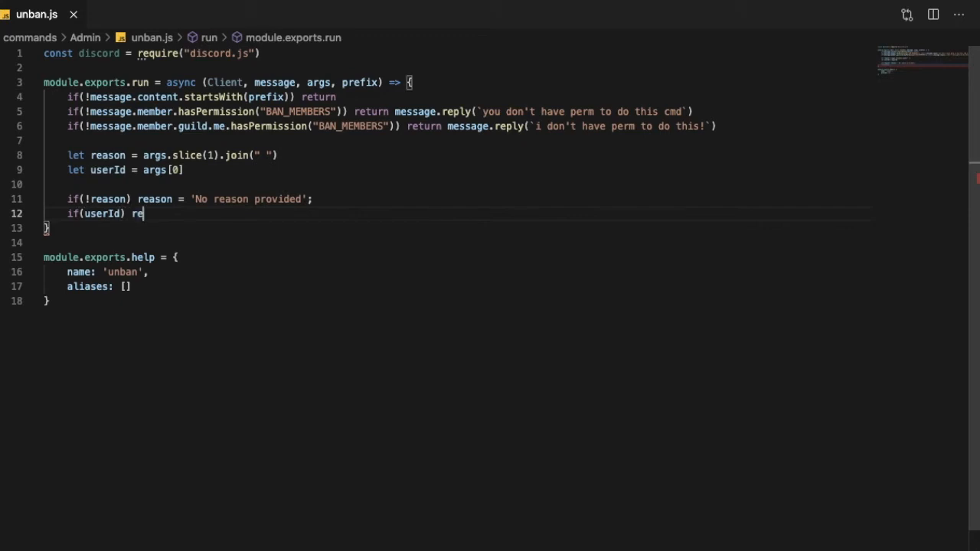
pyautogui.write('!)')
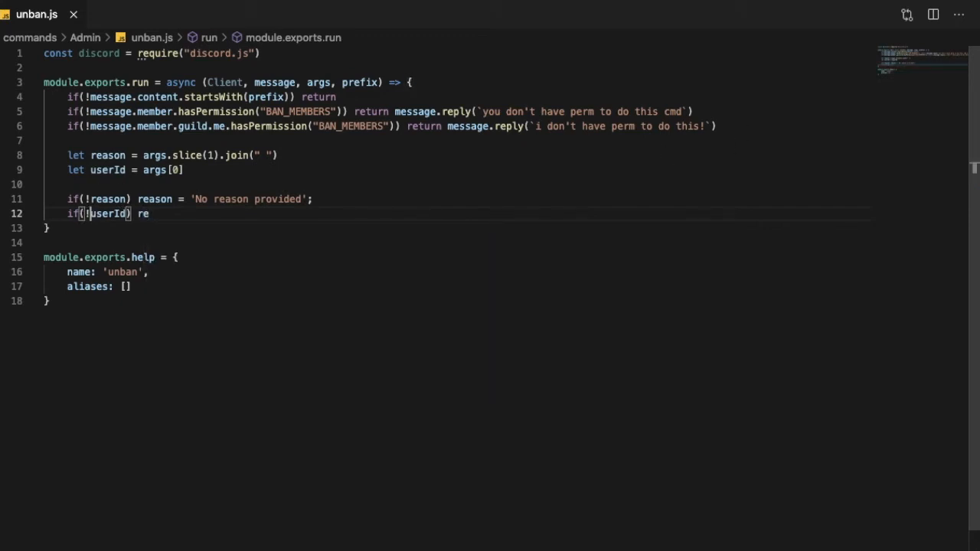
pyautogui.write('turn')
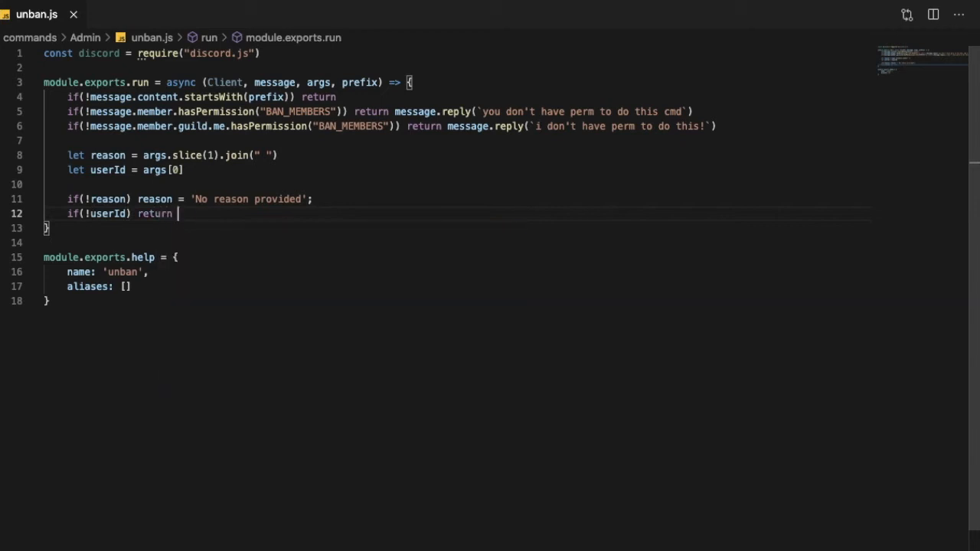
pyautogui.write('message.channel.send(`')
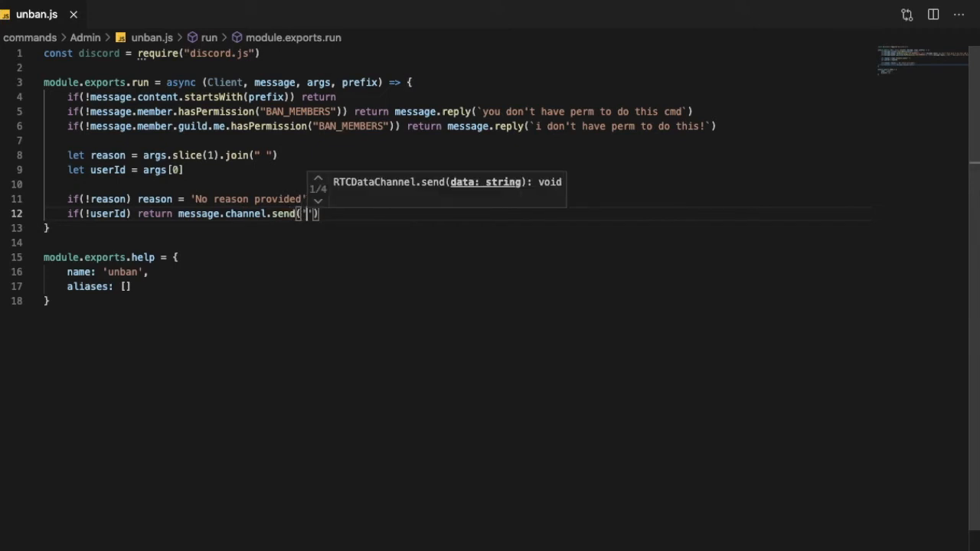
pyautogui.write('Please')
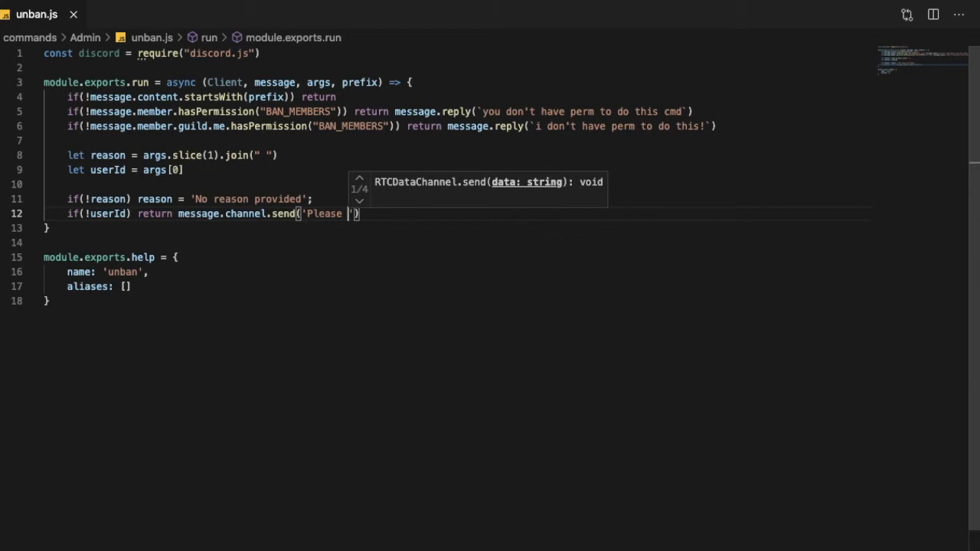
pyautogui.write('provide a')
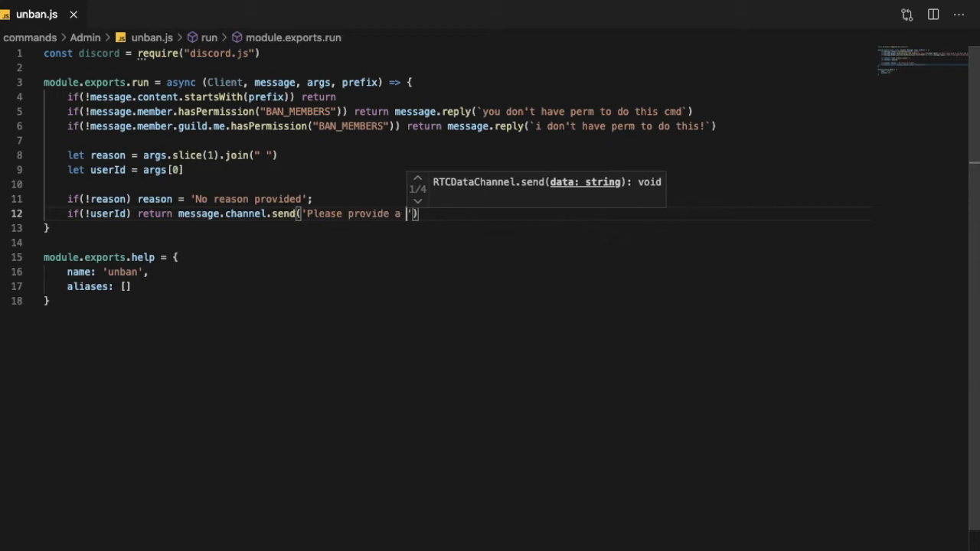
pyautogui.write('ID to unban')
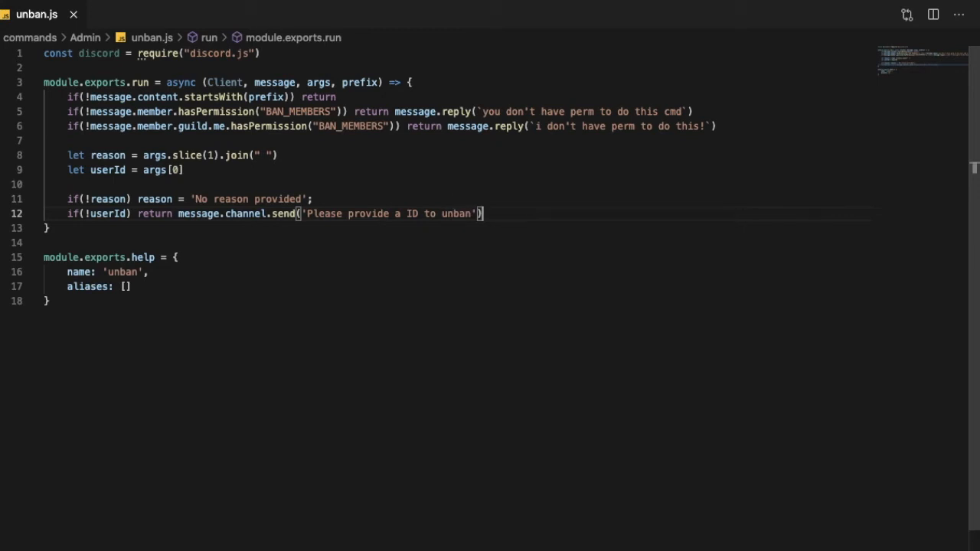
# Step: Return a channel warning when userId is not a number (isNaN)
pyautogui.write('if(')
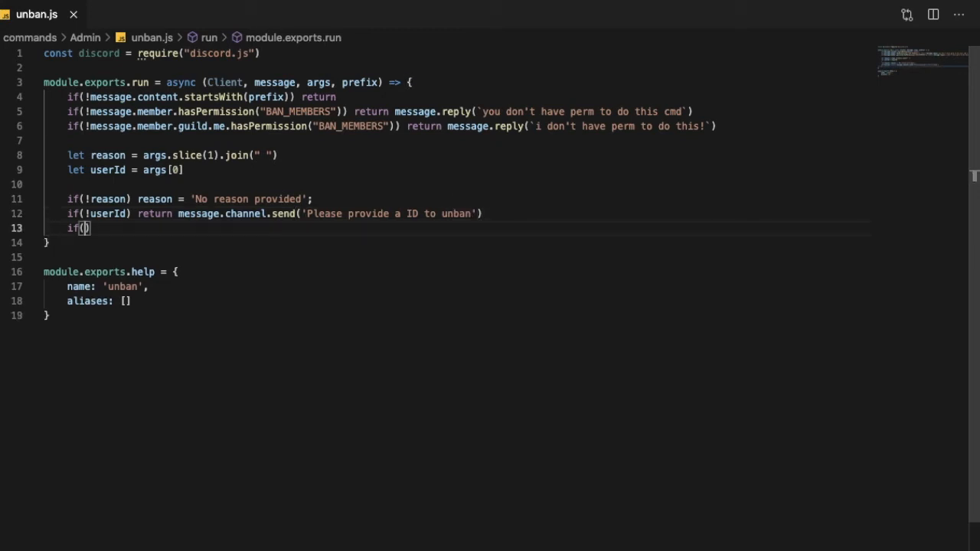
pyautogui.write('isNaN(userId')
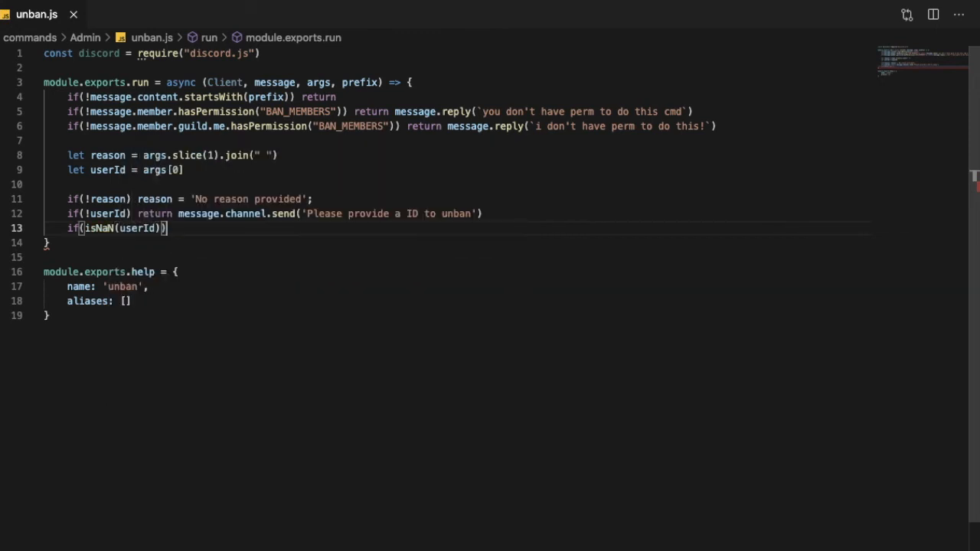
pyautogui.write('return m')
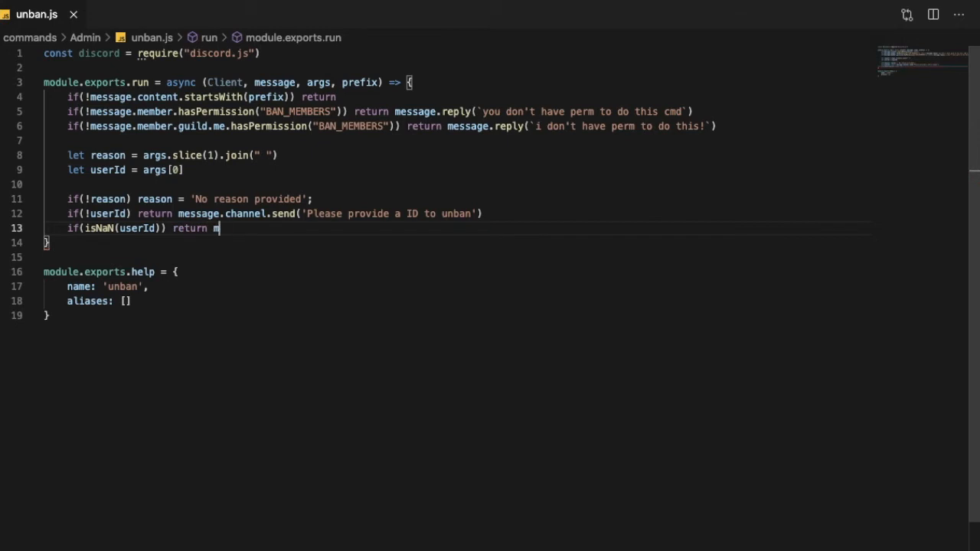
pyautogui.write('essage.channel')
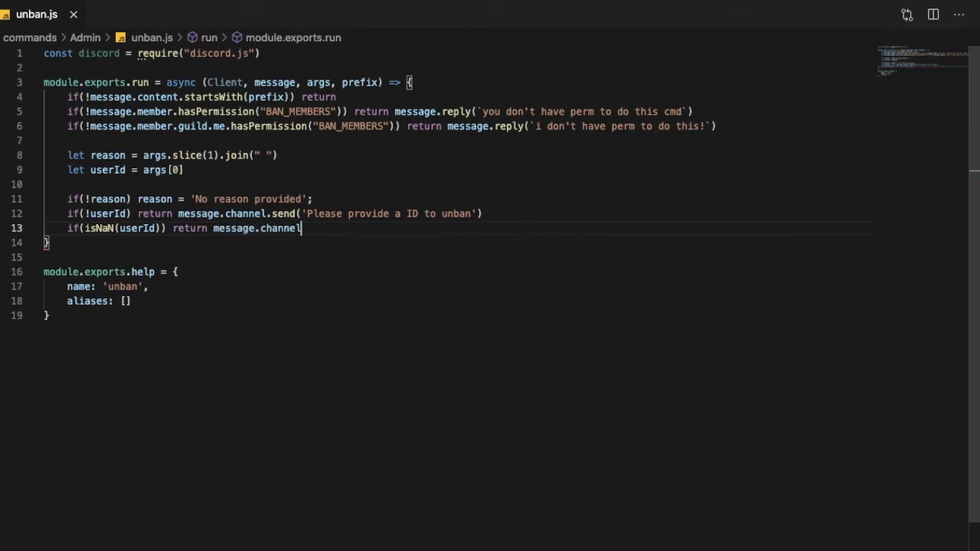
pyautogui.write(".send('')")
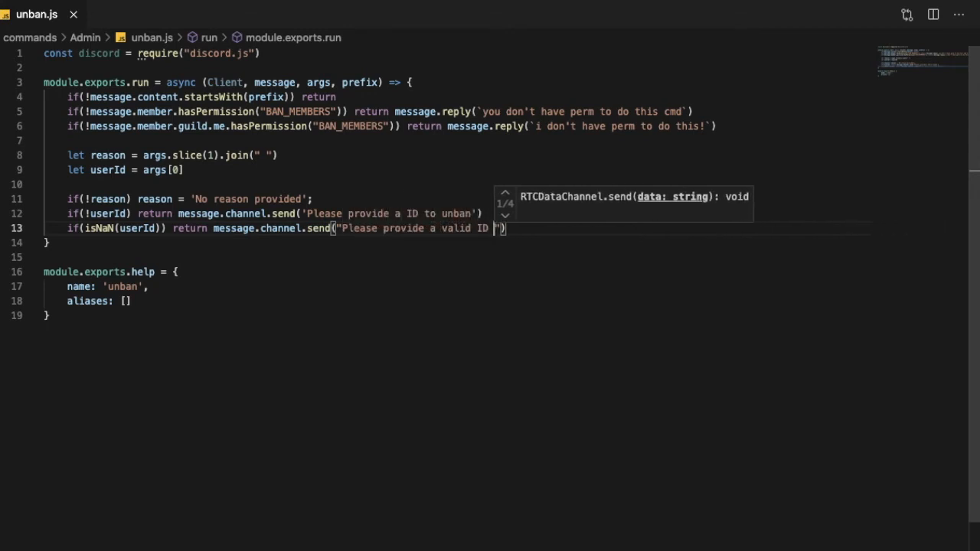
pyautogui.write('that is u')
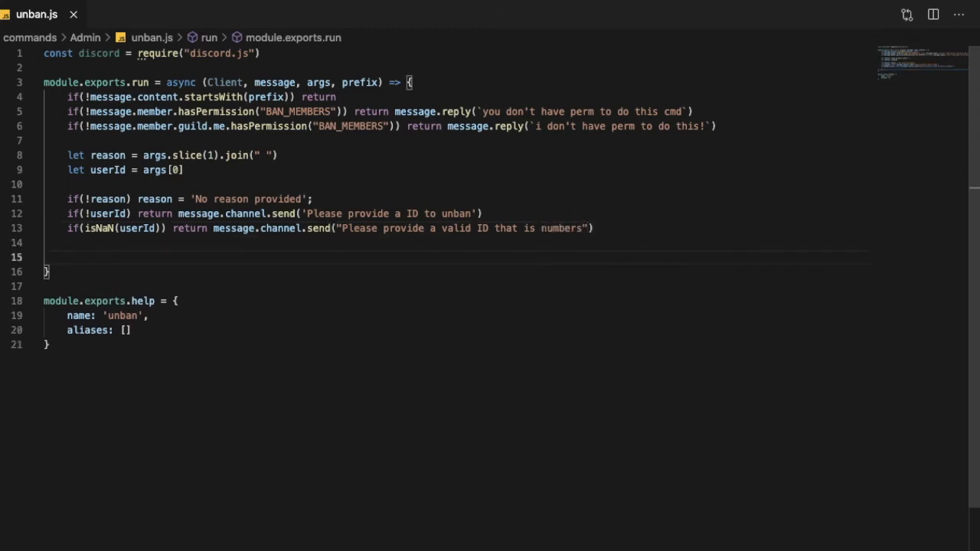
# Step: Fetch the guild's bans with message.guild.fetchBans().then into a callback
pyautogui.write('message.guild')
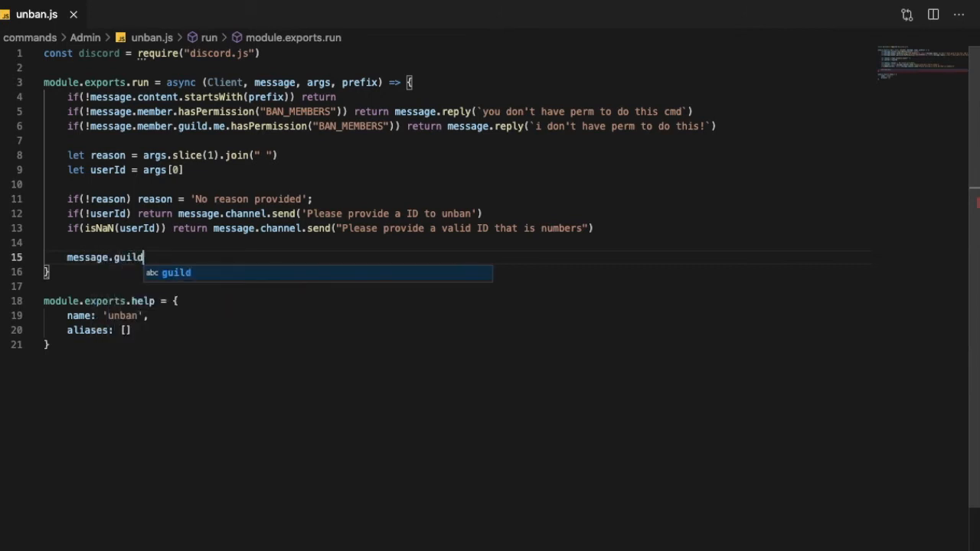
pyautogui.write('.')
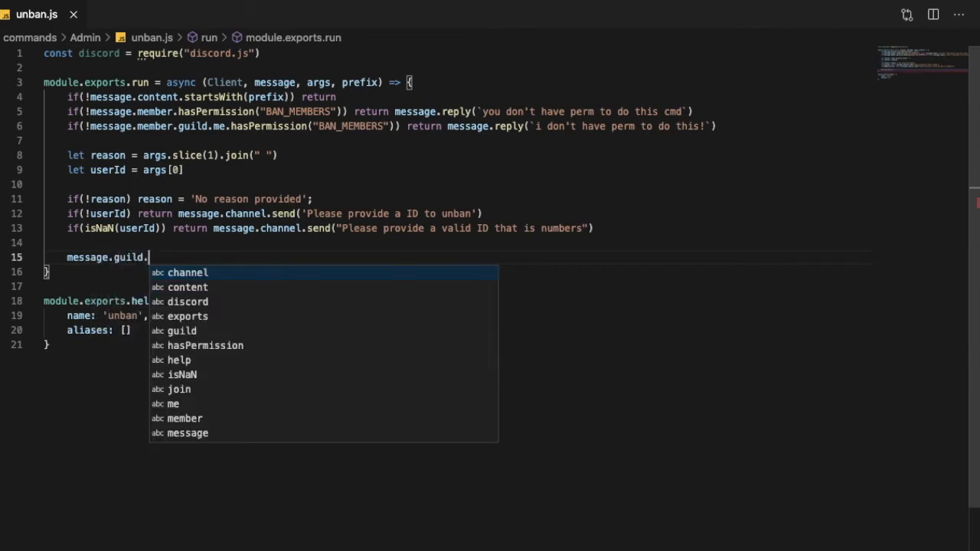
pyautogui.write('fetchBans')
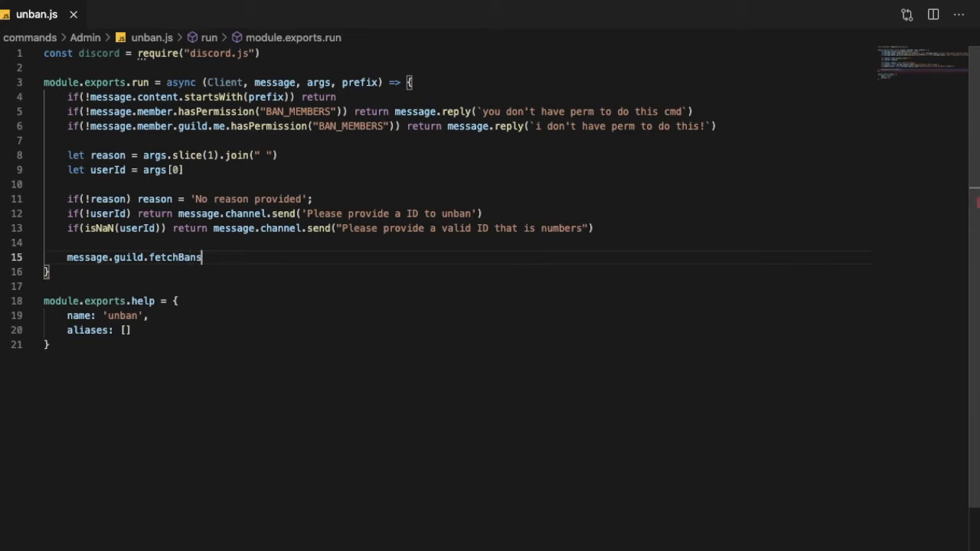
pyautogui.write('()')
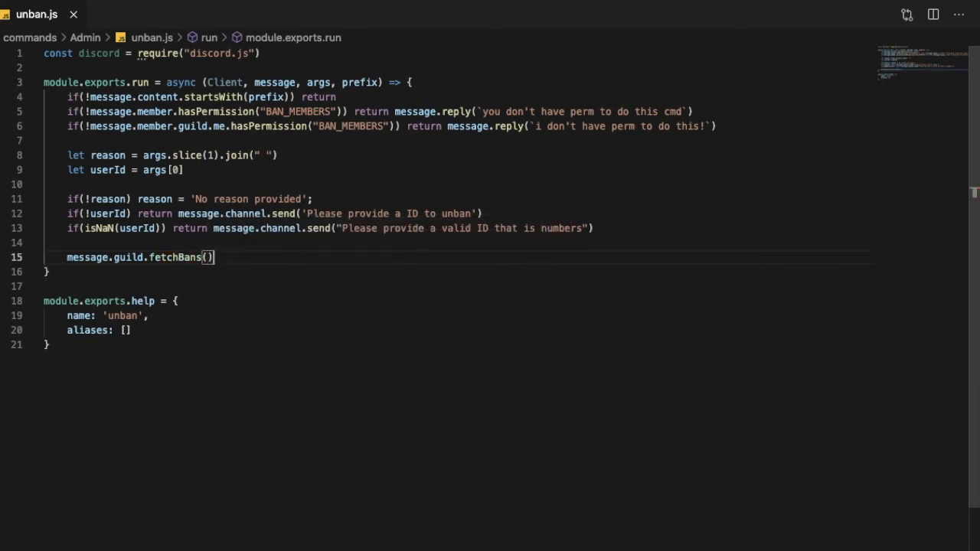
pyautogui.write('.then(async')
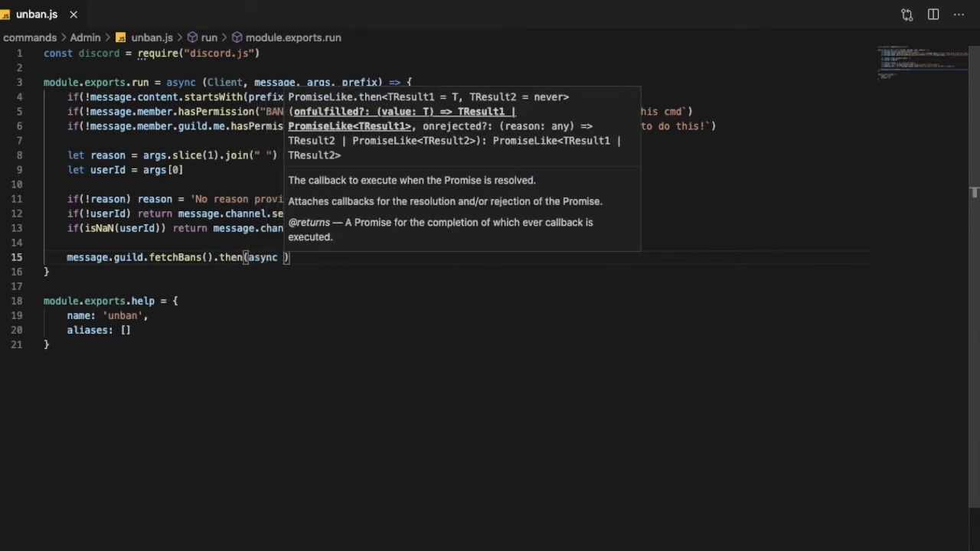
pyautogui.write('bans =')
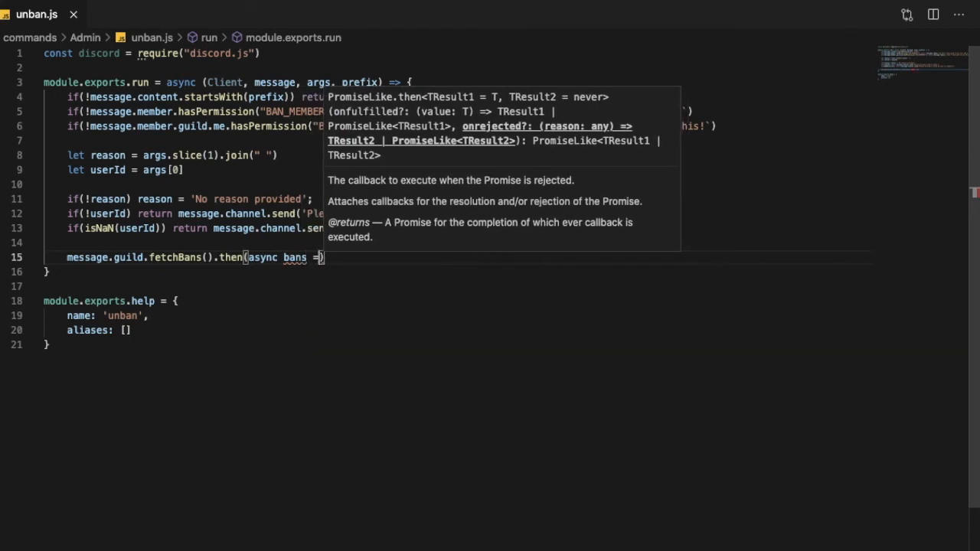
pyautogui.write('{')
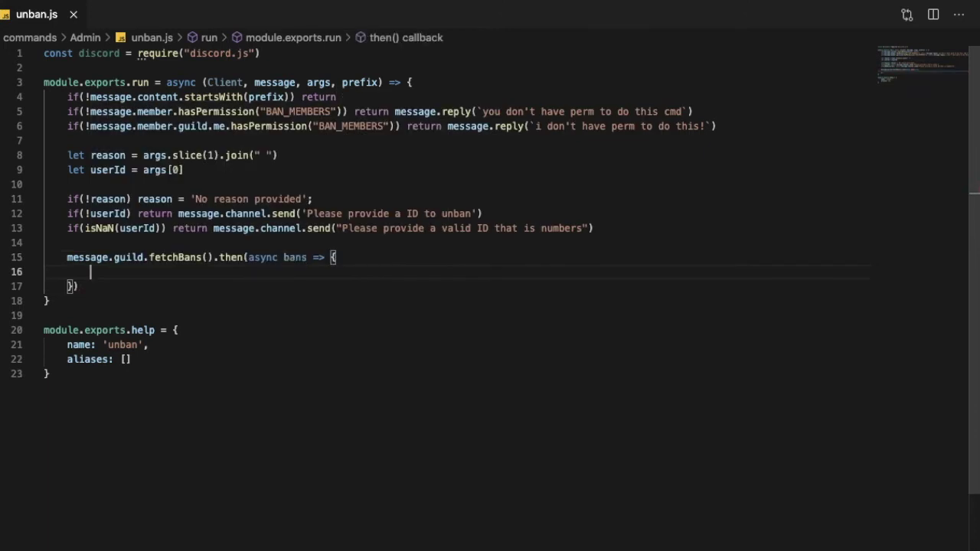
# Step: Return 'No one is banned in this server' when bans.size is 0
pyautogui.write('if(')
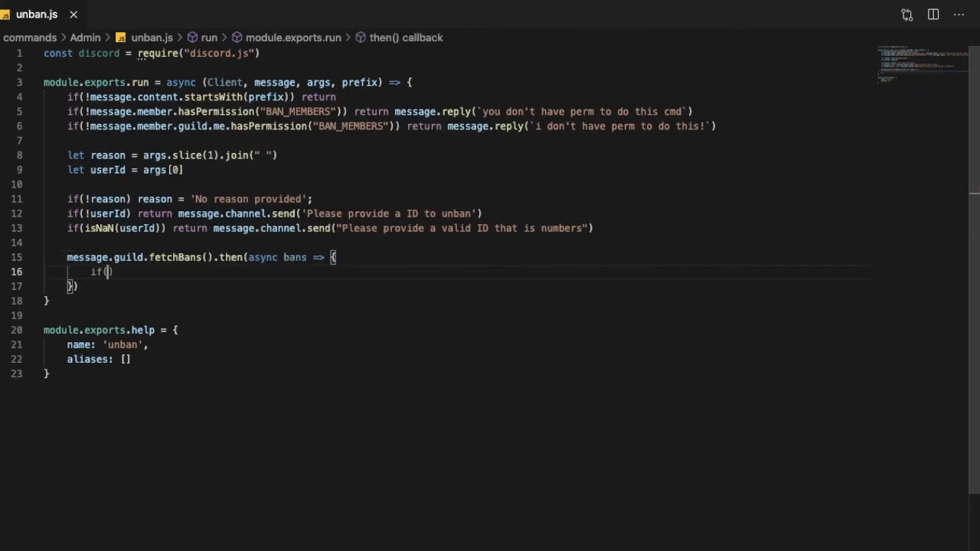
pyautogui.write('bans.size =')
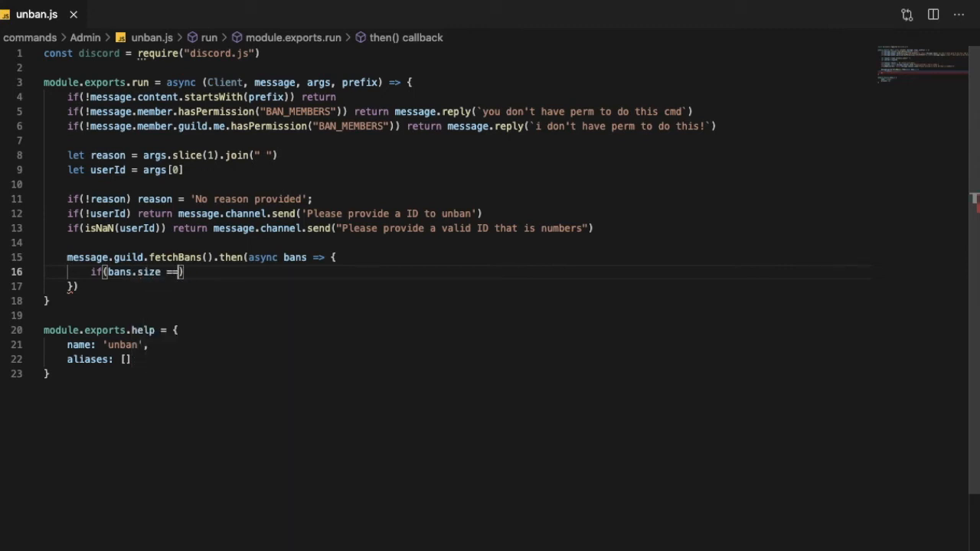
pyautogui.write('= 0')
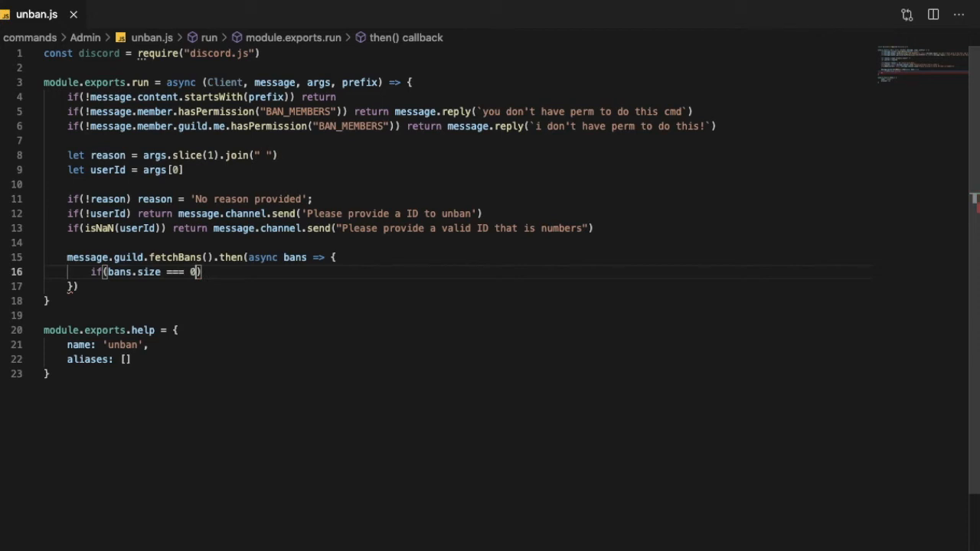
pyautogui.write('return message.channel.send("')
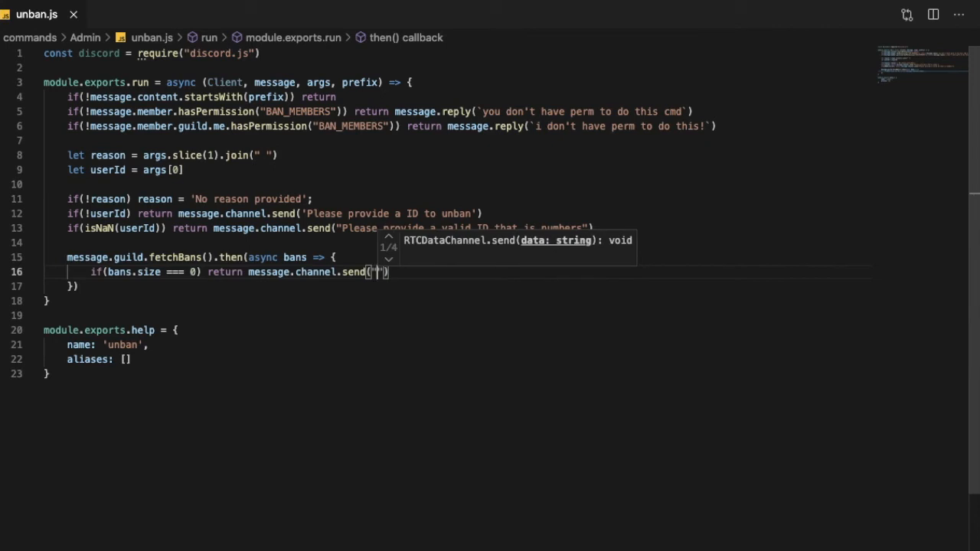
pyautogui.write('No one is banned in thi')
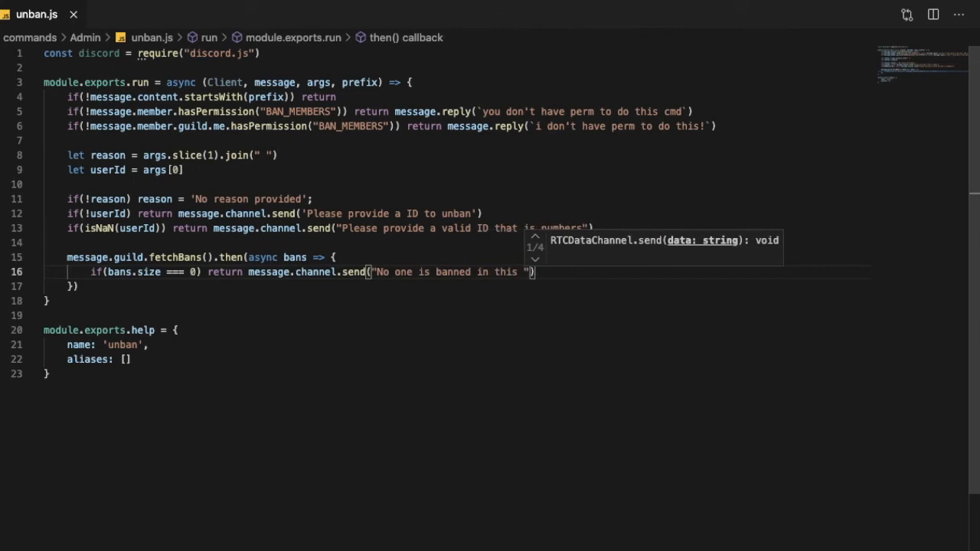
pyautogui.write('server')
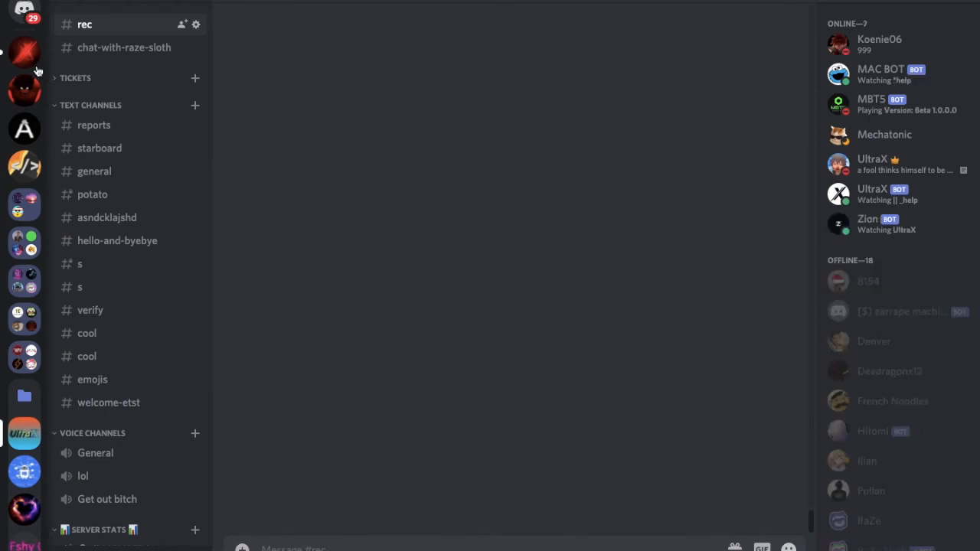
# Step: Switch to Discord and select a server icon in the left sidebar
pyautogui.click(23, 434)
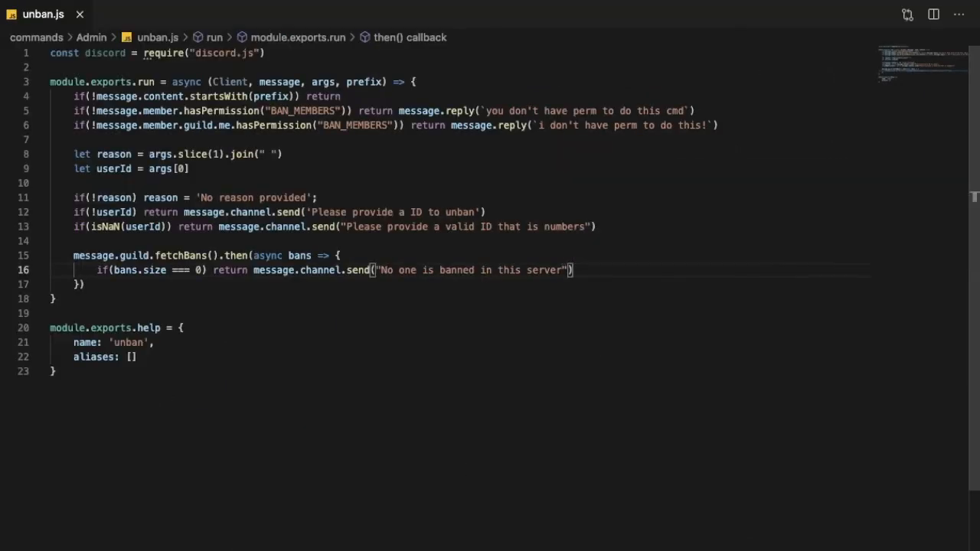
# Step: Add `let BannedUser = bans.find(ban => ban.user.id == userId)` inside the bans callback
pyautogui.press('Enter')
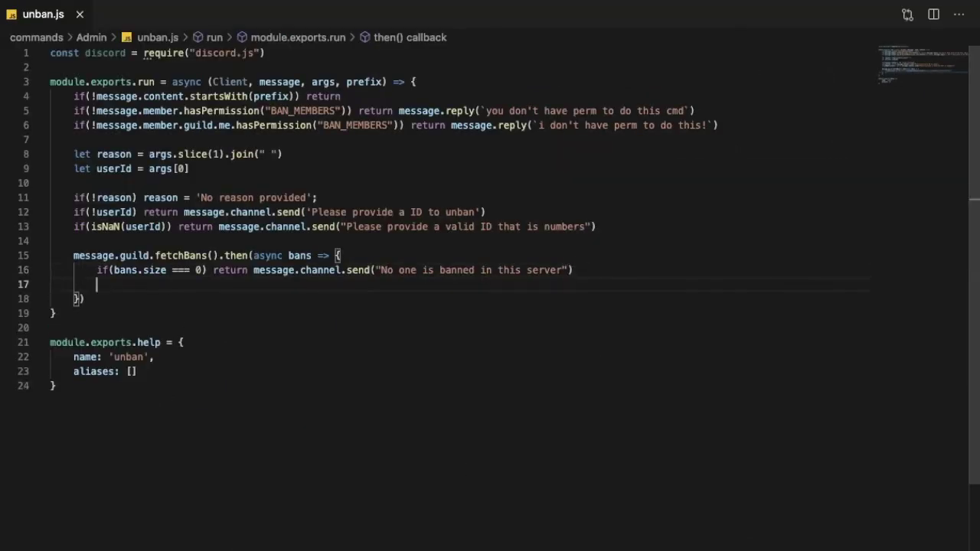
pyautogui.write('let Banne')
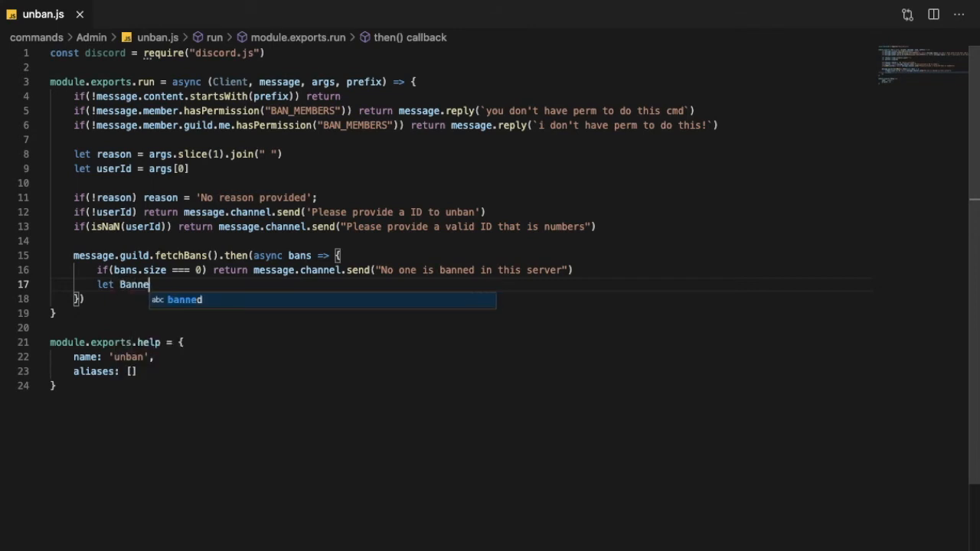
pyautogui.write('dUser =')
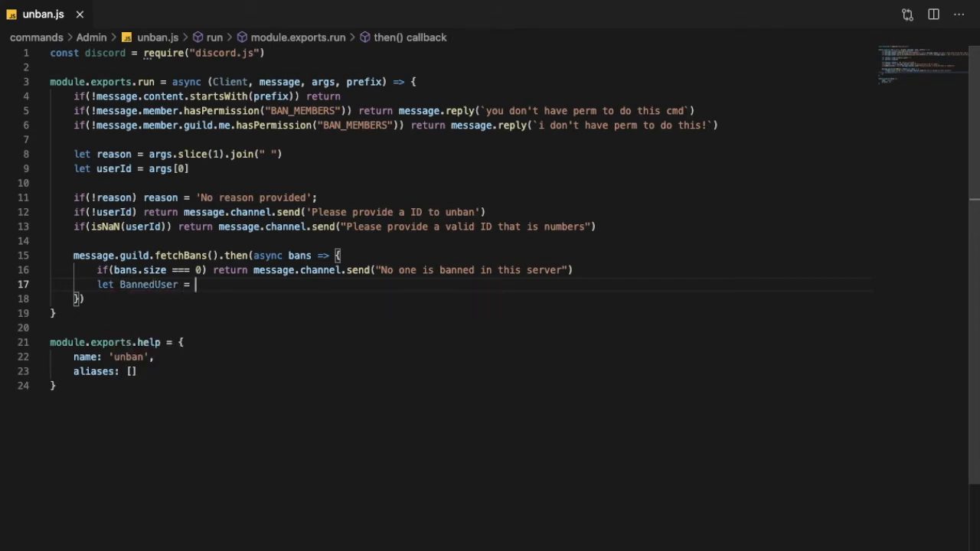
pyautogui.write('bans')
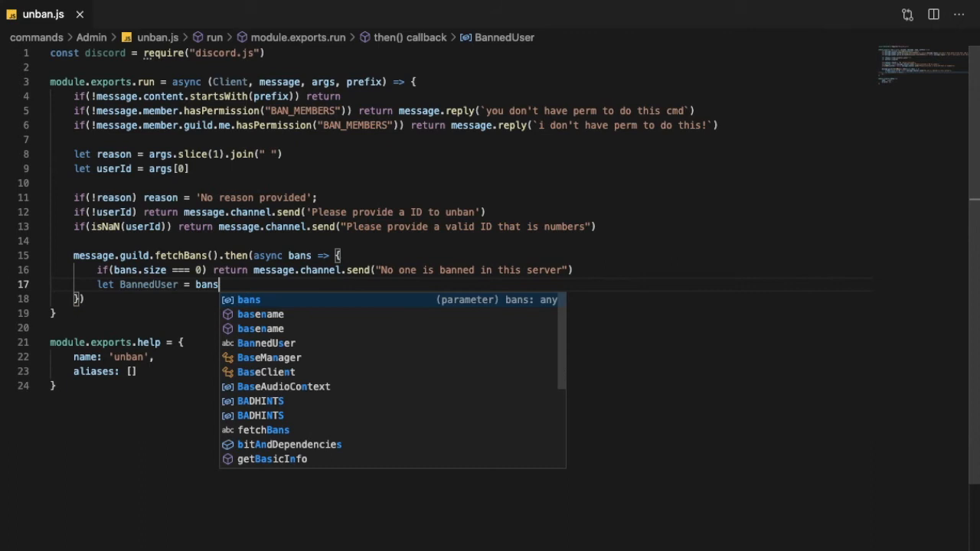
pyautogui.write('.feth')
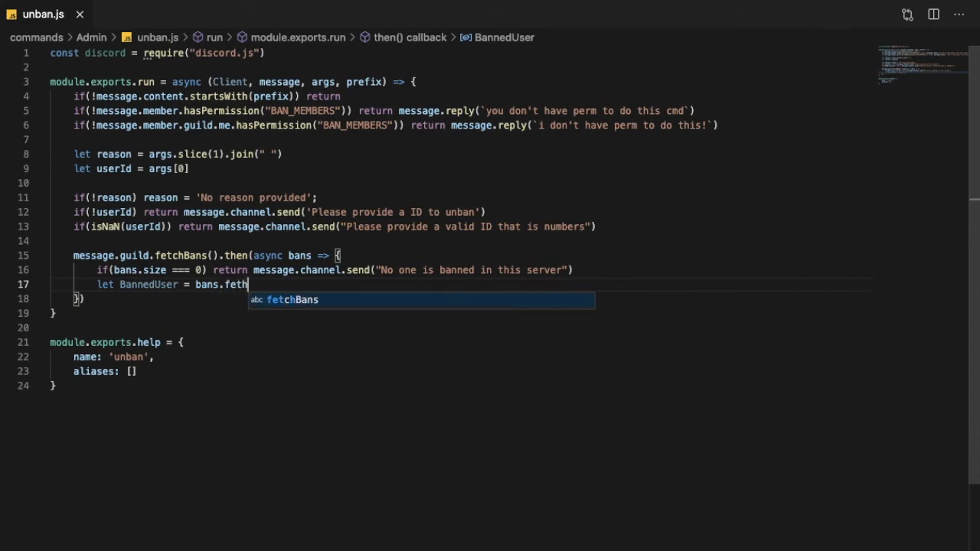
pyautogui.write('ind')
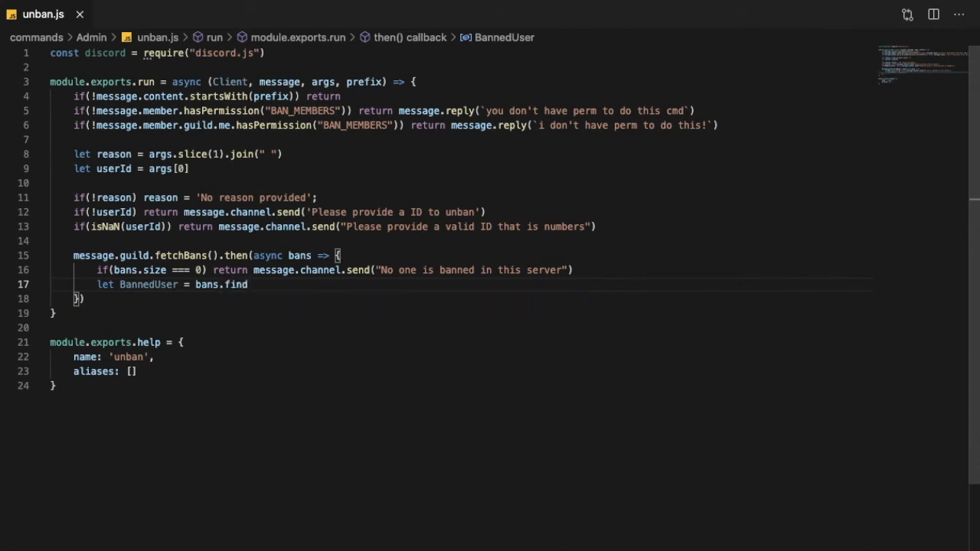
pyautogui.write('()')
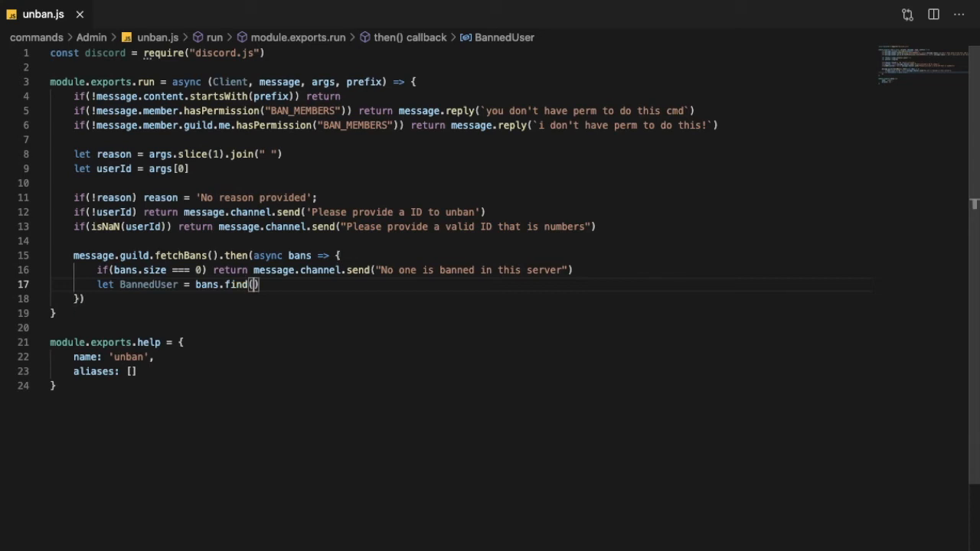
pyautogui.write('ban => ban')
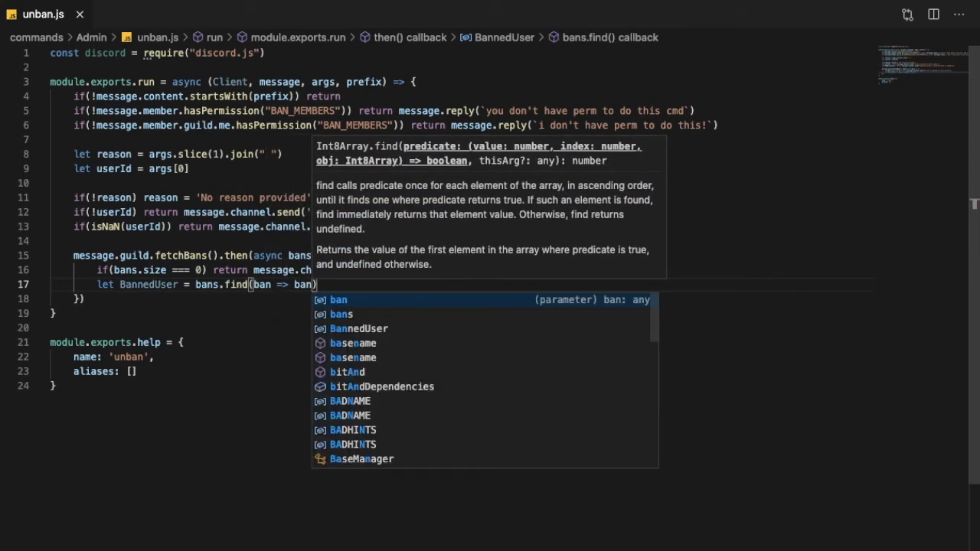
pyautogui.write('.user')
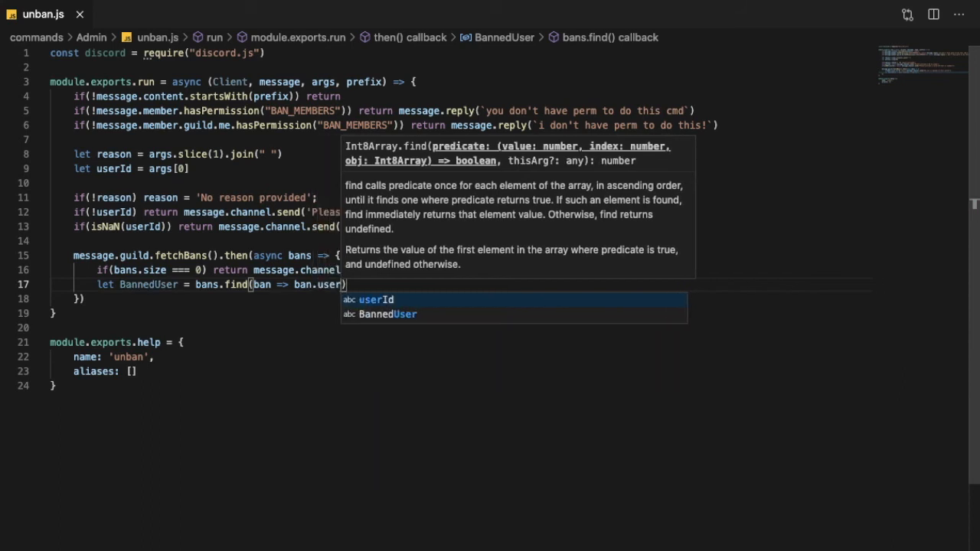
pyautogui.write('.id')
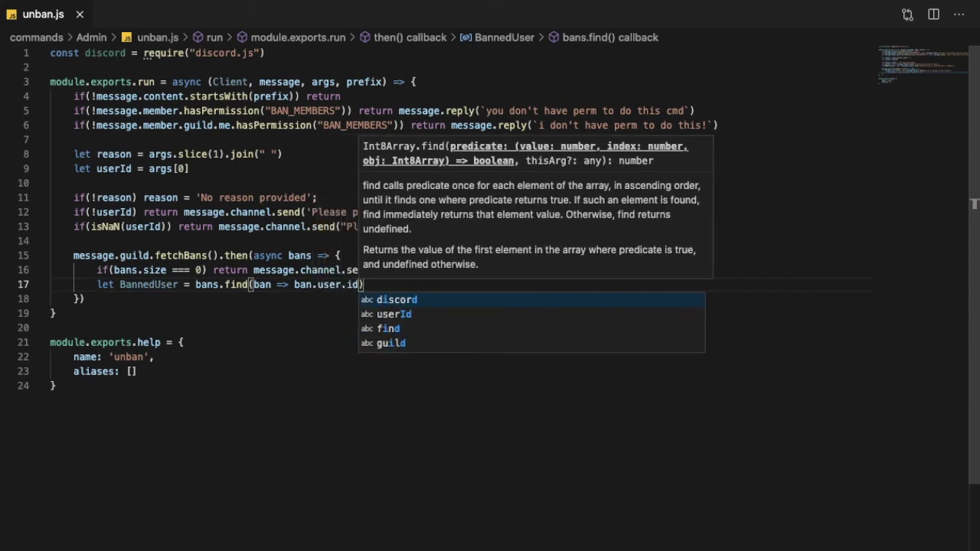
pyautogui.write('" == "')
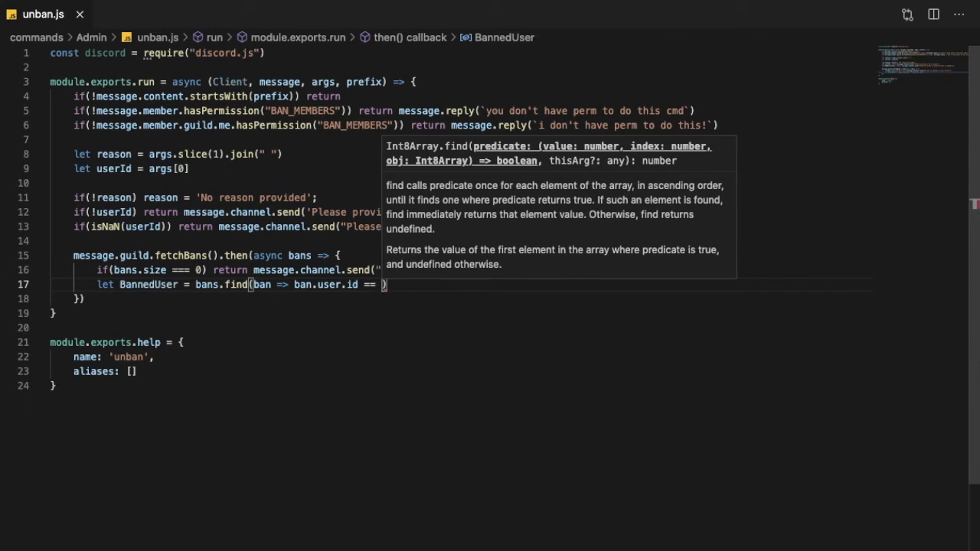
pyautogui.write('userID')
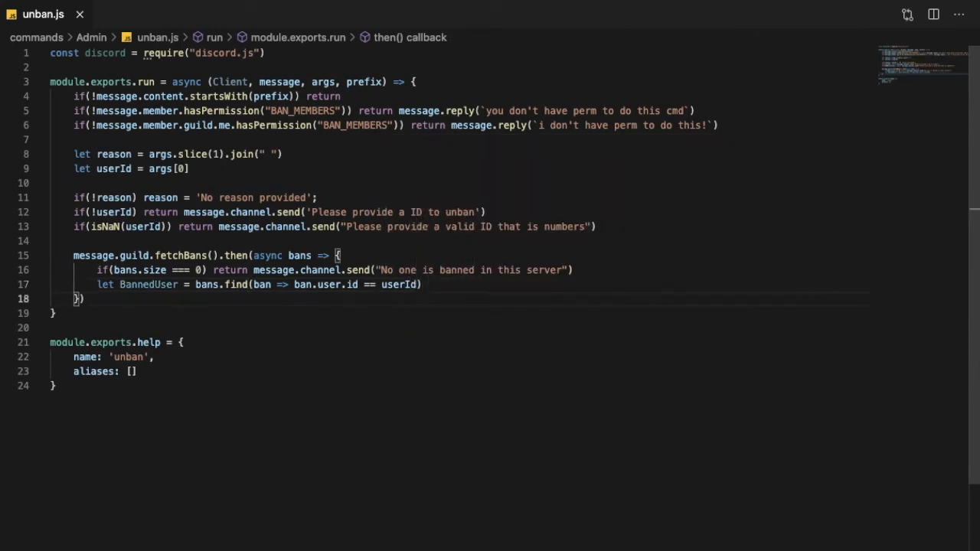
pyautogui.click(433, 284)
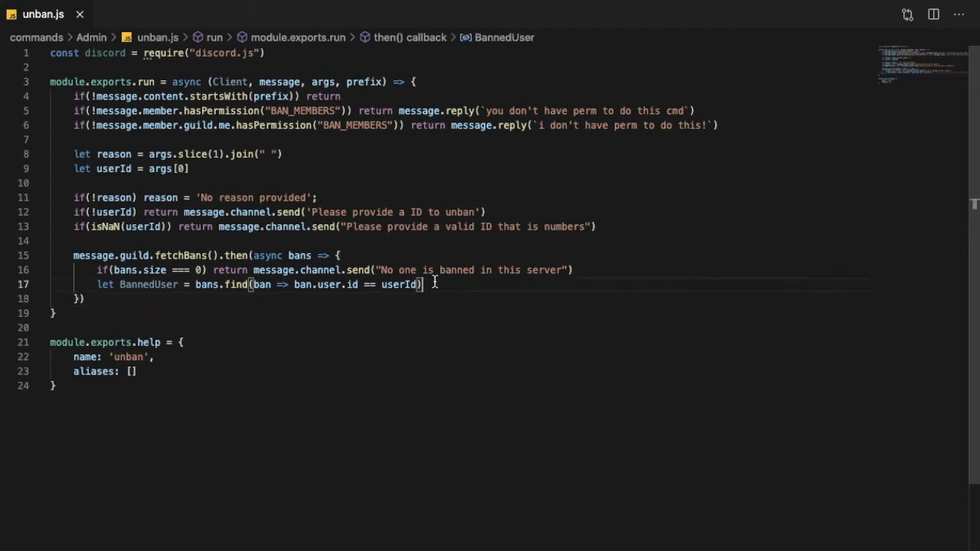
# Step: Add `if(!BannedUser)` returning a 'This user isnt banned!' reply
pyautogui.press('Enter')
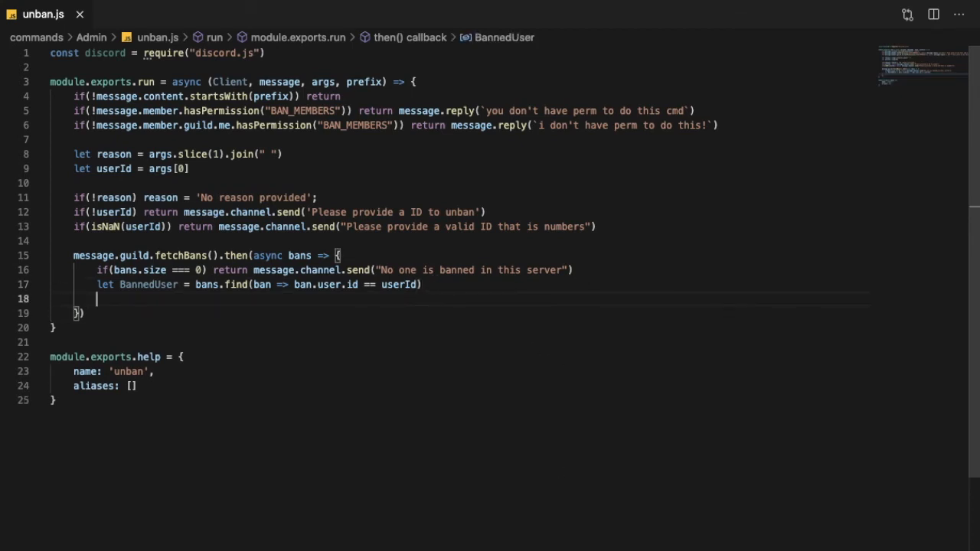
pyautogui.write('if(!BannedUser')
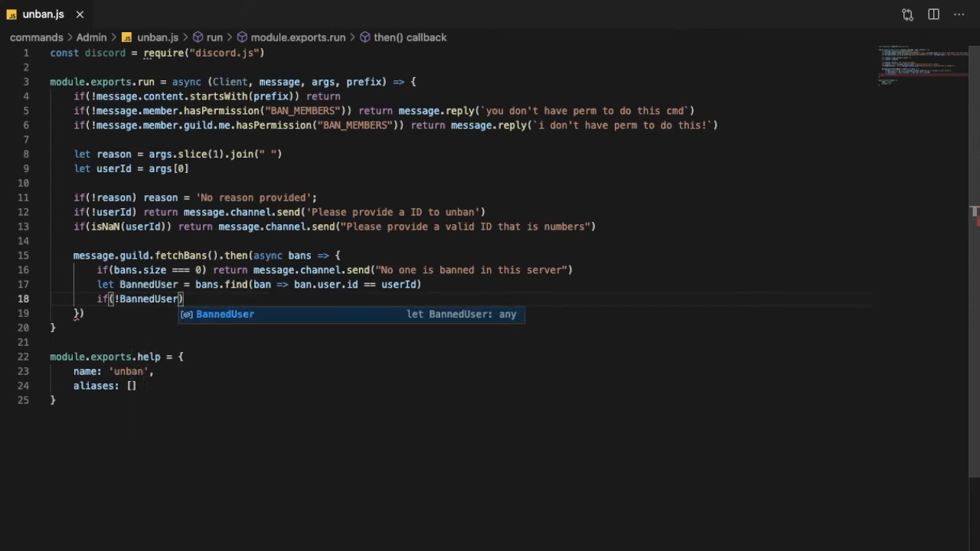
pyautogui.write('return message.channel')
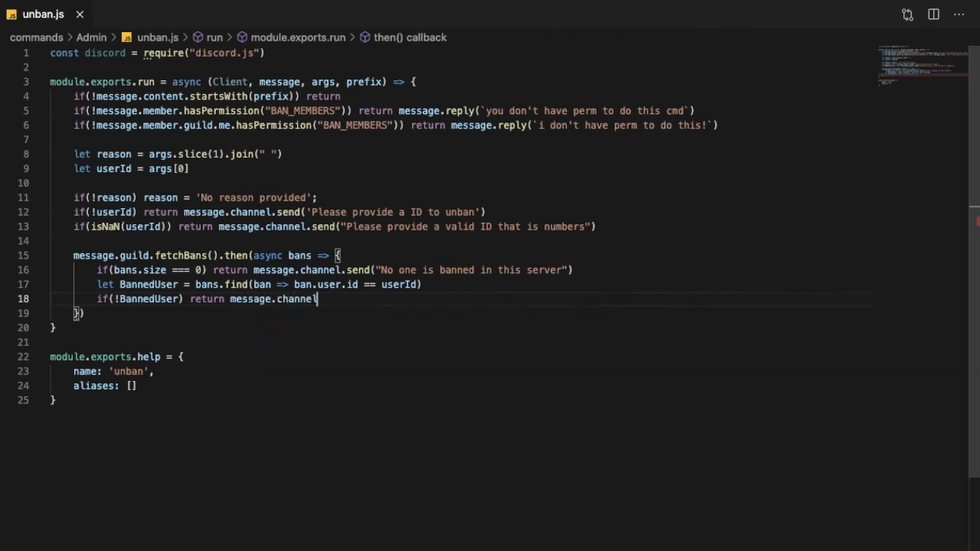
pyautogui.write('.send()')
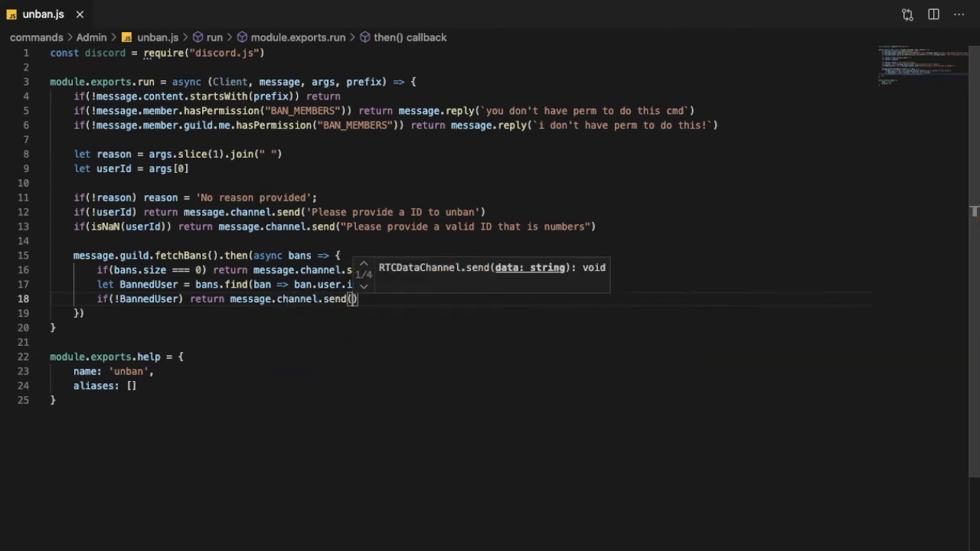
pyautogui.write("'This user isnt banned!")
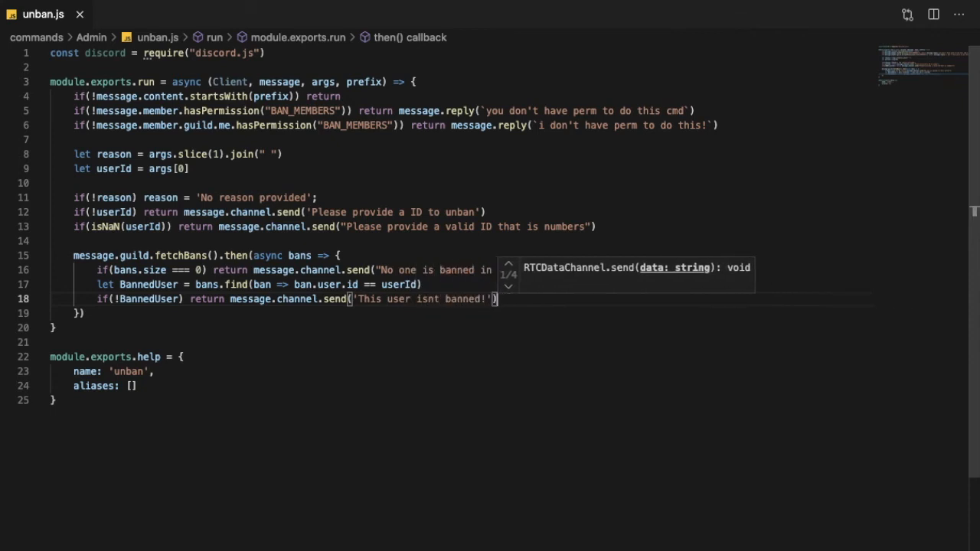
pyautogui.press('Enter')
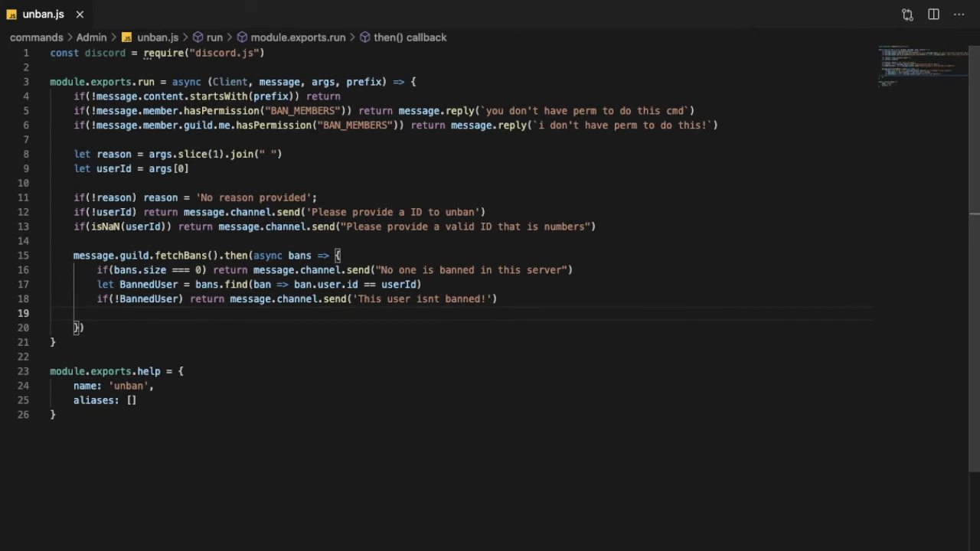
# Step: Write `await message.guild.members.unban(BannedUser.user, reason)` and start a `.catch`
pyautogui.write('await mesa')
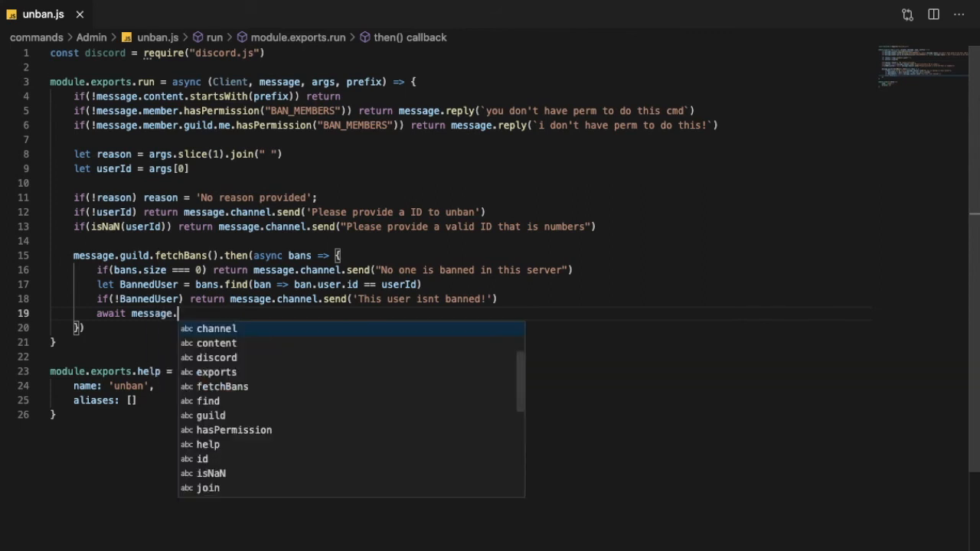
pyautogui.write('guild.')
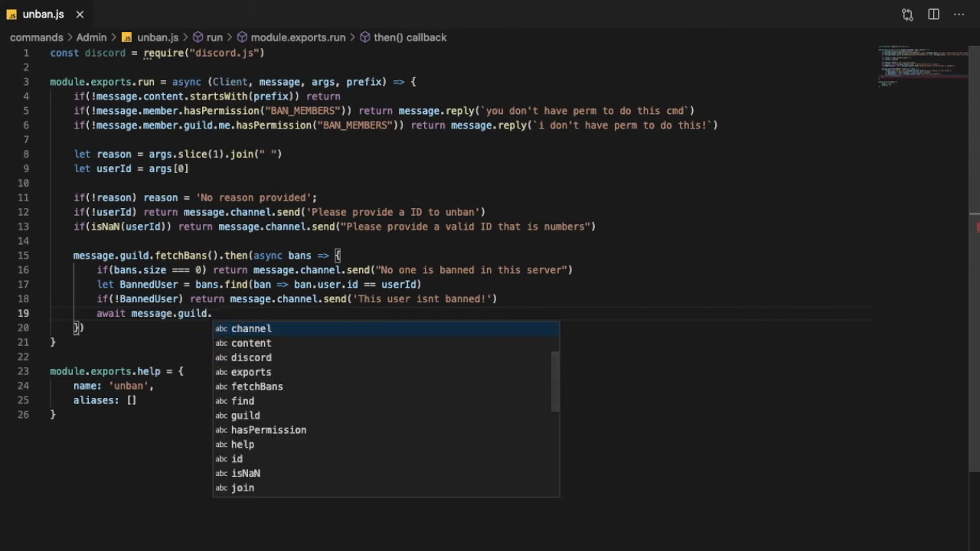
pyautogui.write('members')
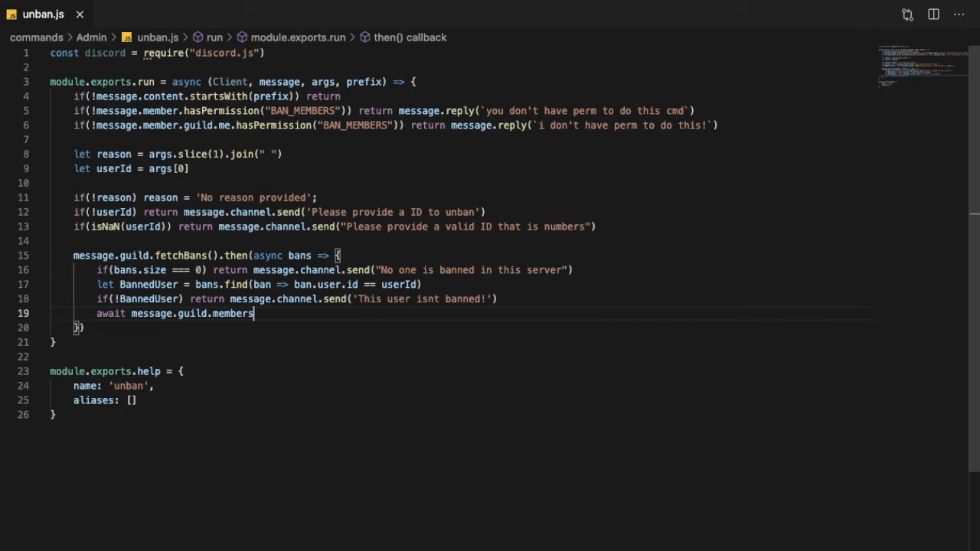
pyautogui.write('.unban')
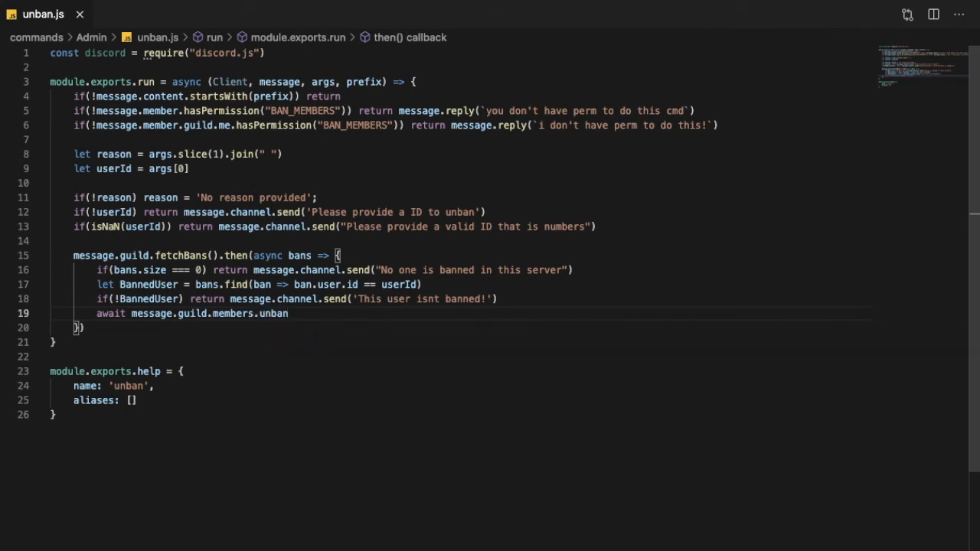
pyautogui.write('(BannedUser.user ,')
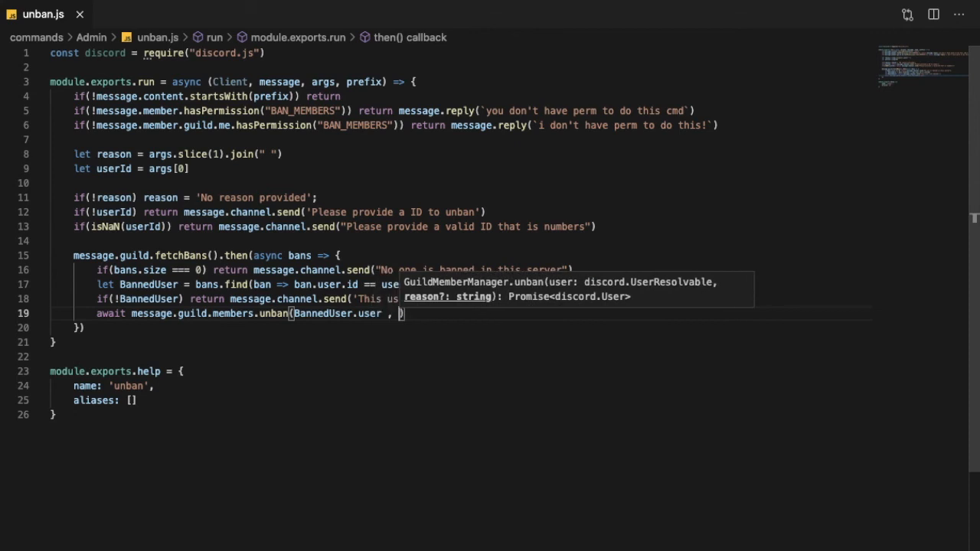
pyautogui.write('user')
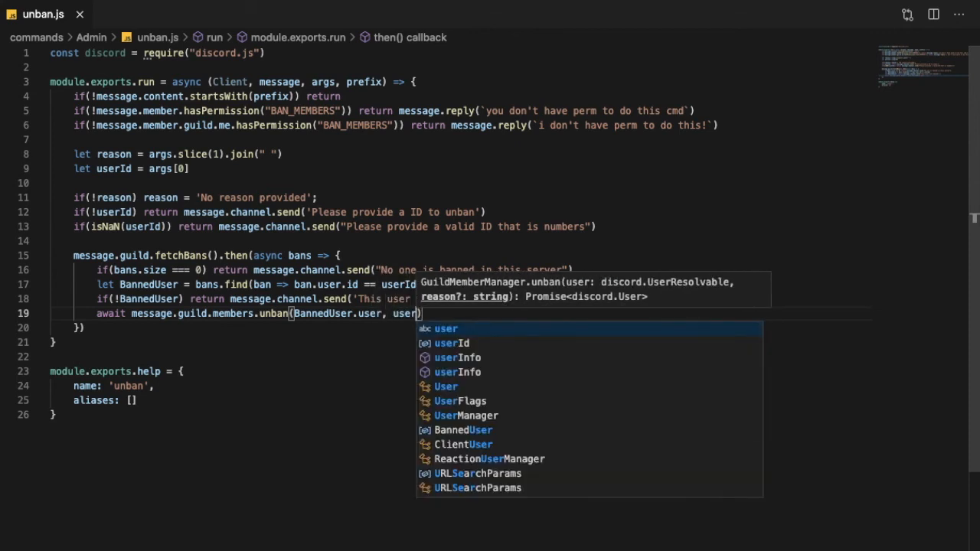
pyautogui.write('reason')
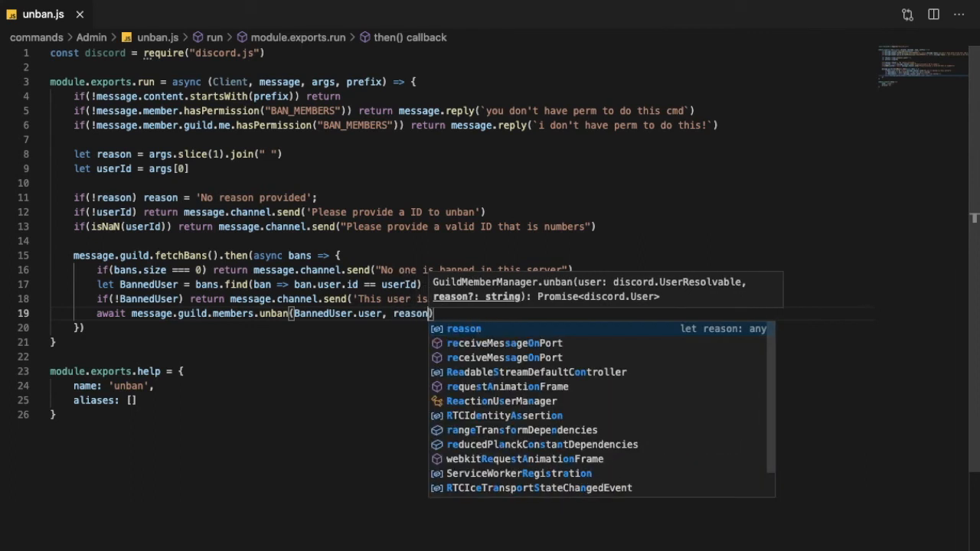
pyautogui.press('Escape')
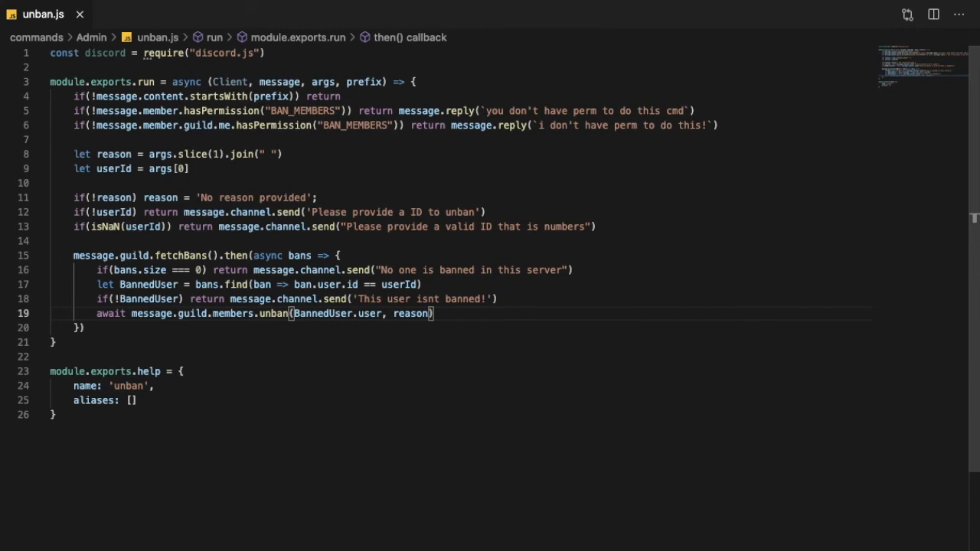
pyautogui.write('.catch')
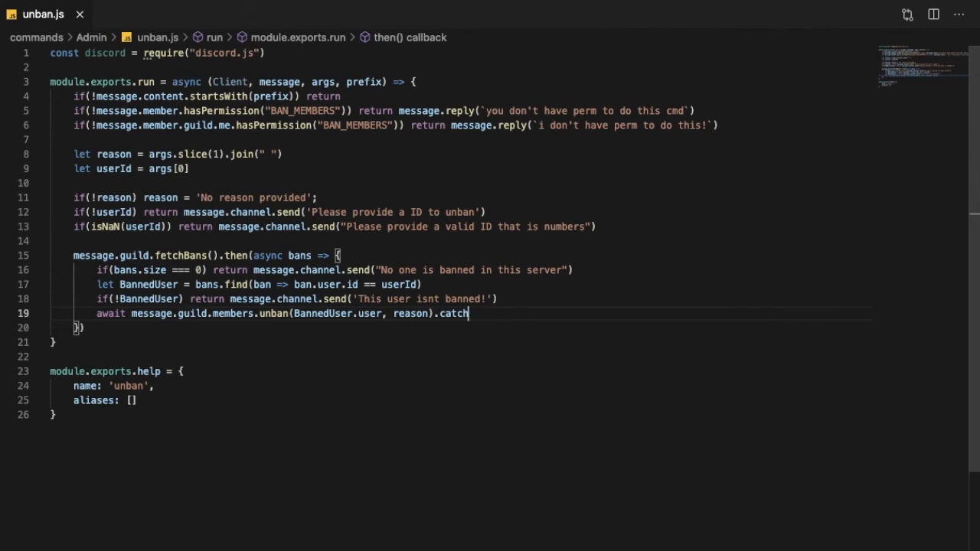
# Step: Make the catch callback send "Something went wrong!" to the channel, then begin a `.then` callback
pyautogui.write('()')
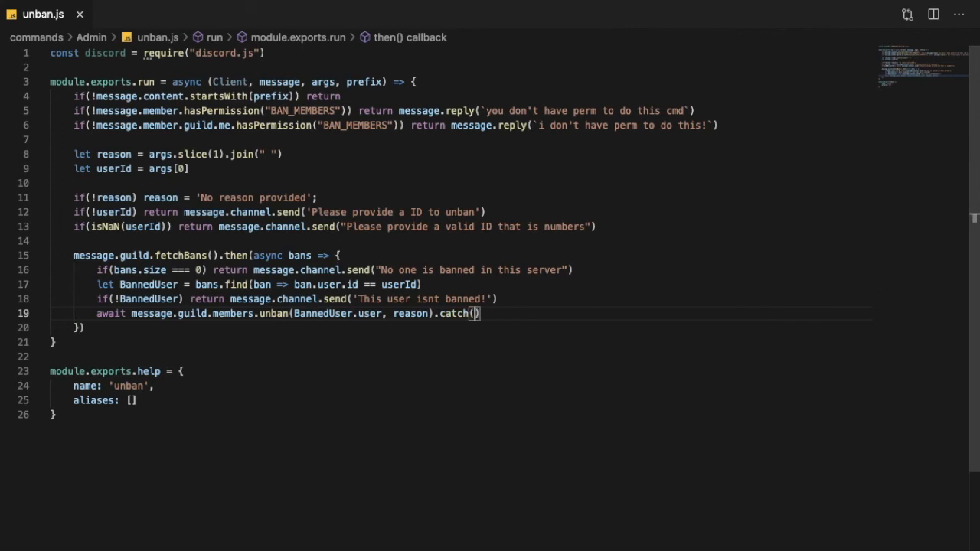
pyautogui.write('err =>')
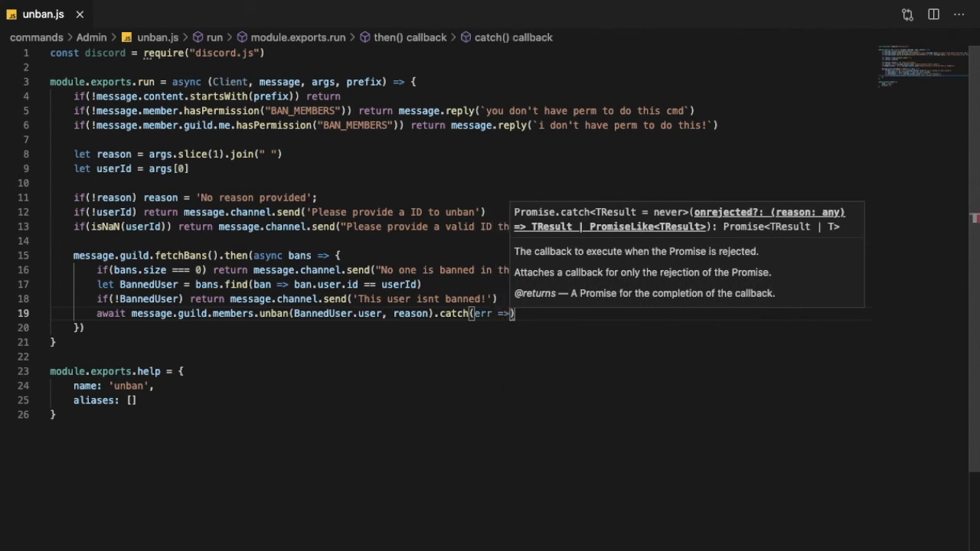
pyautogui.press('Enter')
pyautogui.write('return e')
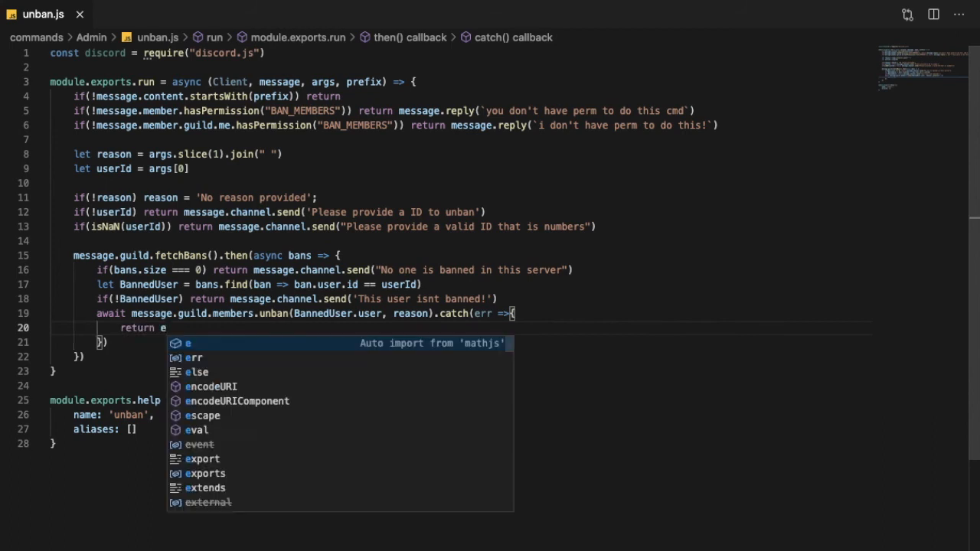
pyautogui.write('message.channel')
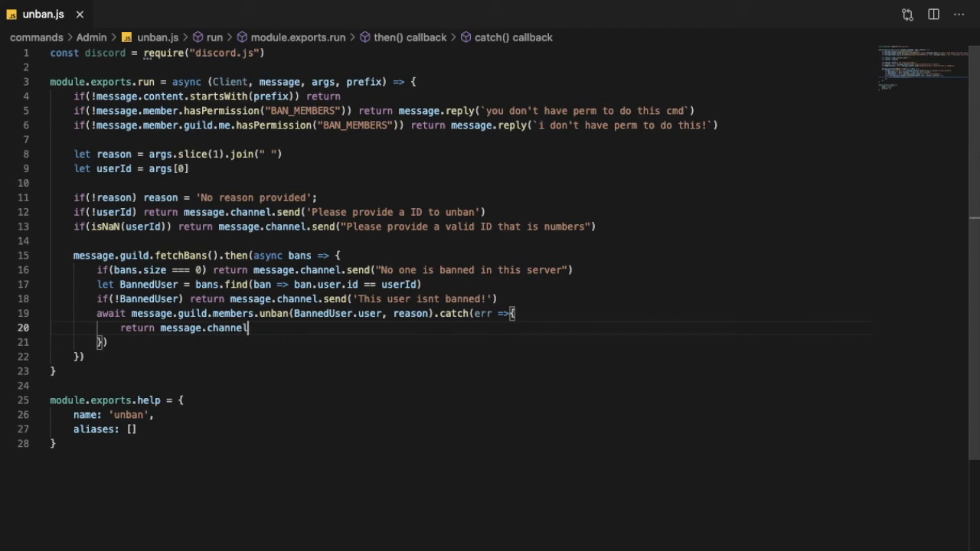
pyautogui.write('.send("")')
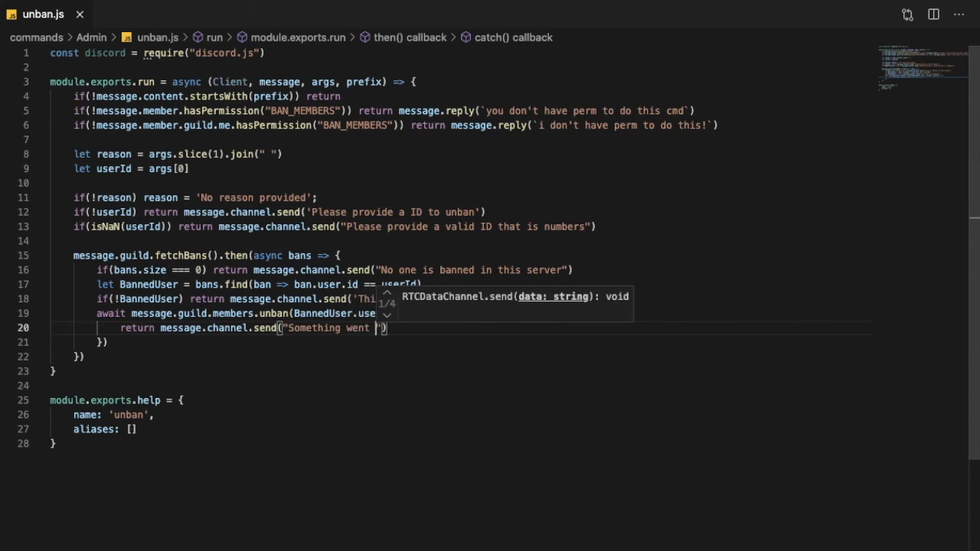
pyautogui.write('wrong!')
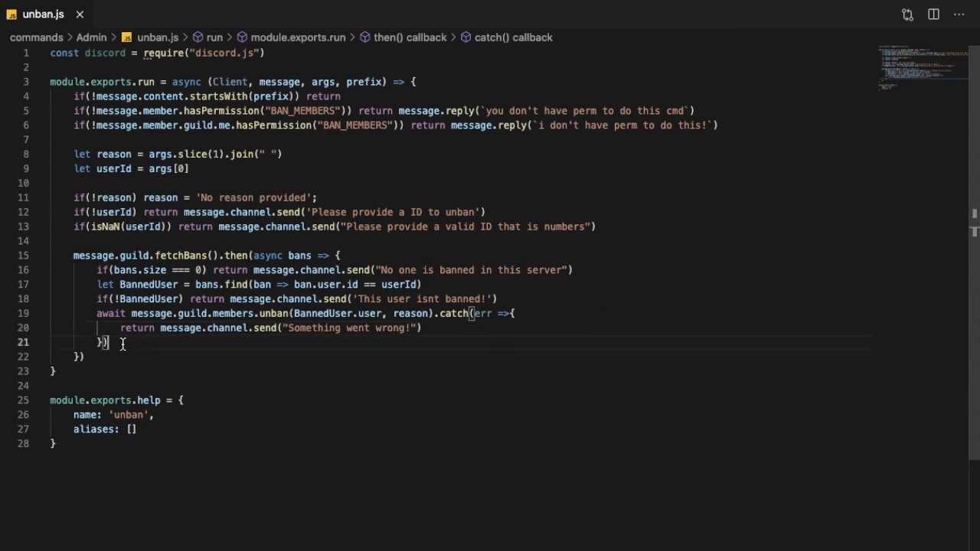
pyautogui.write('.then(() => {')
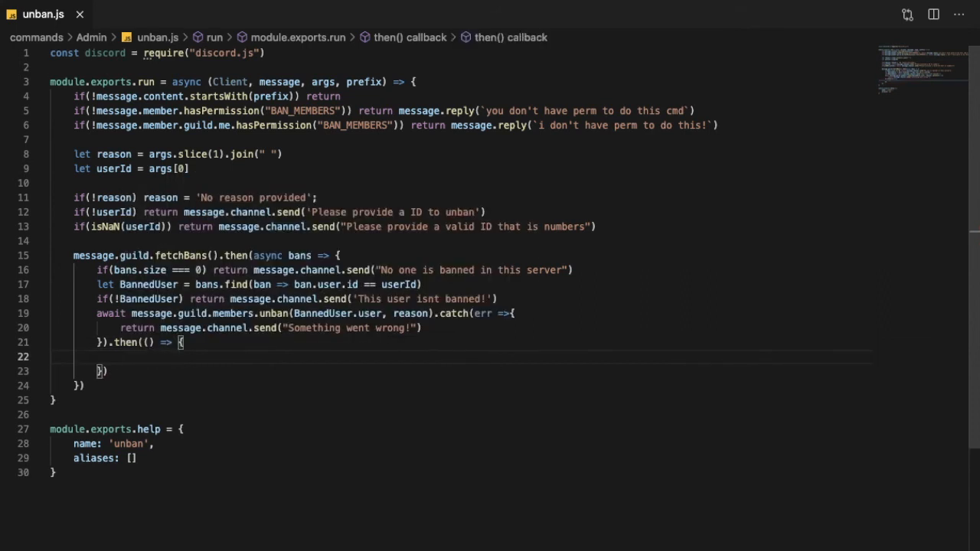
# Step: Inside `.then`, send a channel message `successfully unbanned ${user}`
pyautogui.write('message.channel.send(')
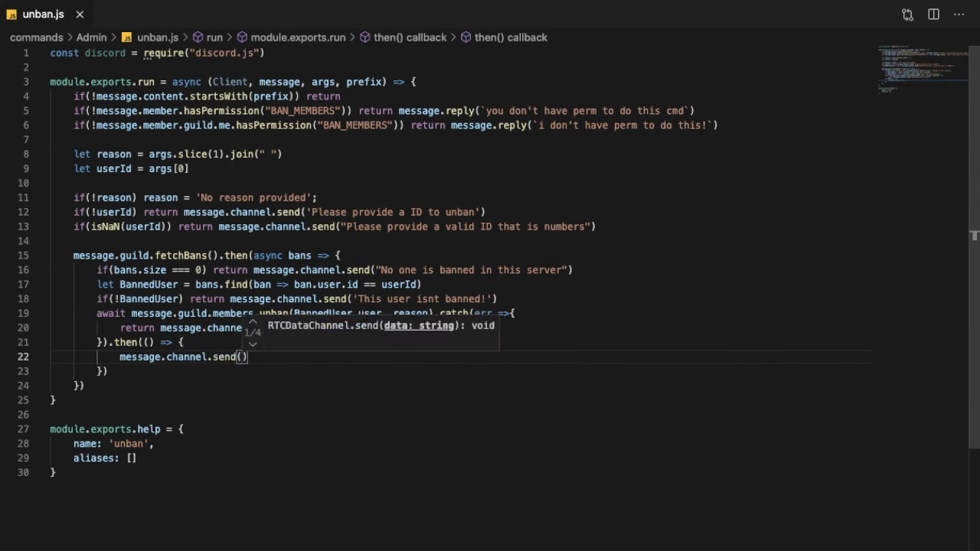
pyautogui.write("'s")
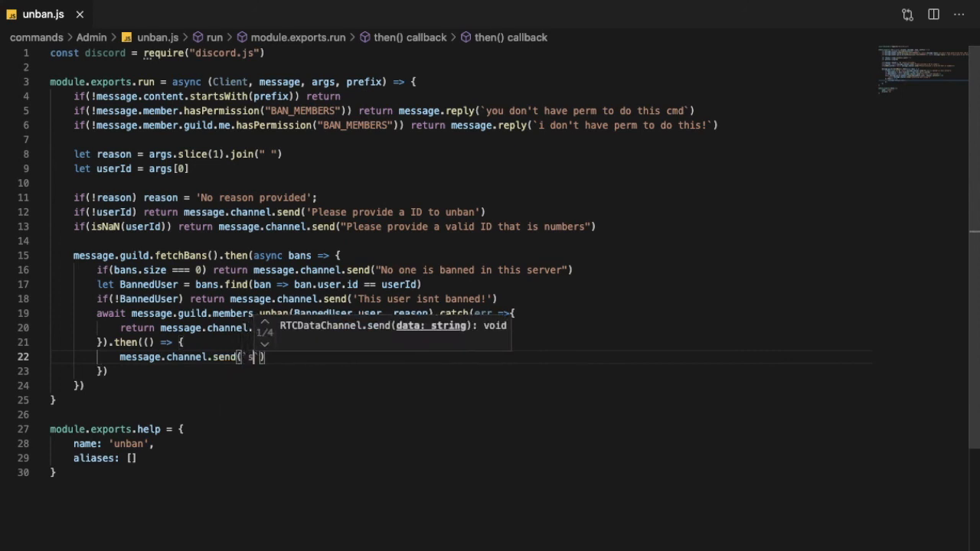
pyautogui.write('successf')
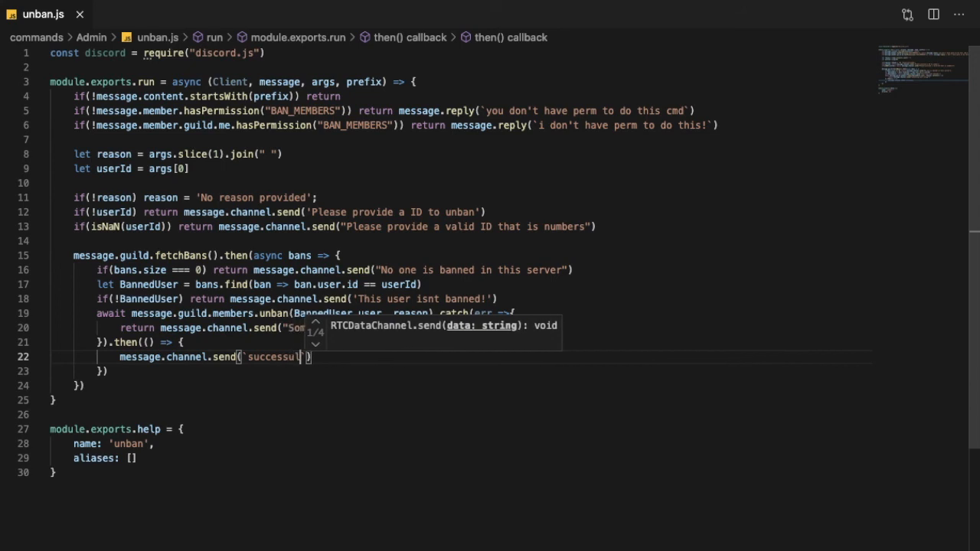
pyautogui.press('Backspace')
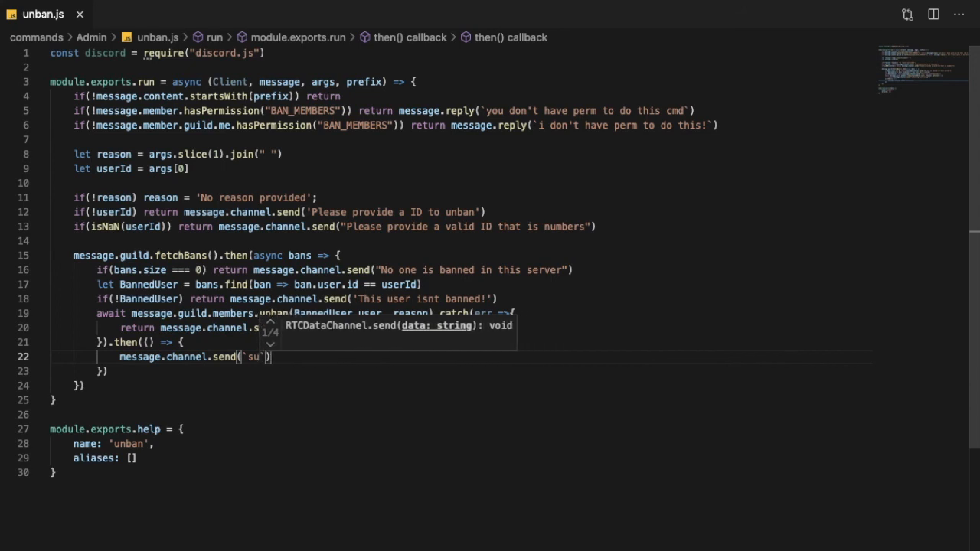
pyautogui.write('c')
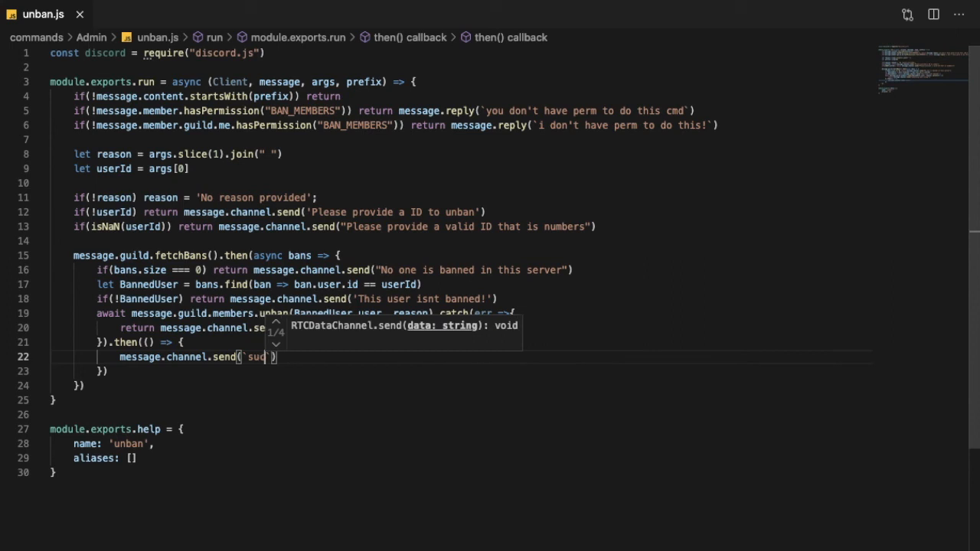
pyautogui.write('successfully')
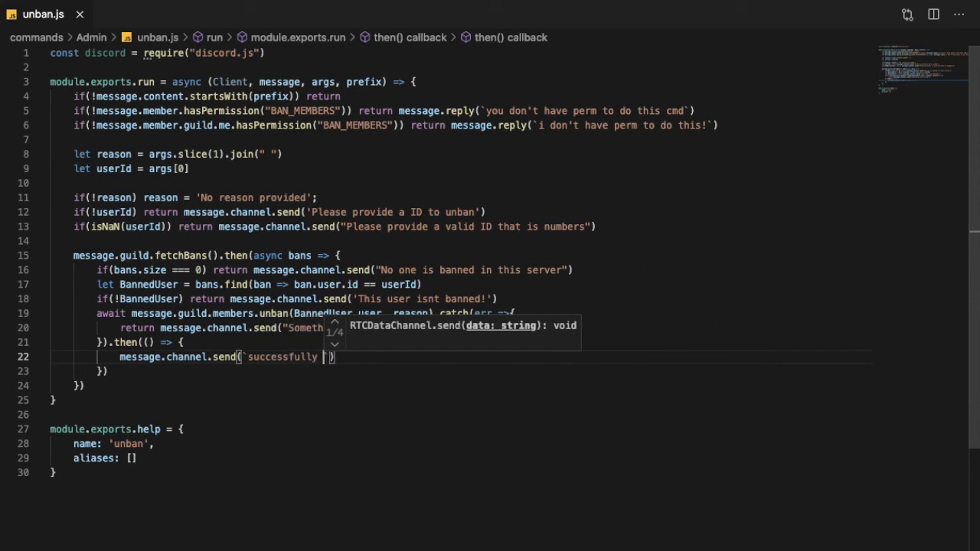
pyautogui.write('unbanned')
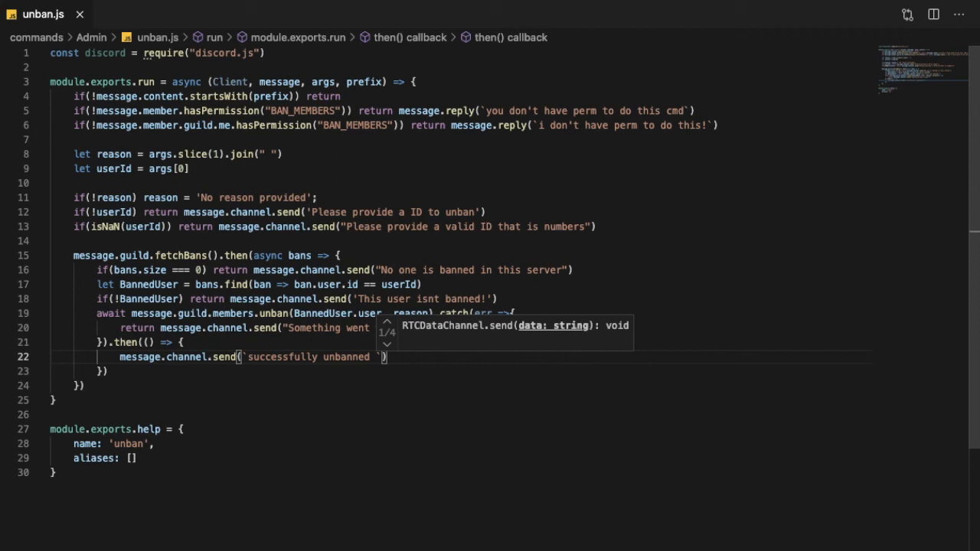
pyautogui.write('${args')
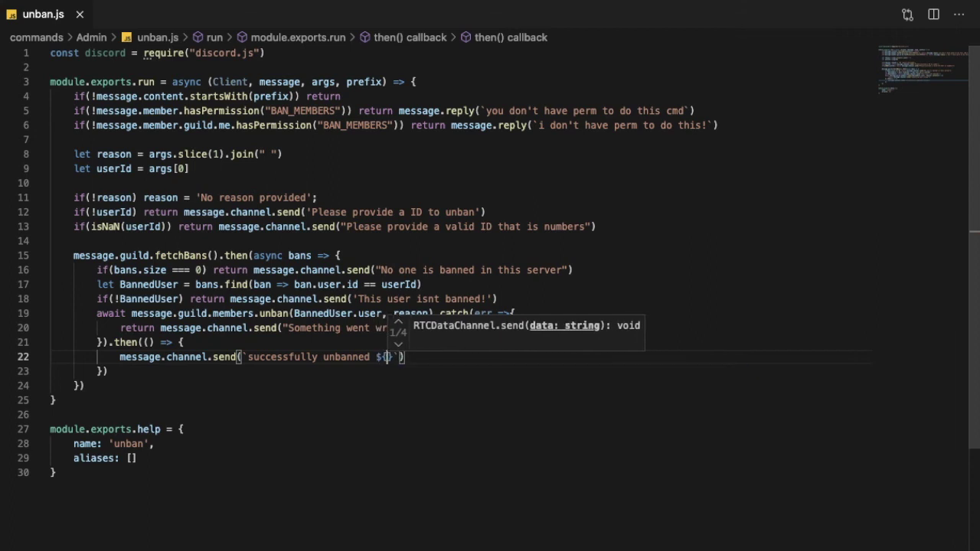
pyautogui.write('user')
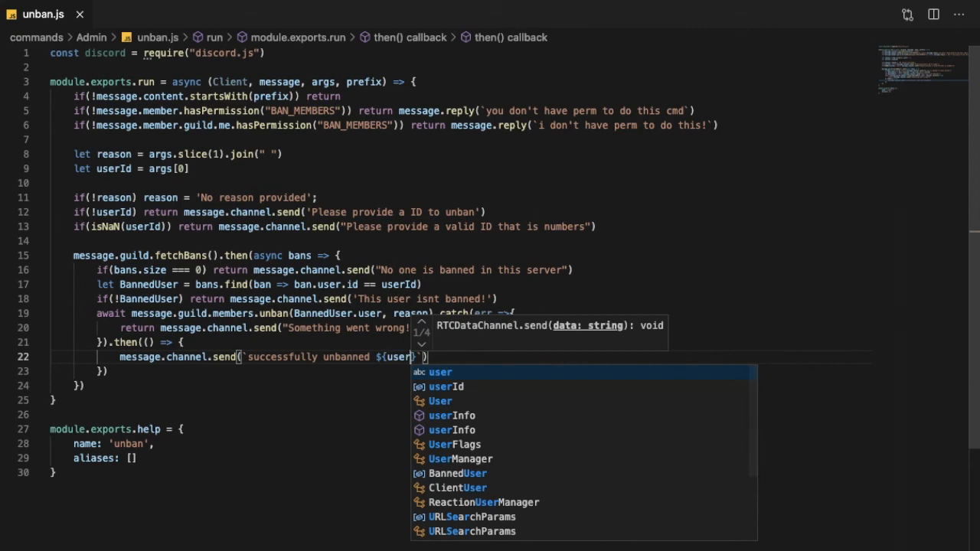